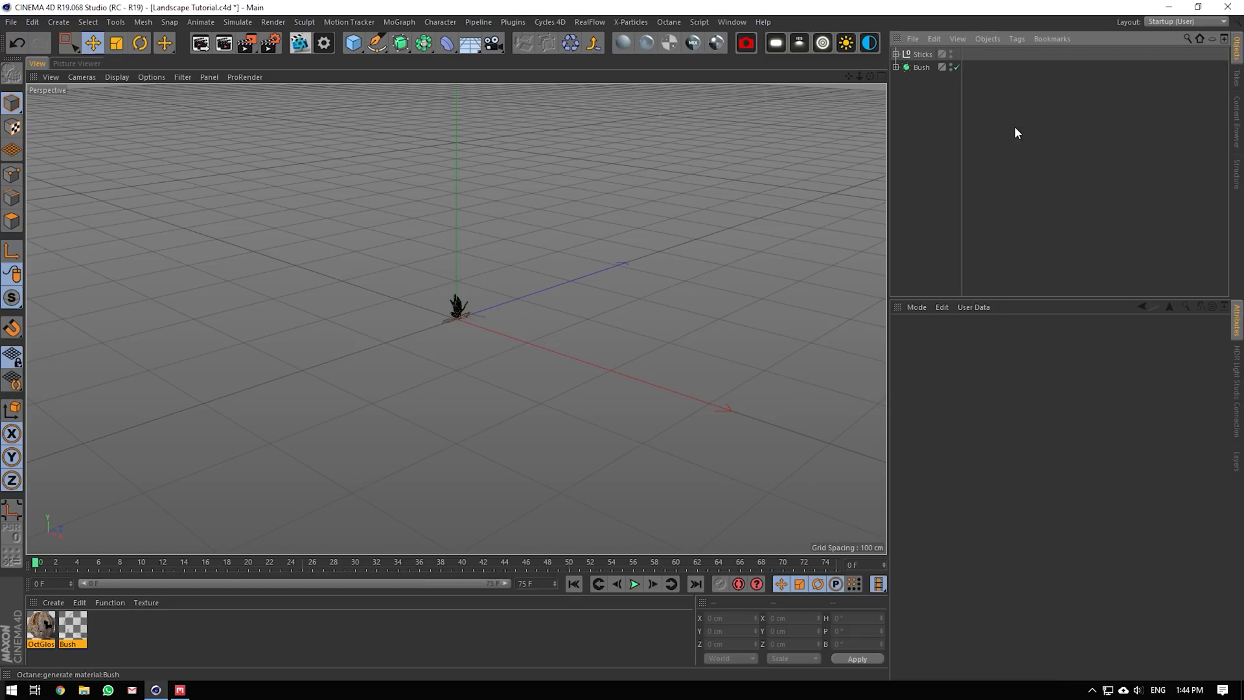
mouse_move(960, 133)
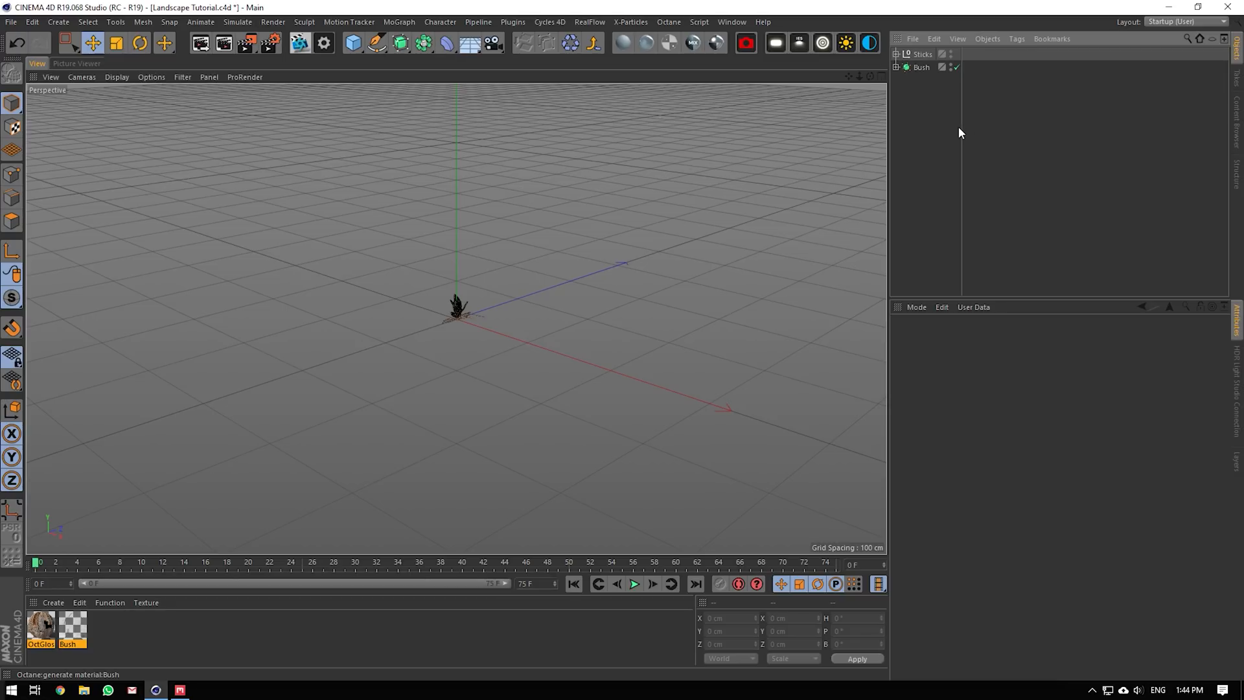
mouse_move(960, 128)
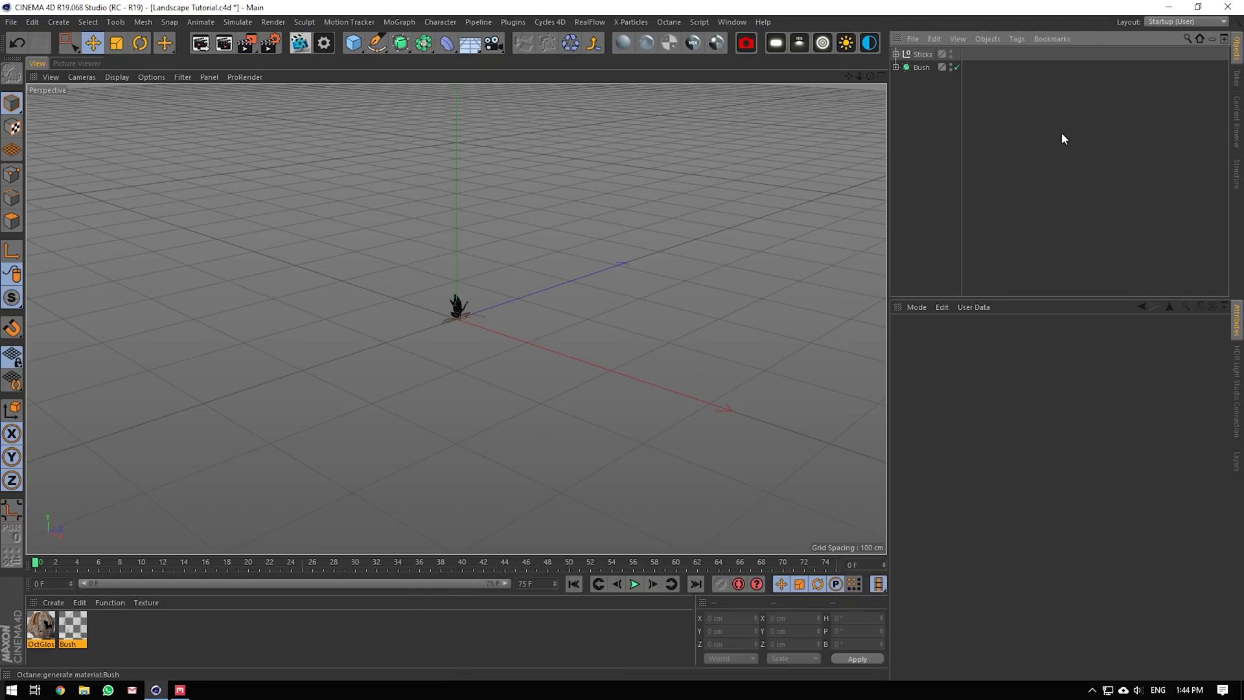
mouse_move(969, 153)
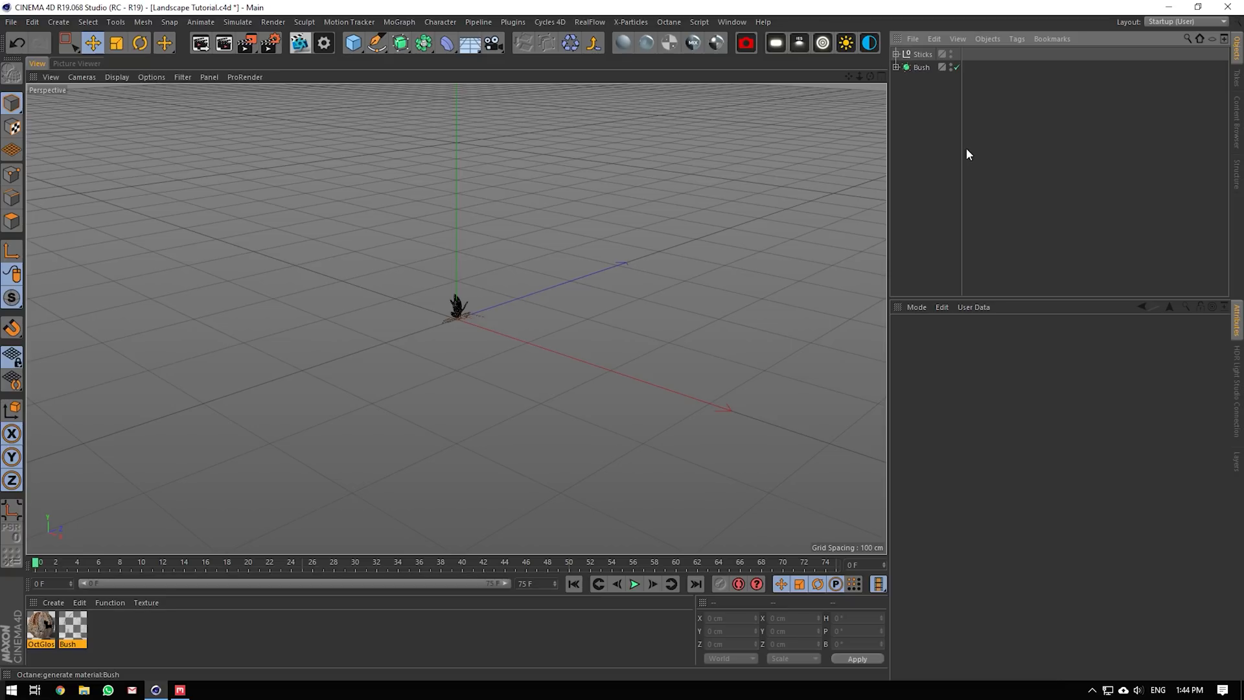
mouse_move(887, 144)
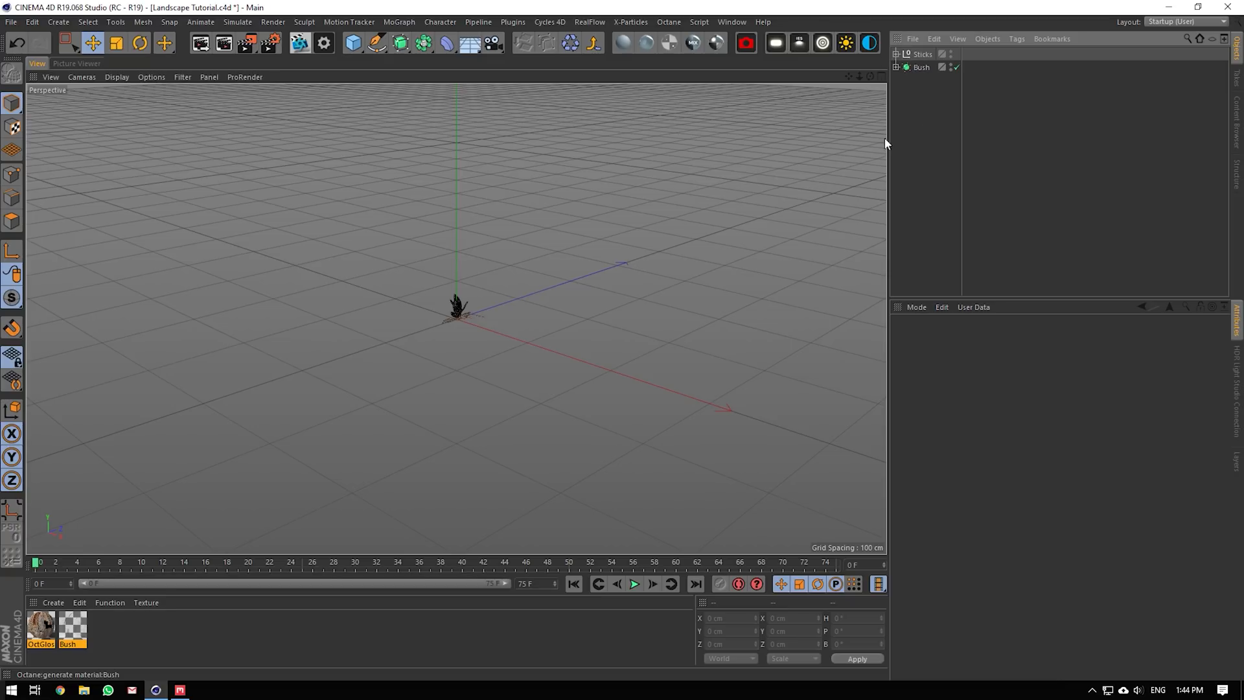
mouse_move(504, 277)
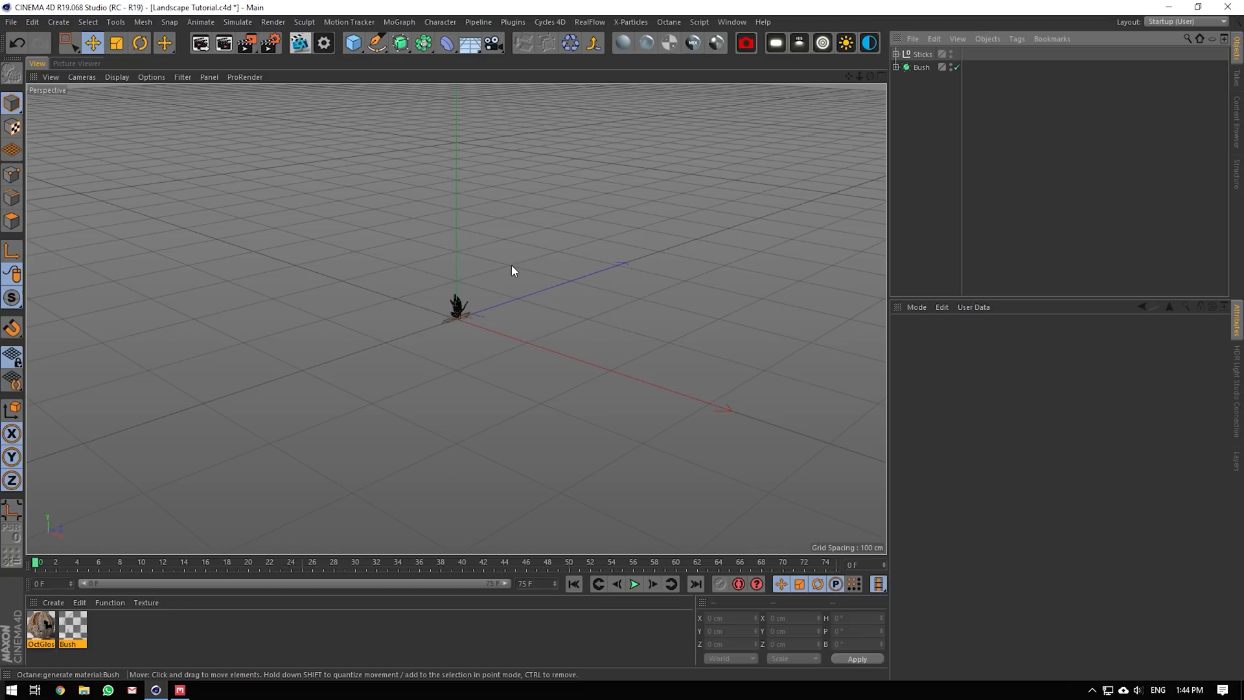
mouse_move(564, 112)
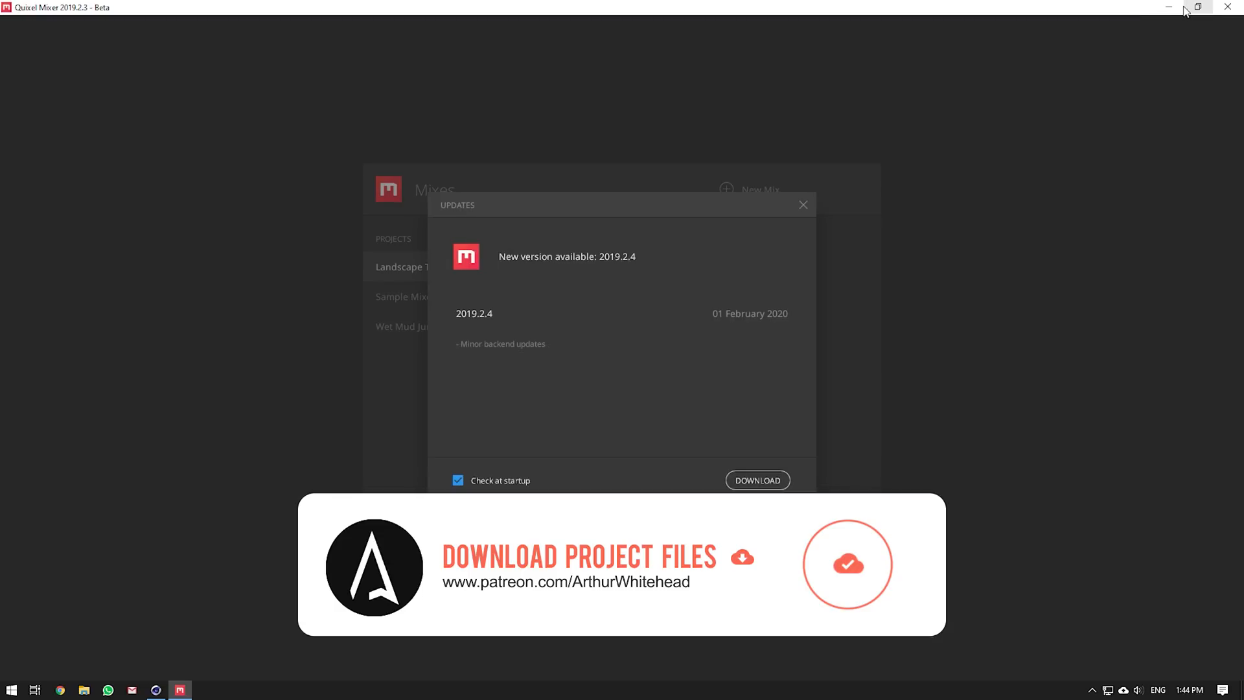
- Dismiss the Mixer update notice and minimize Mixer to return to the Cinema 4D scene
left_click(802, 204)
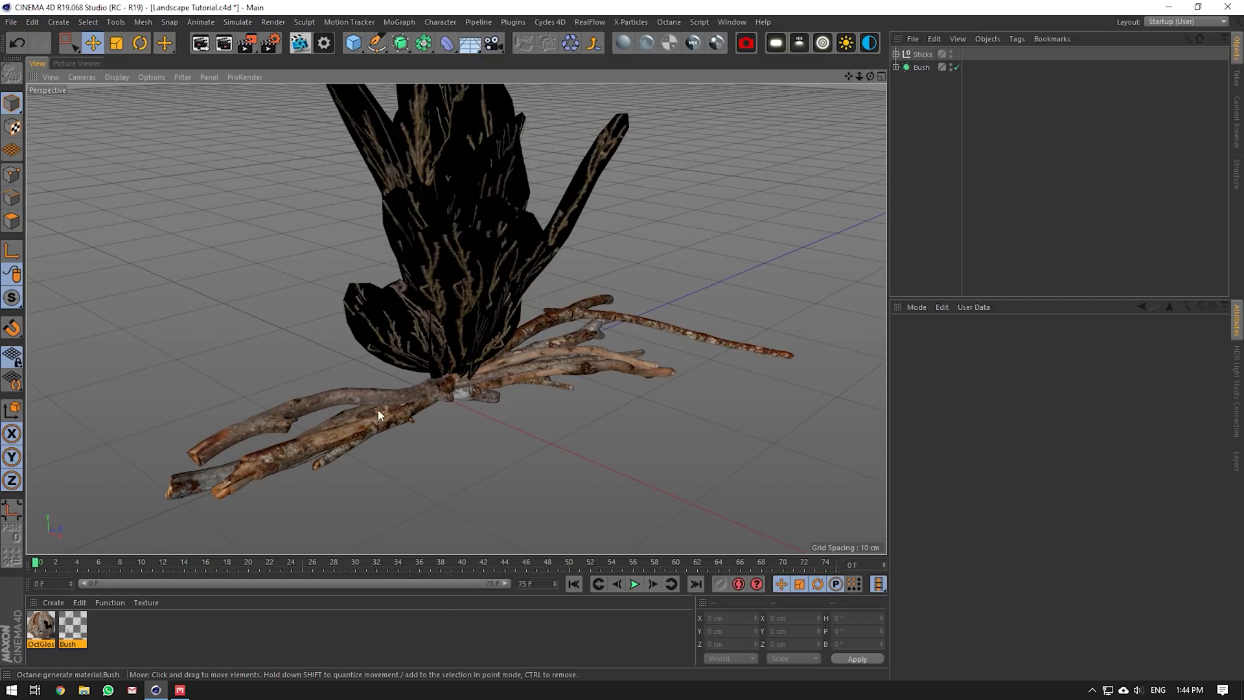
mouse_move(583, 332)
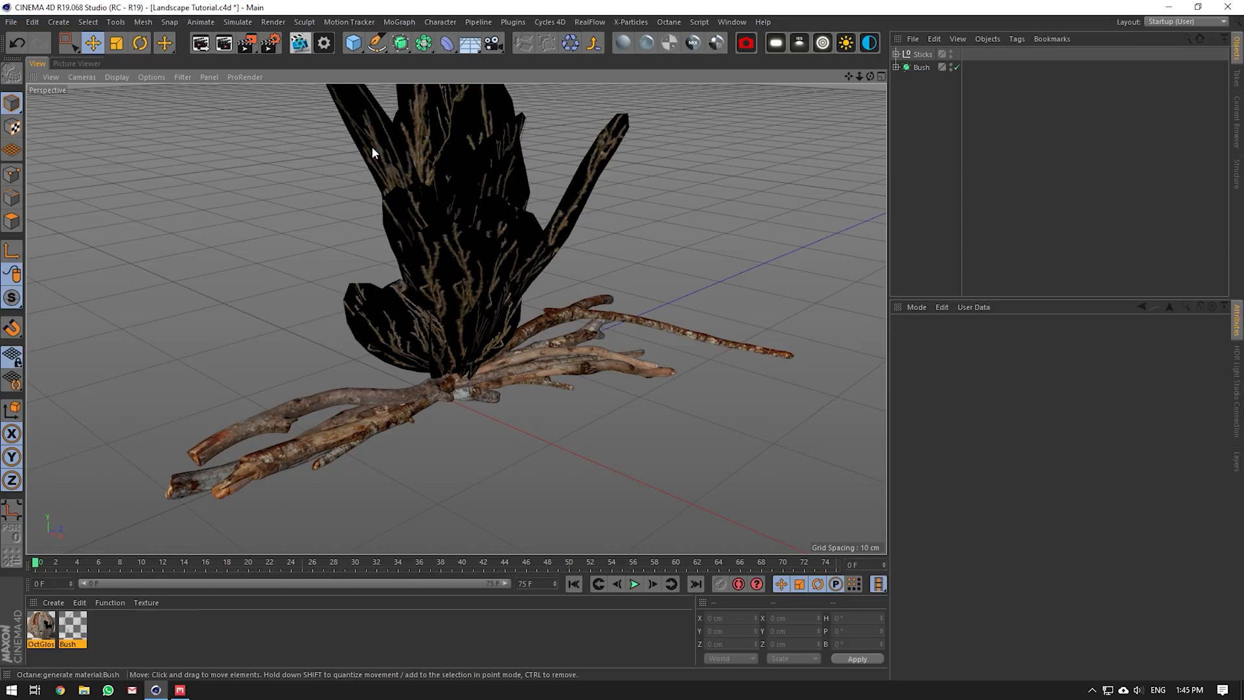
scroll("down", 3)
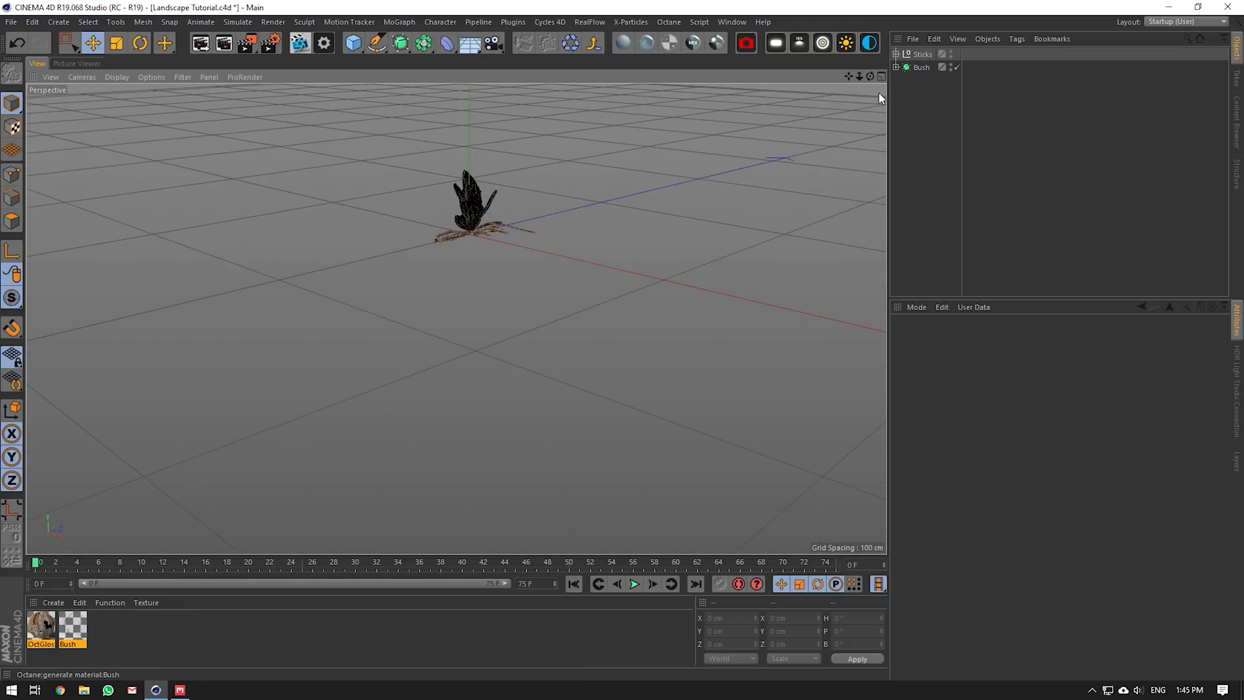
left_click(352, 42)
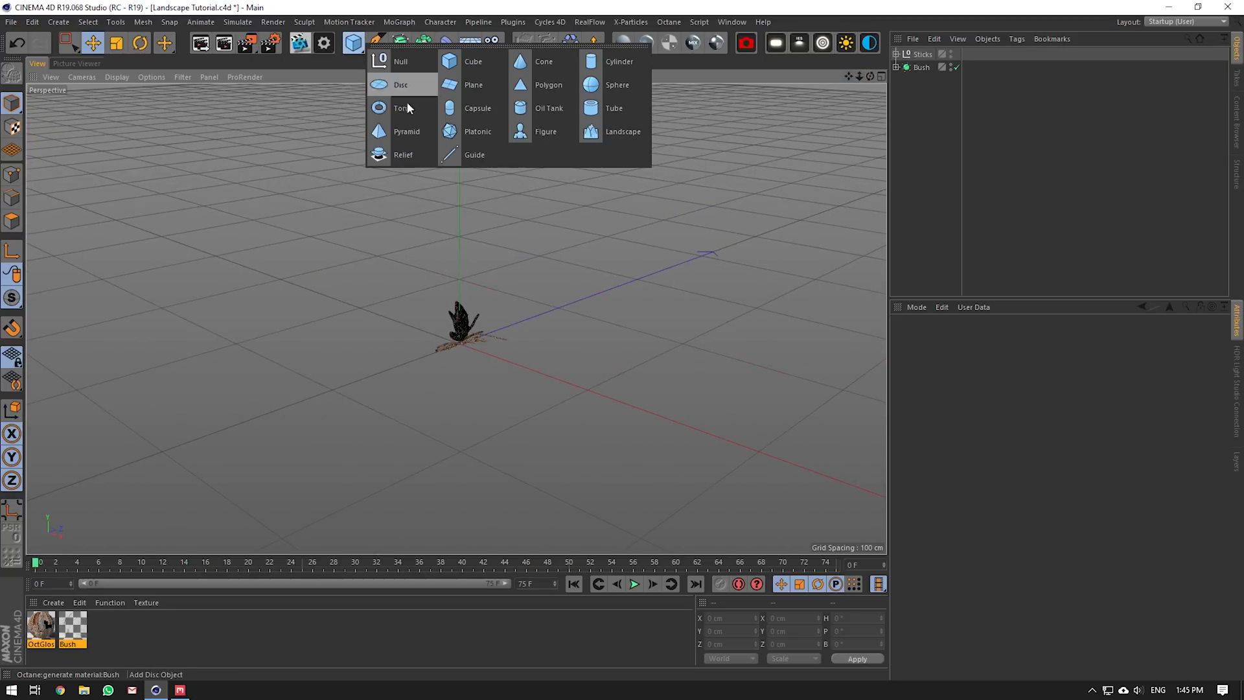
left_click(474, 85)
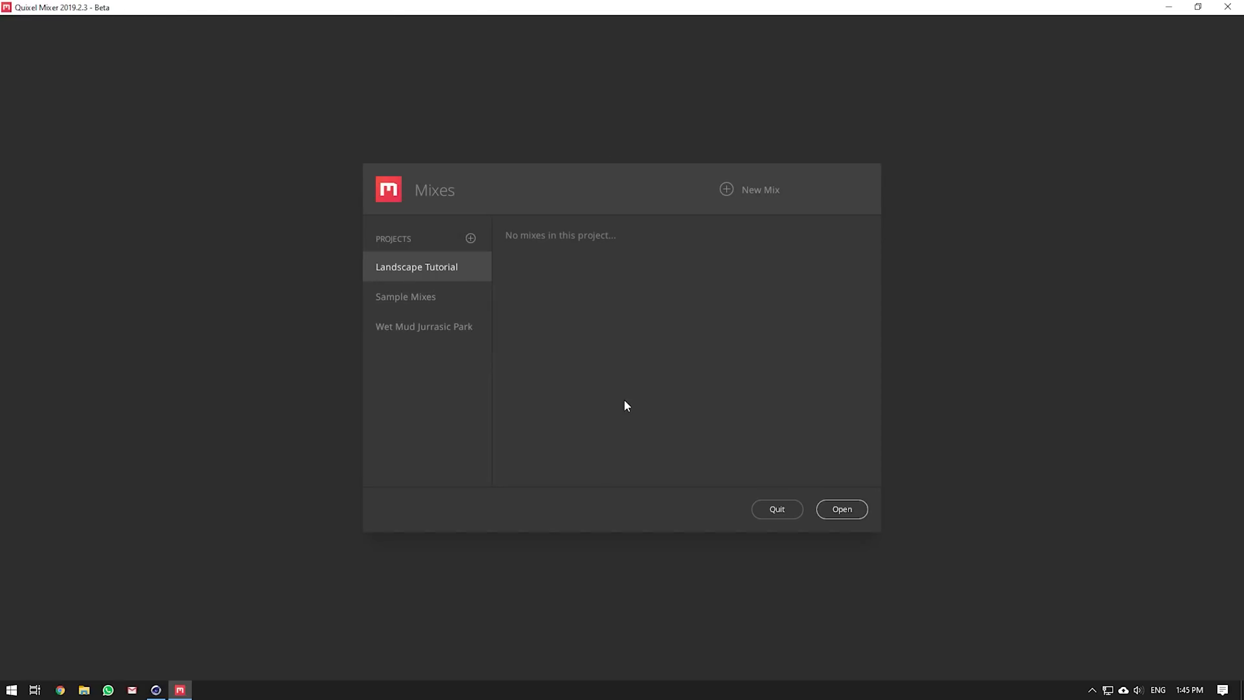
mouse_move(421, 243)
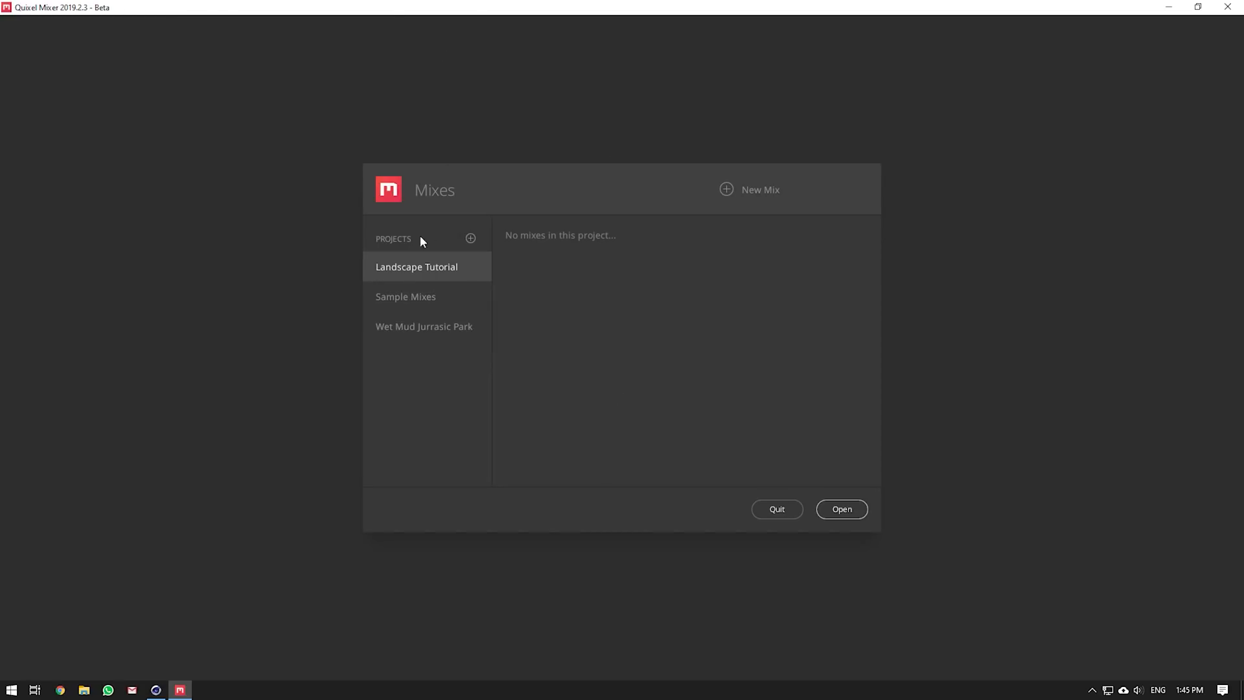
mouse_move(855, 175)
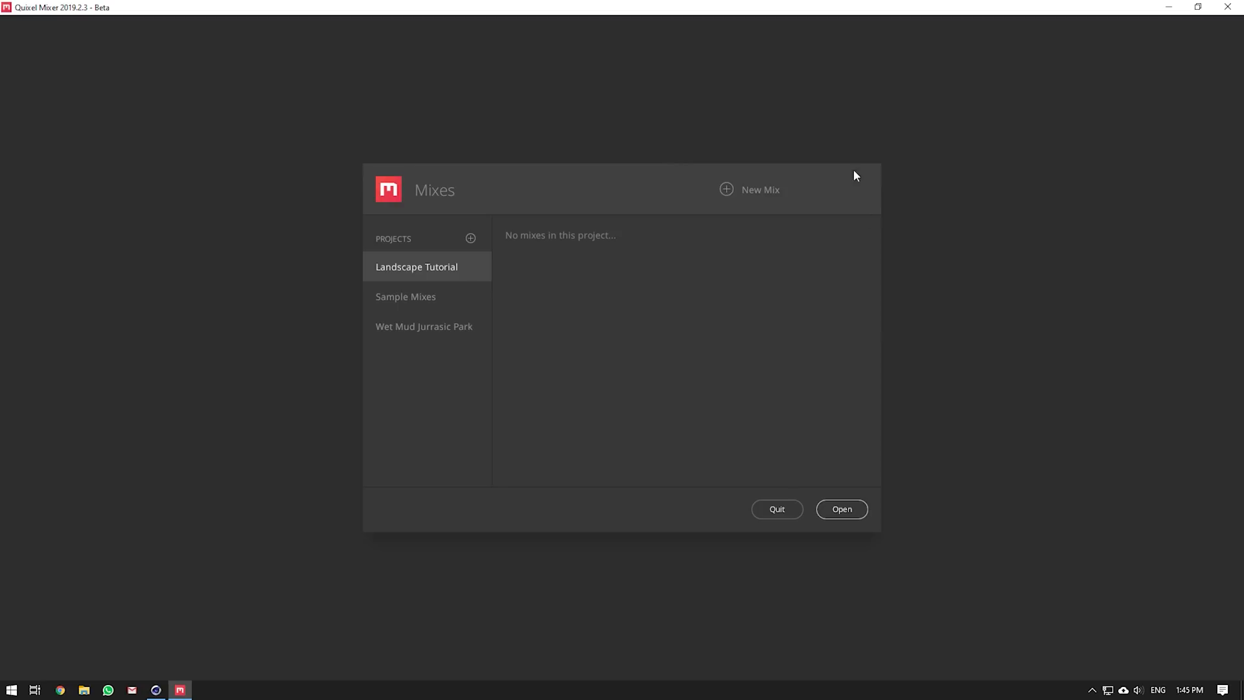
mouse_move(431, 302)
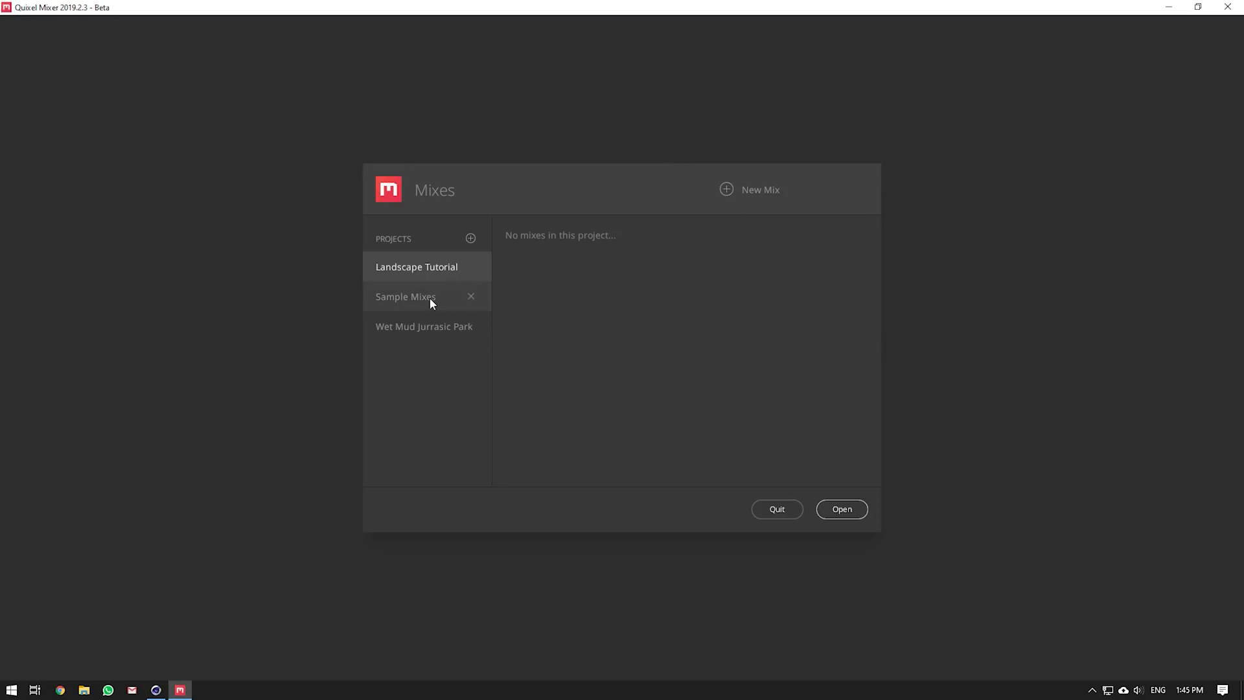
- Show the mixes in the Sample Mixes project, including Wet Mud
left_click(405, 296)
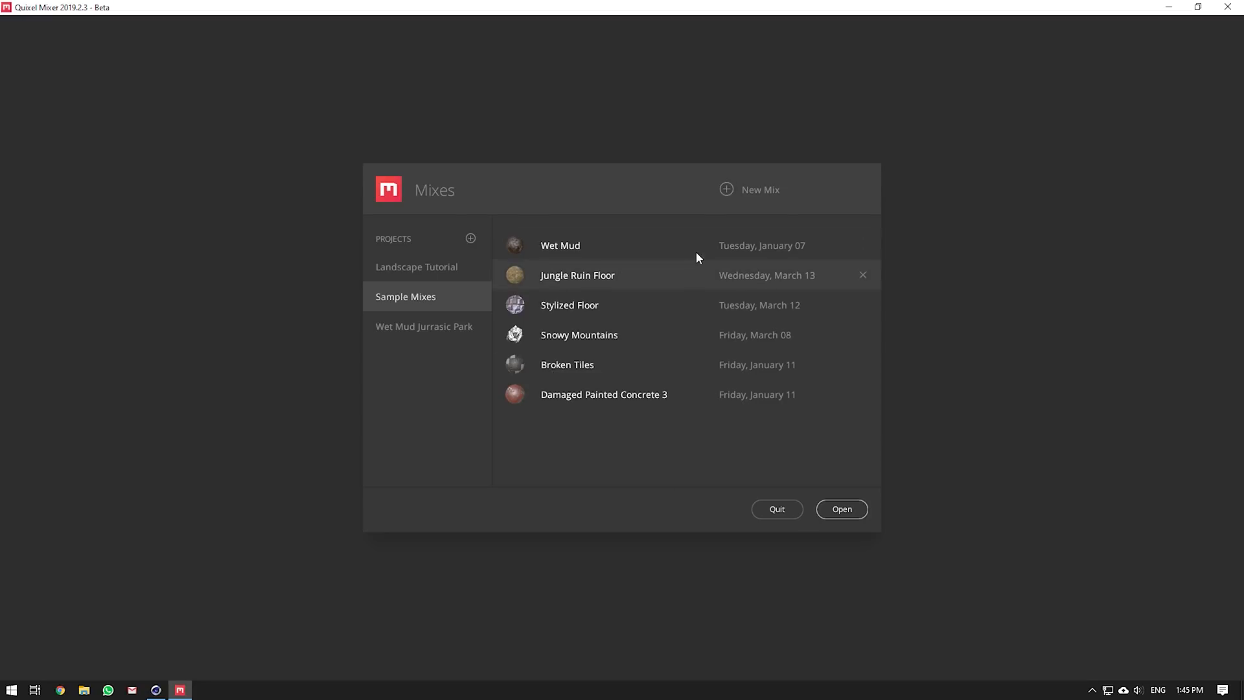
mouse_move(565, 272)
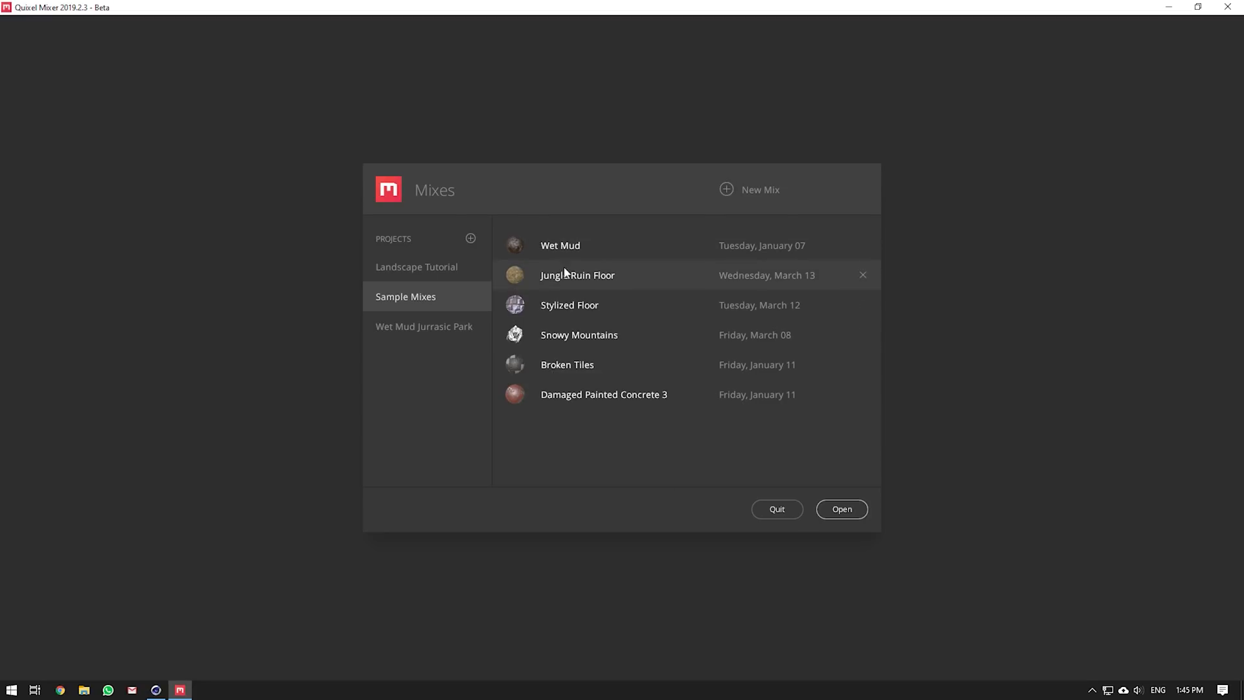
mouse_move(564, 245)
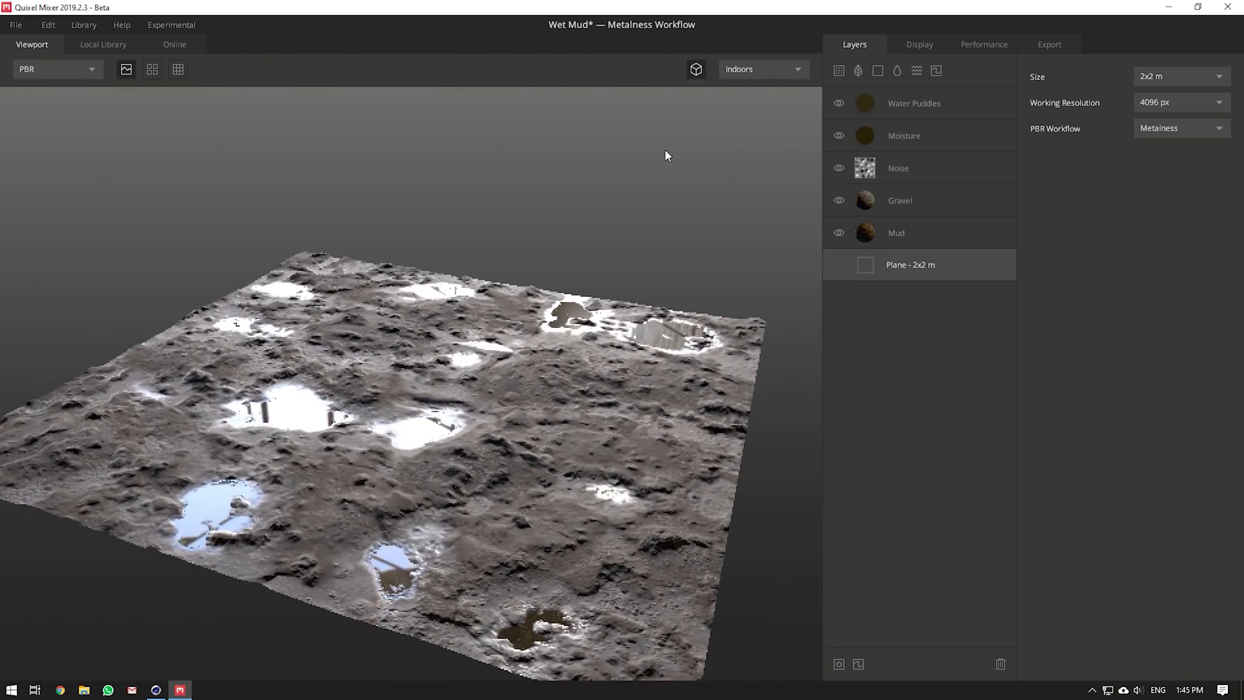
left_click(896, 232)
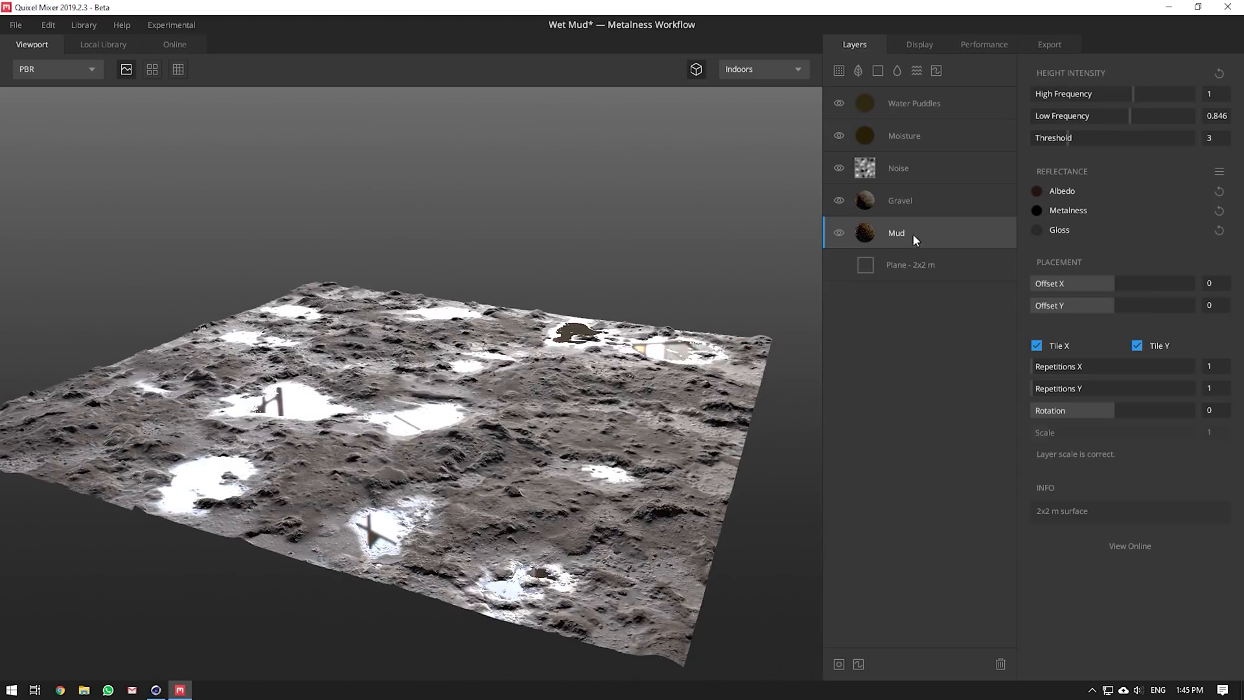
left_click(838, 199)
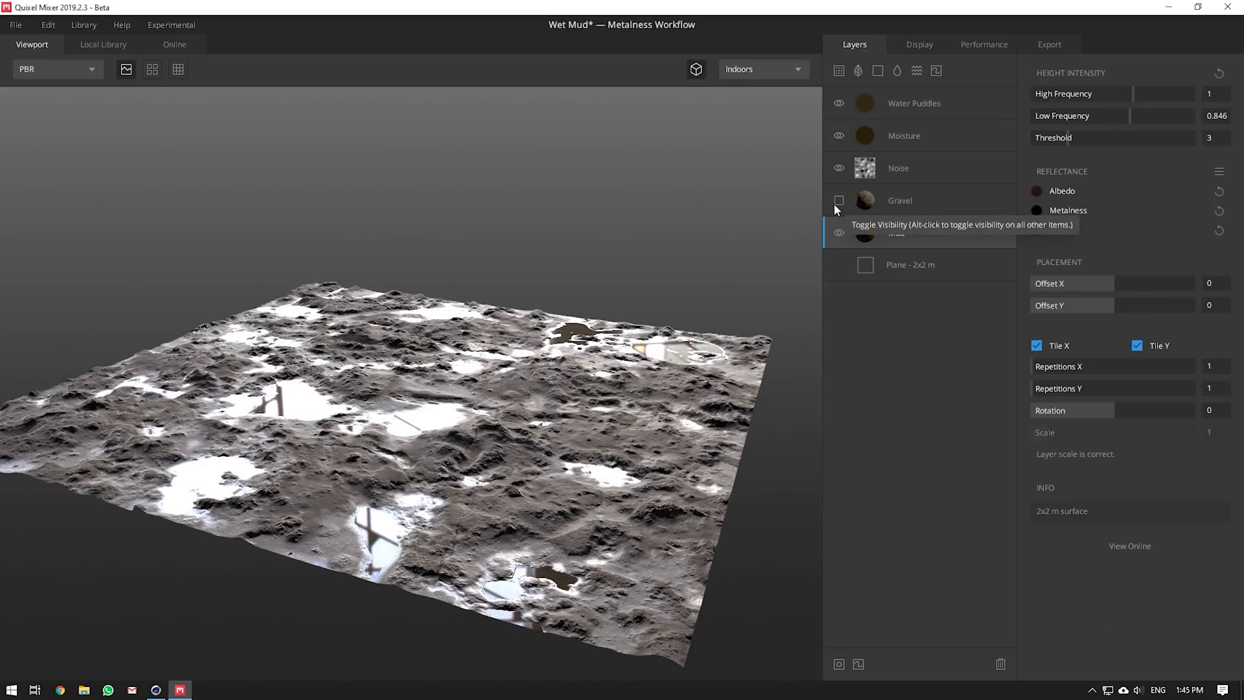
left_click(839, 199)
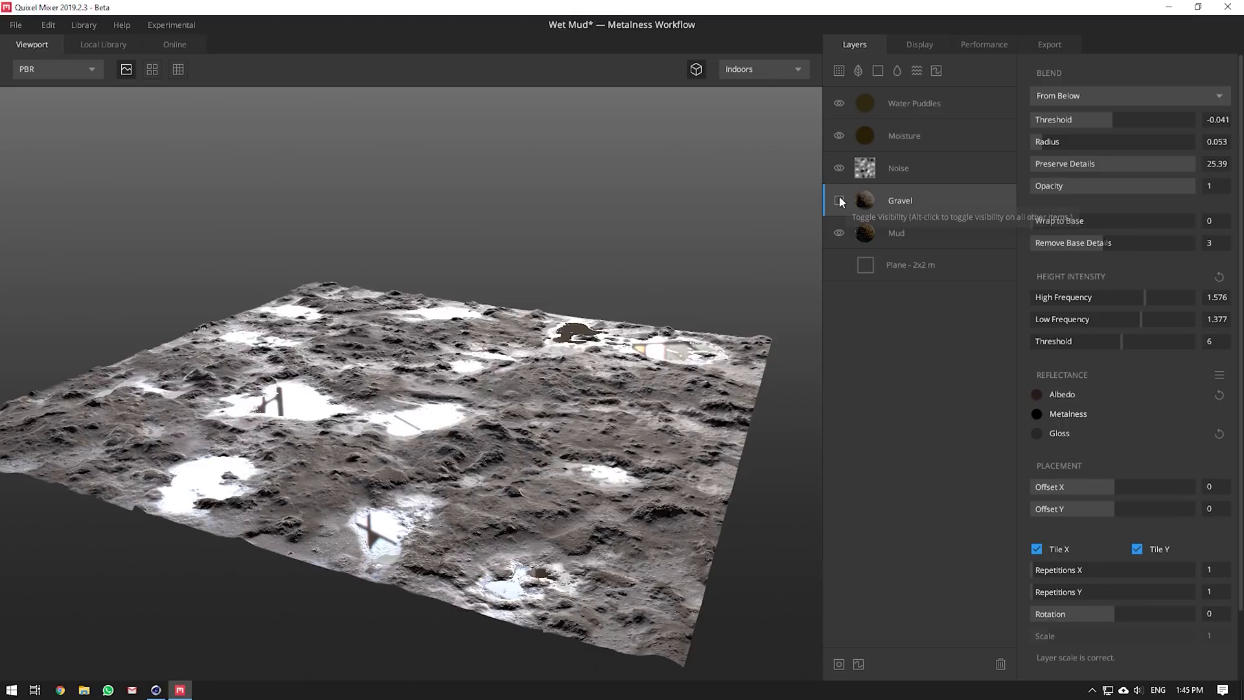
left_click(839, 199)
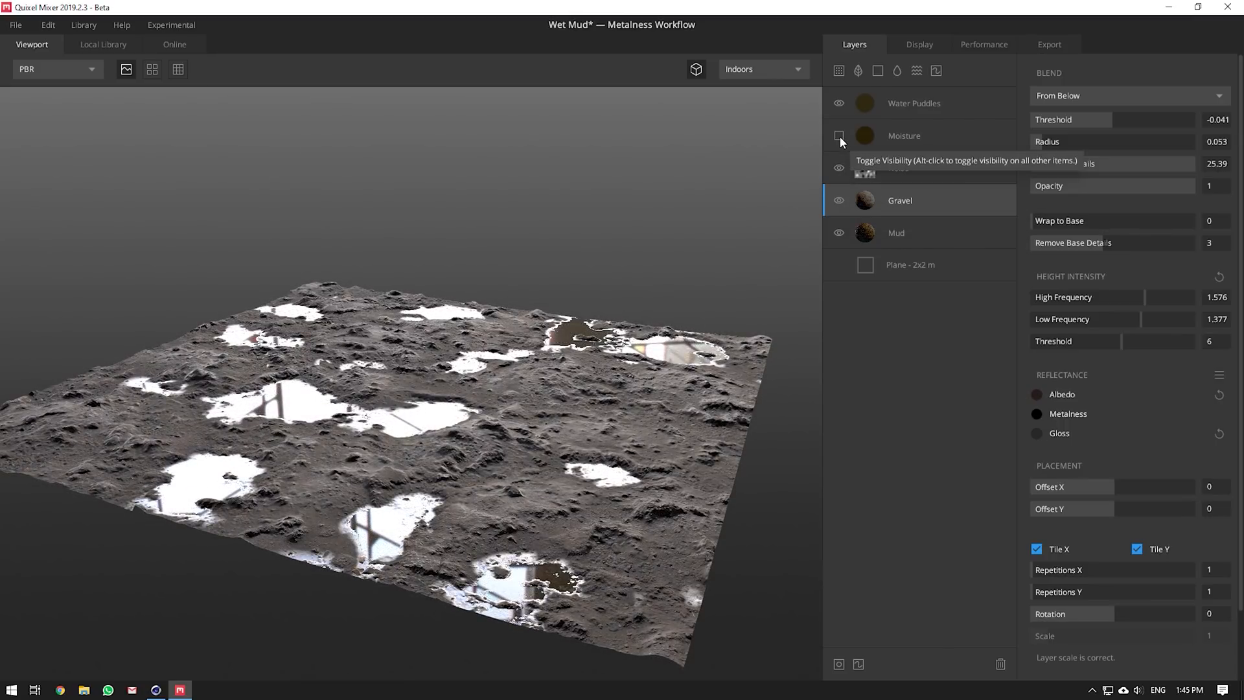
left_click(838, 135)
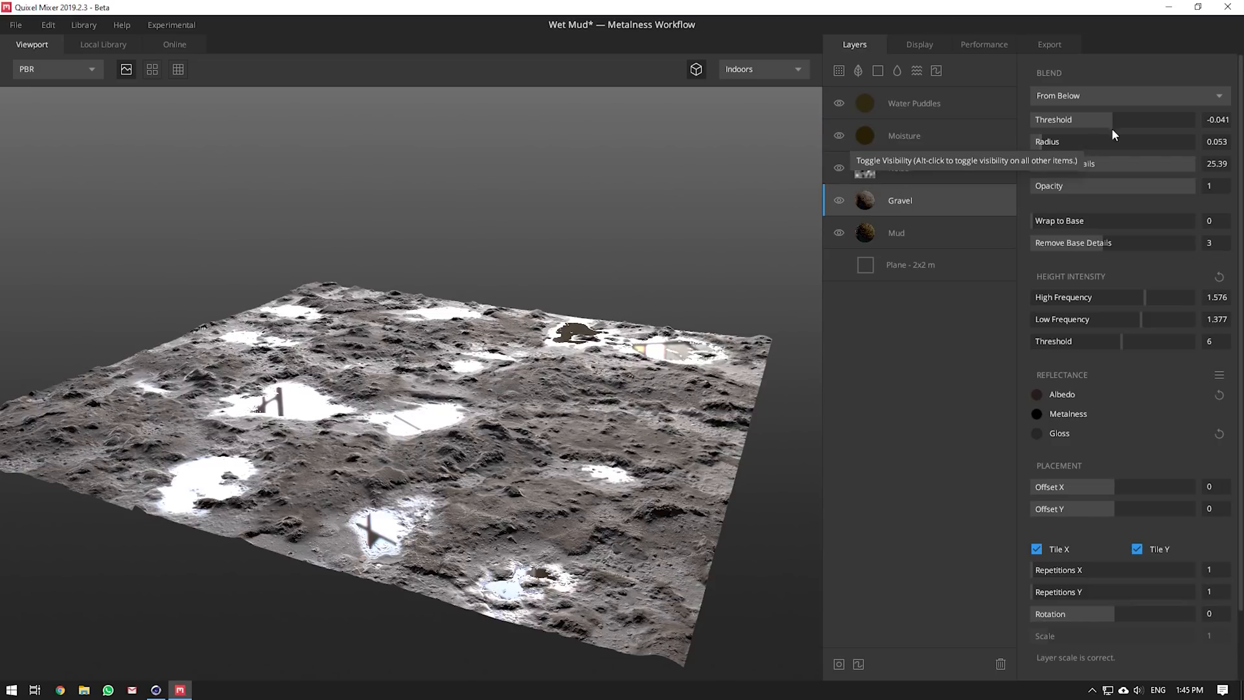
mouse_move(1031, 595)
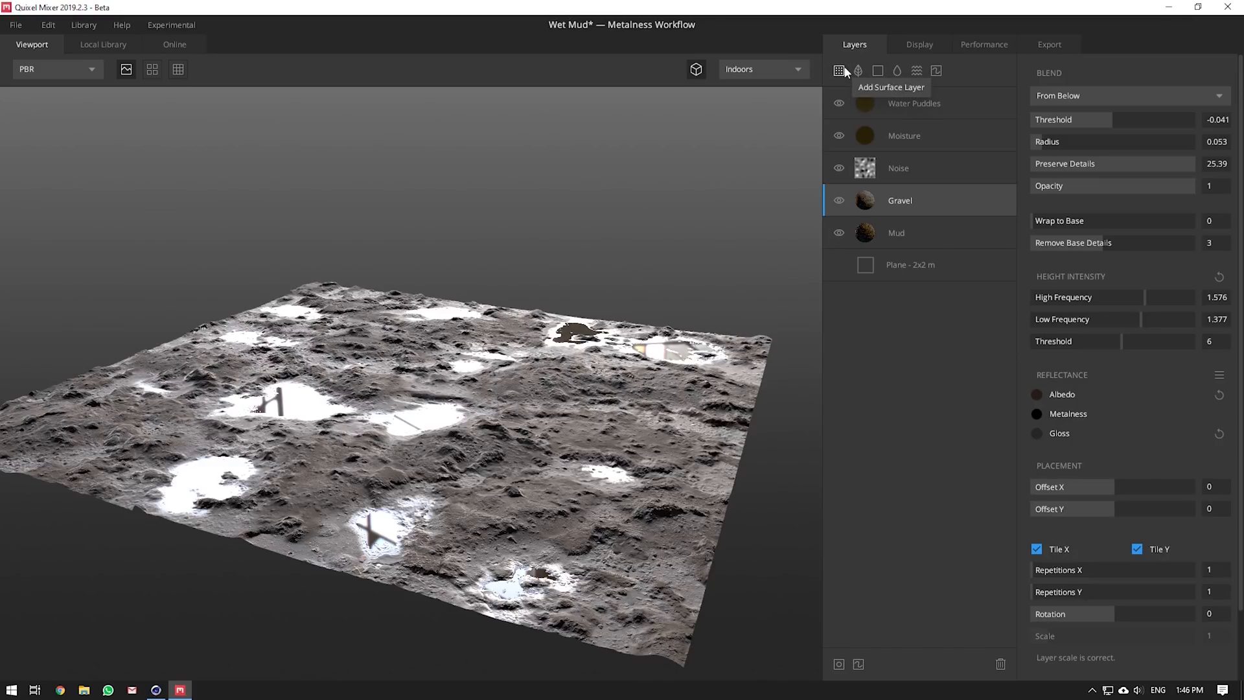
mouse_move(858, 70)
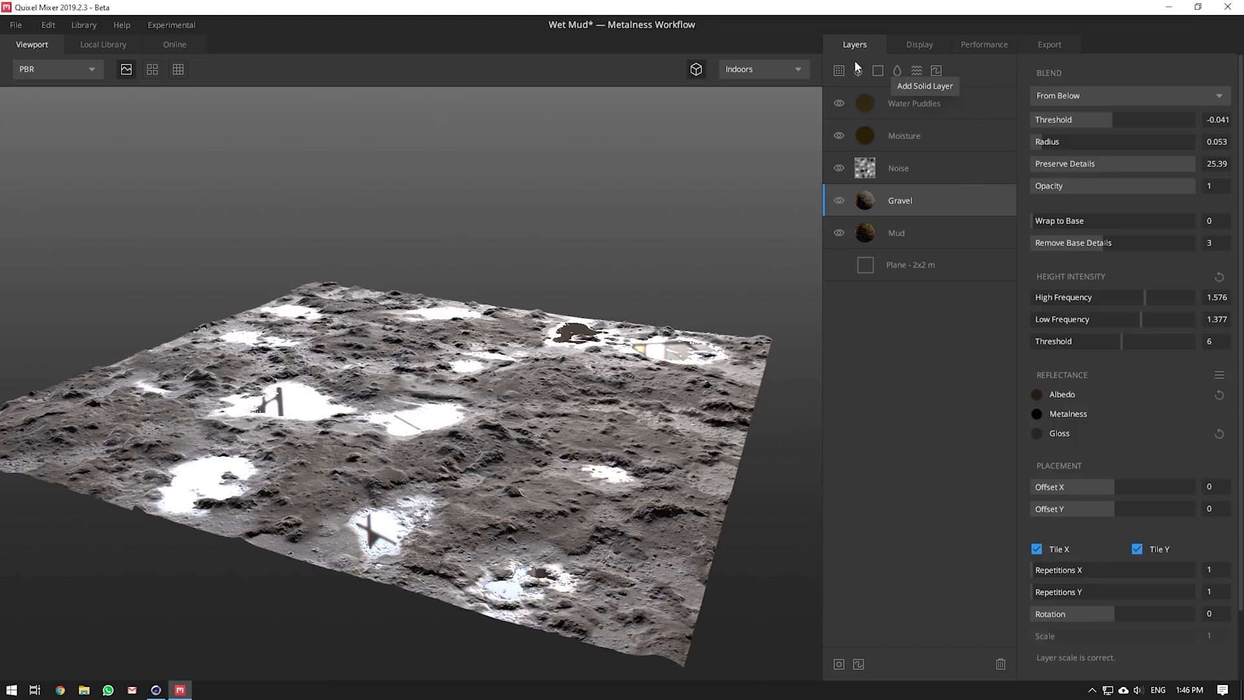
mouse_move(138, 48)
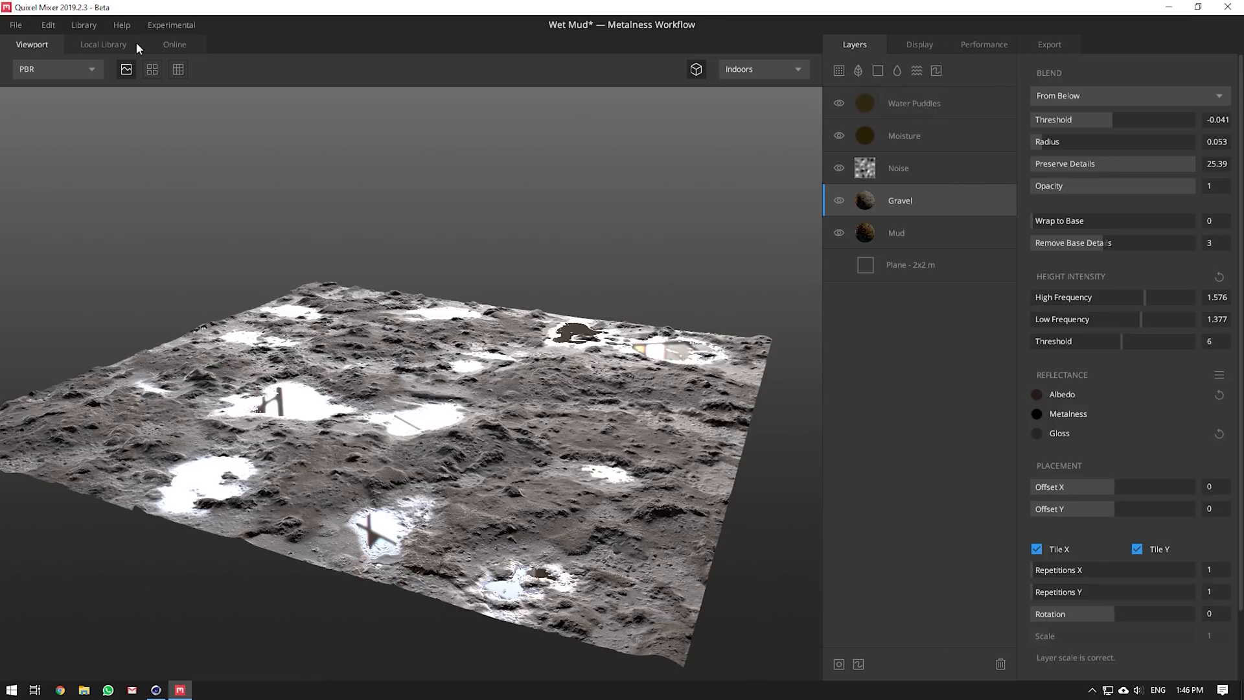
- Browse the Local Library of downloaded surfaces, then return to the Viewport 3D preview of the mud
left_click(102, 44)
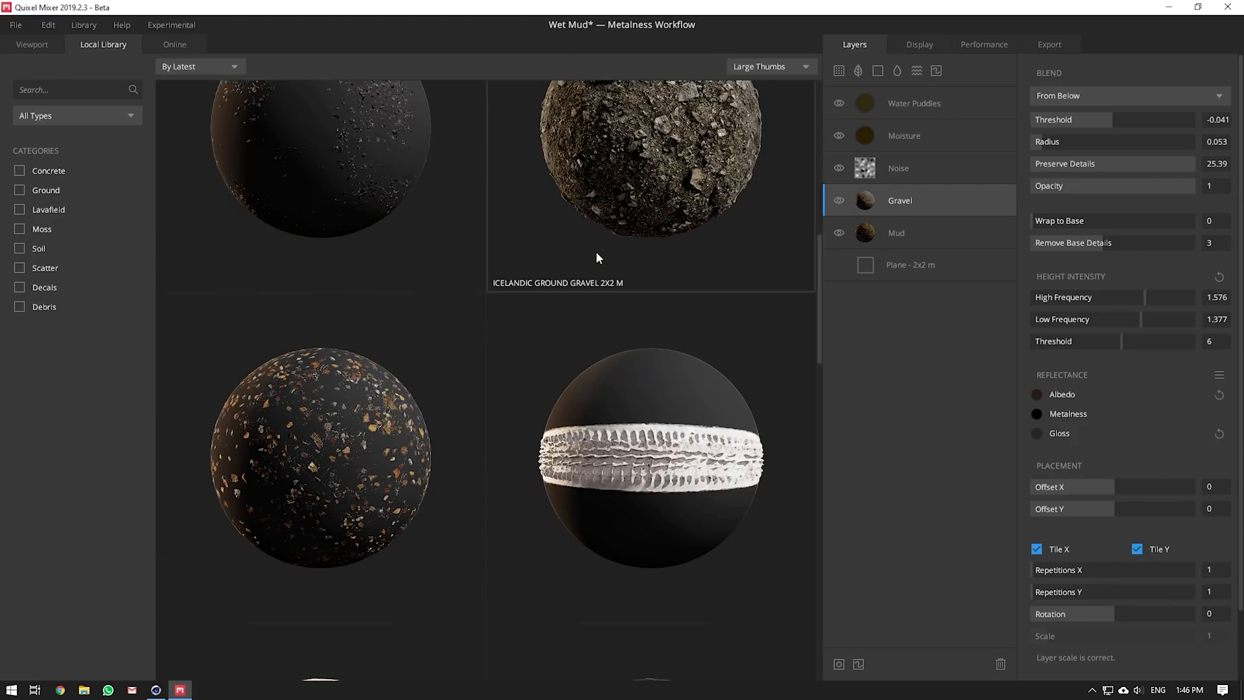
scroll("down", 3)
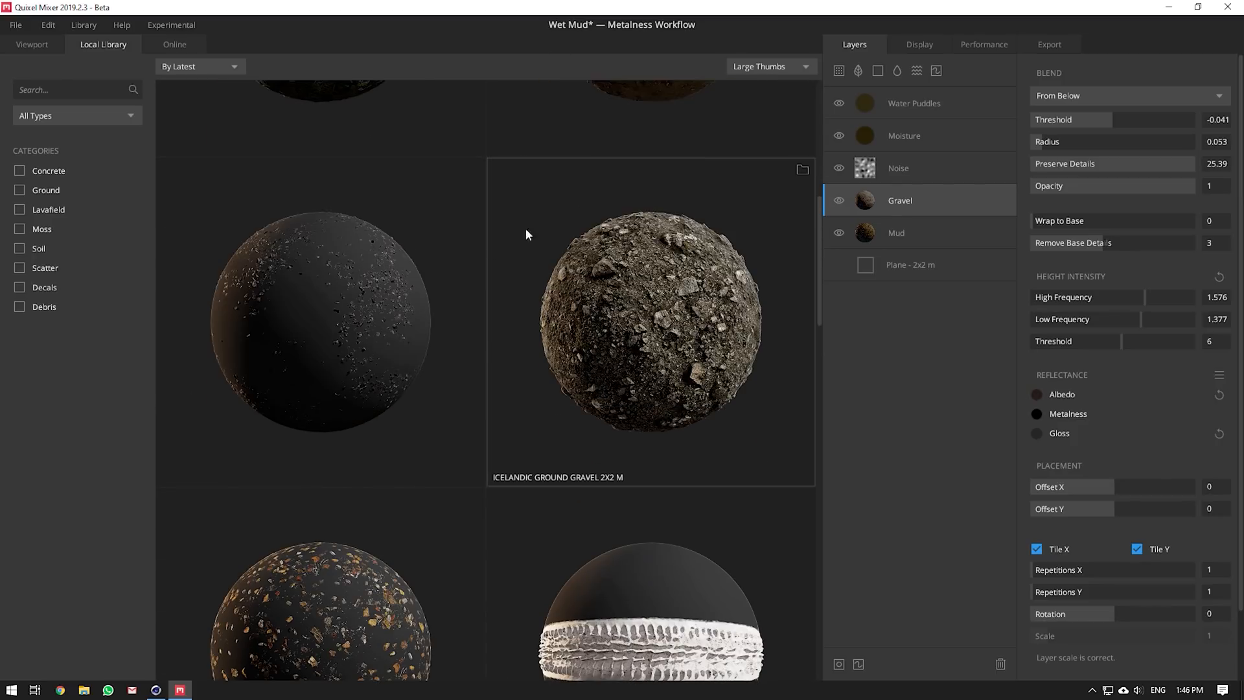
scroll("down", 3)
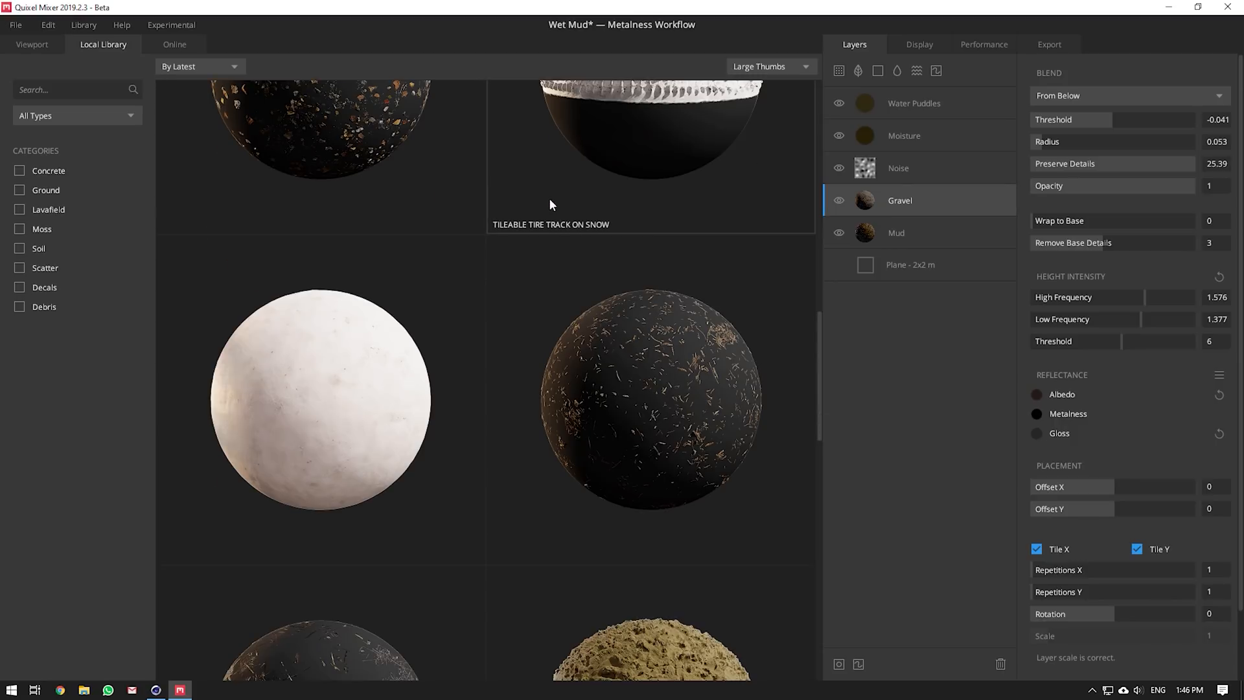
scroll("down", 3)
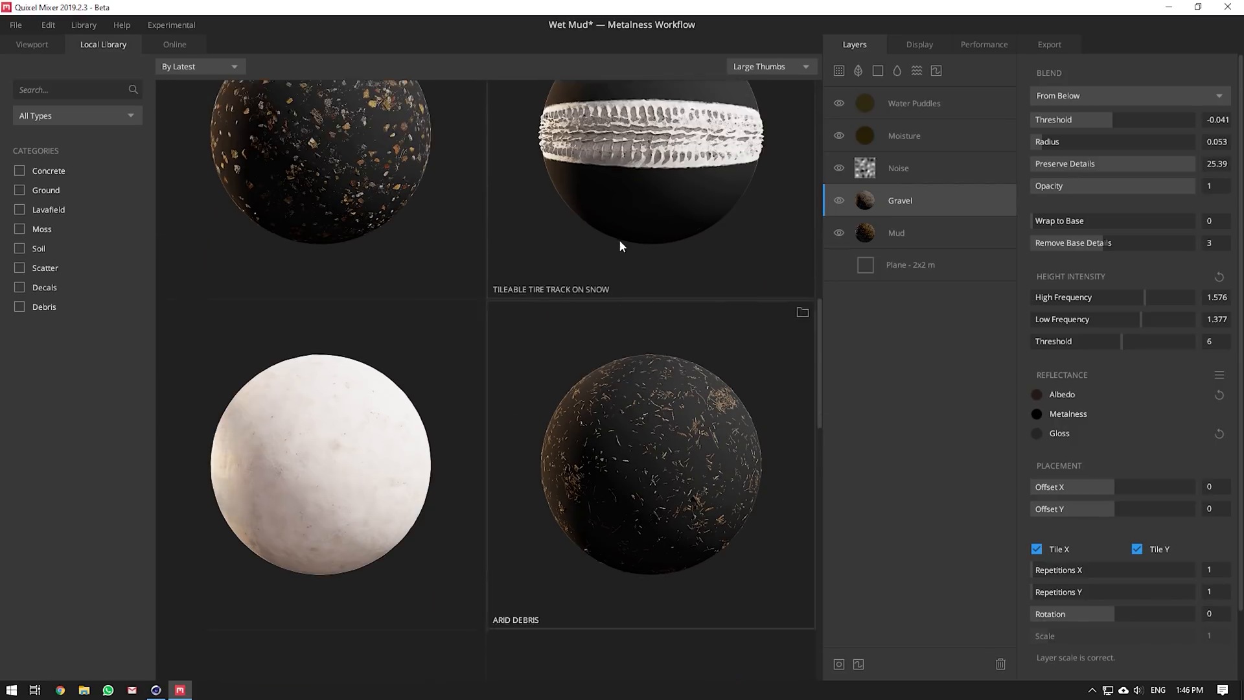
left_click(31, 44)
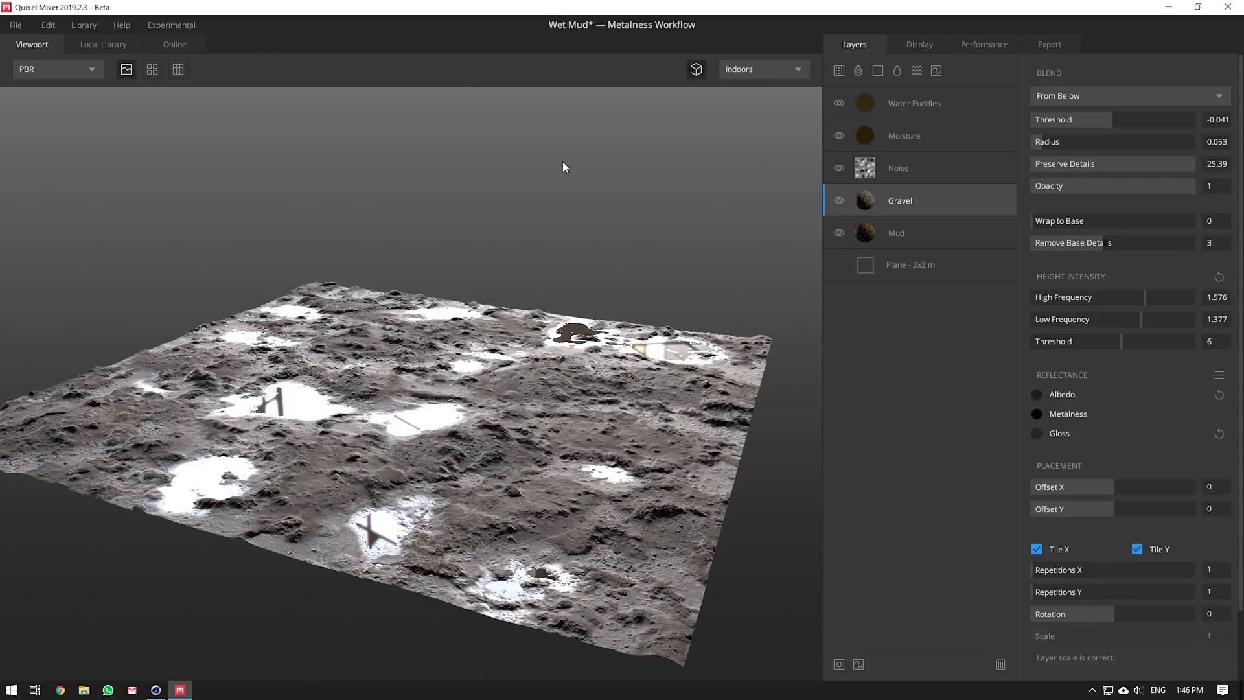
mouse_move(595, 431)
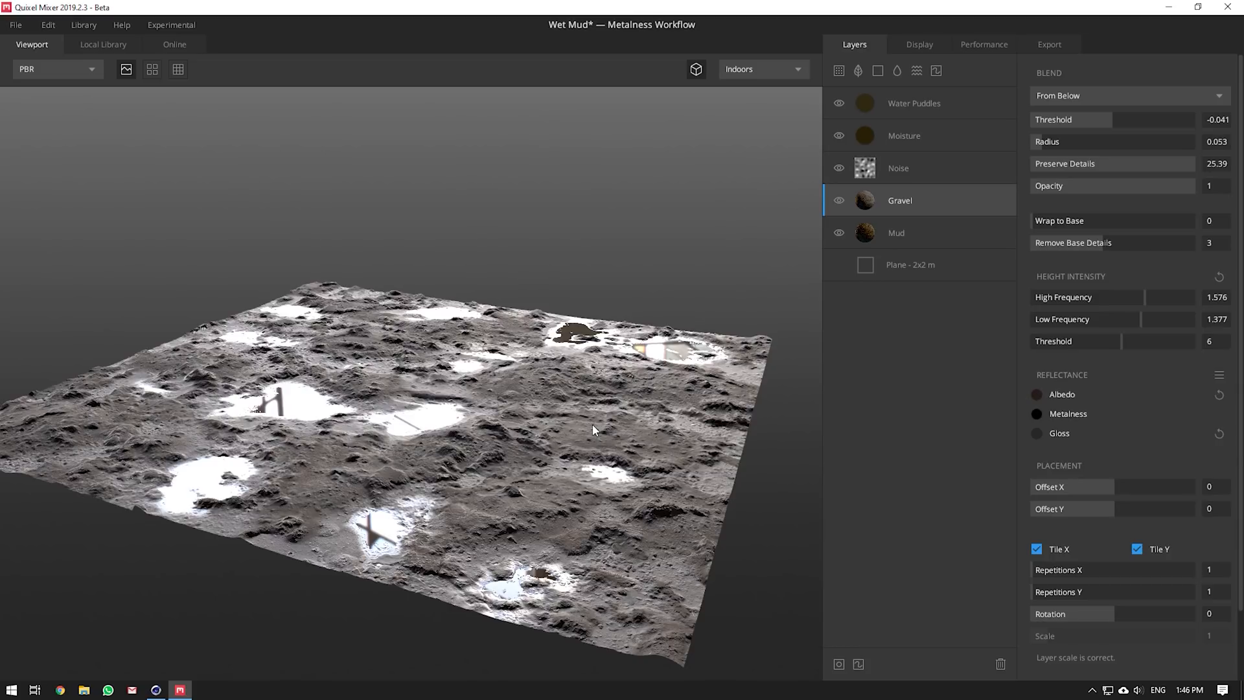
mouse_move(642, 331)
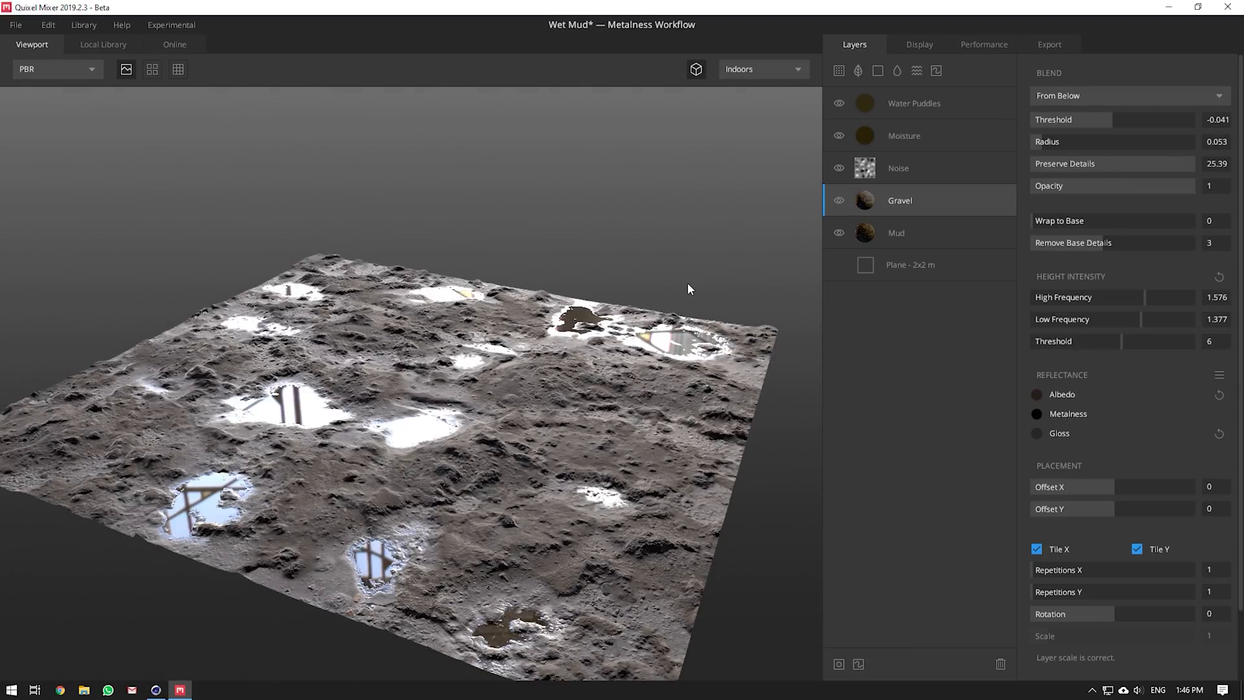
mouse_move(900, 116)
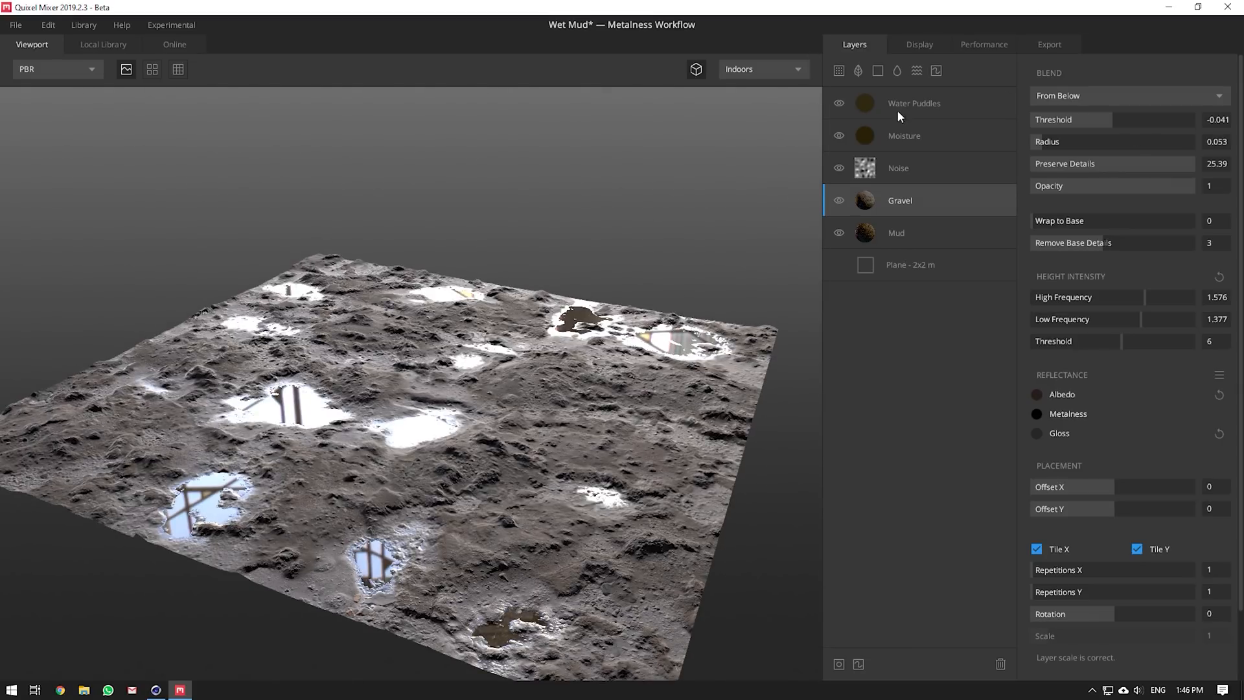
mouse_move(1009, 45)
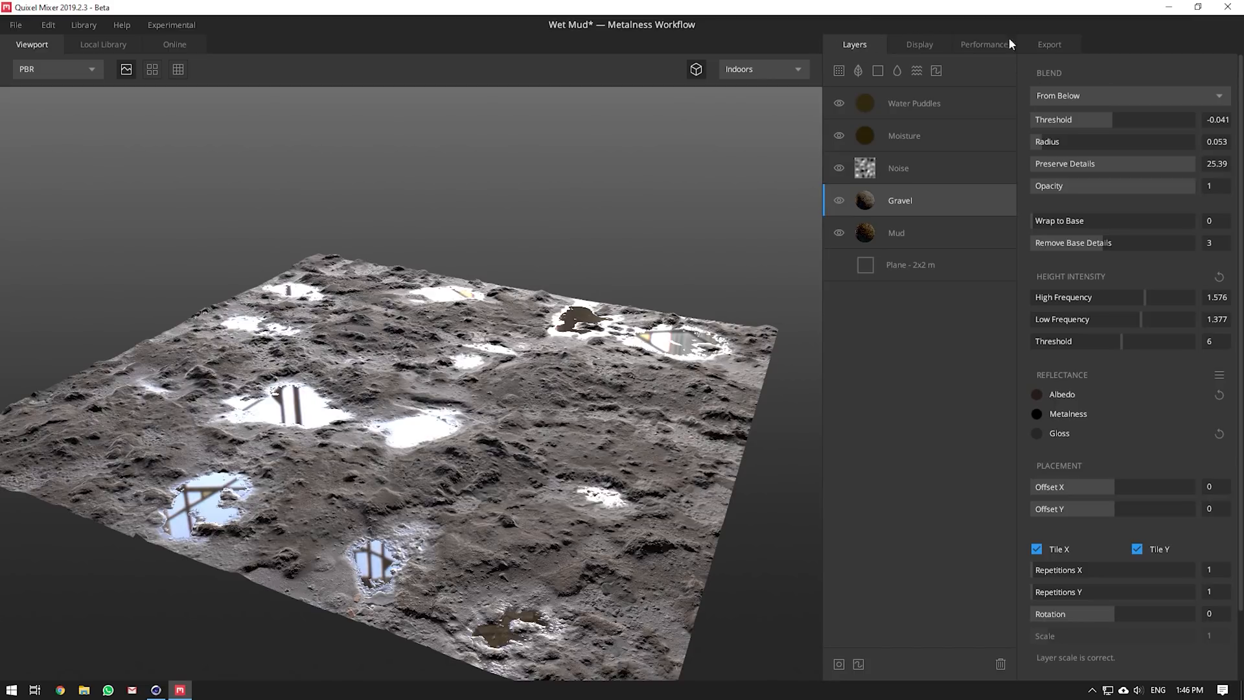
mouse_move(902, 75)
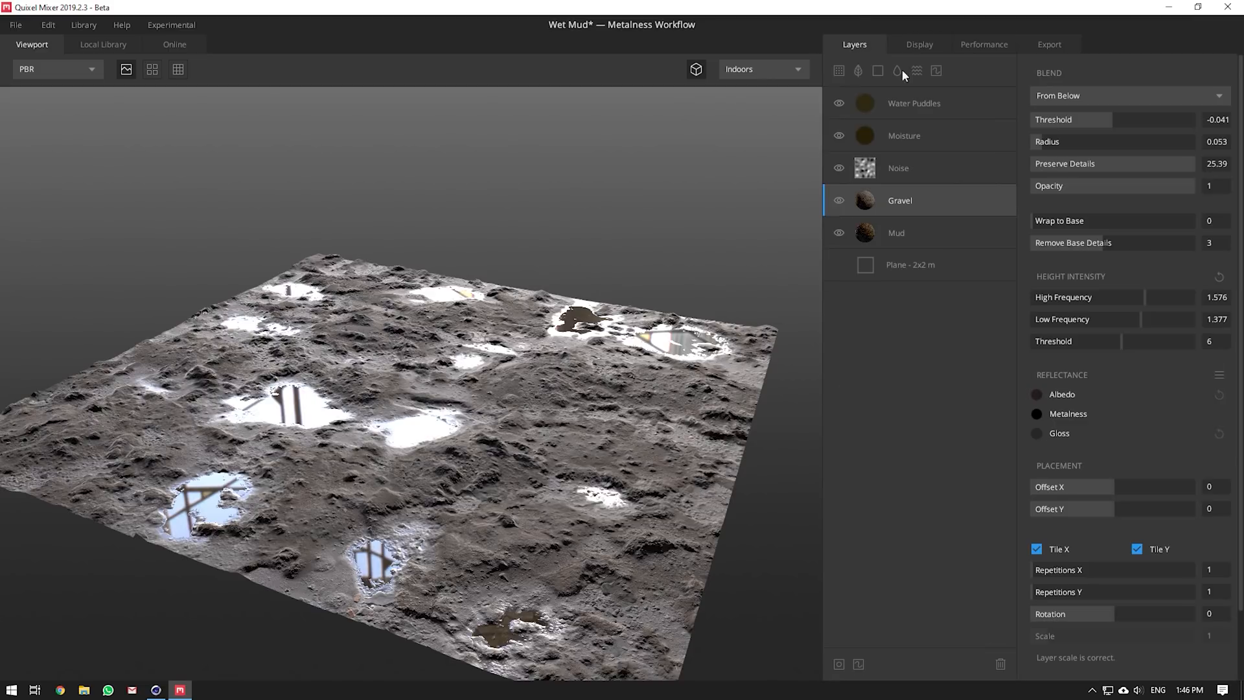
- Reach the Wet Mud export settings via the Performance tab and add an extra output map
left_click(983, 44)
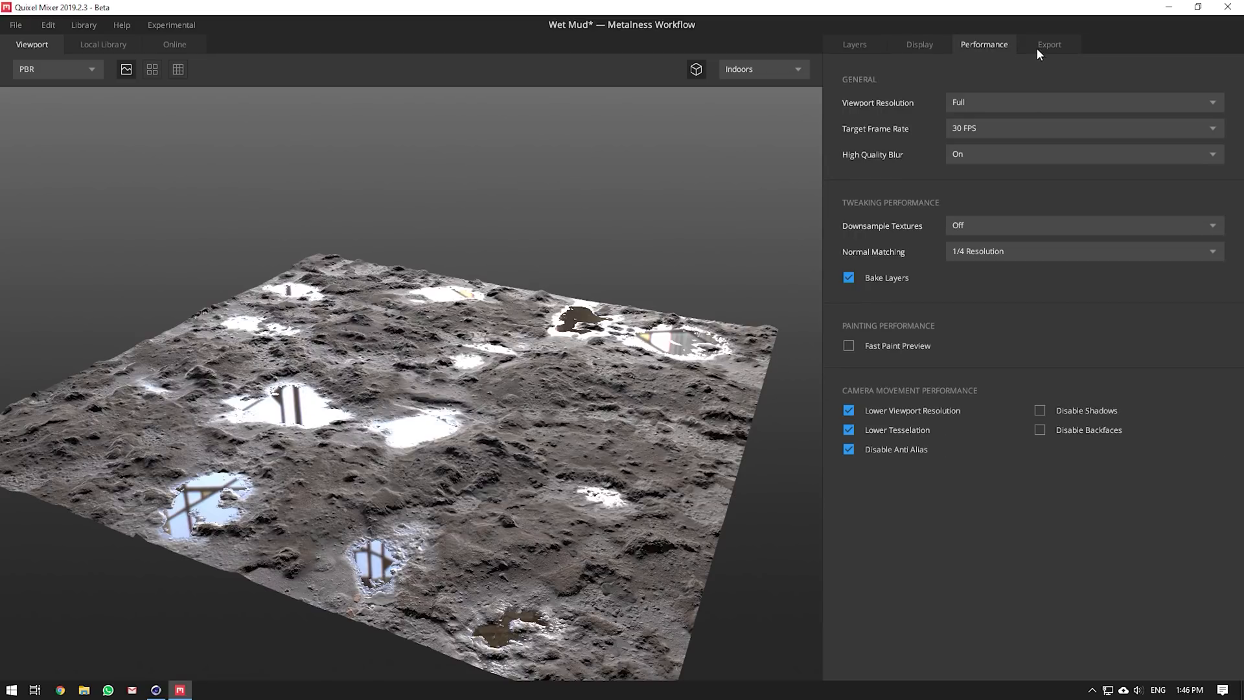
left_click(1048, 44)
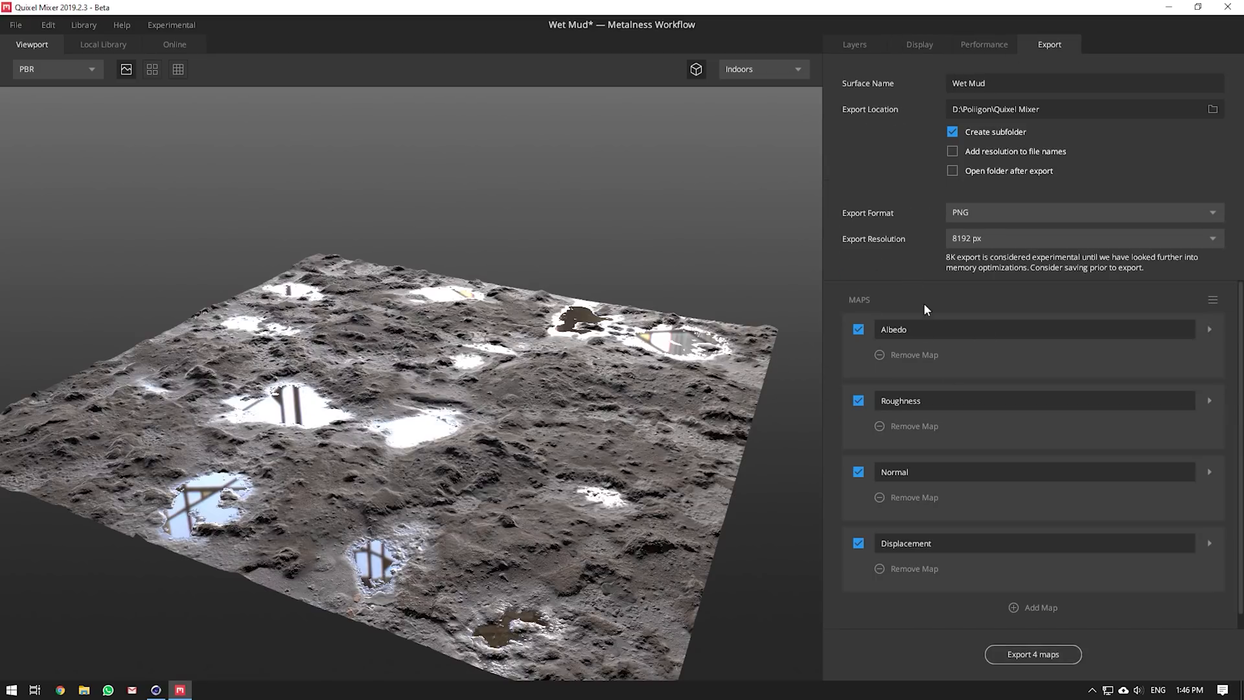
mouse_move(918, 353)
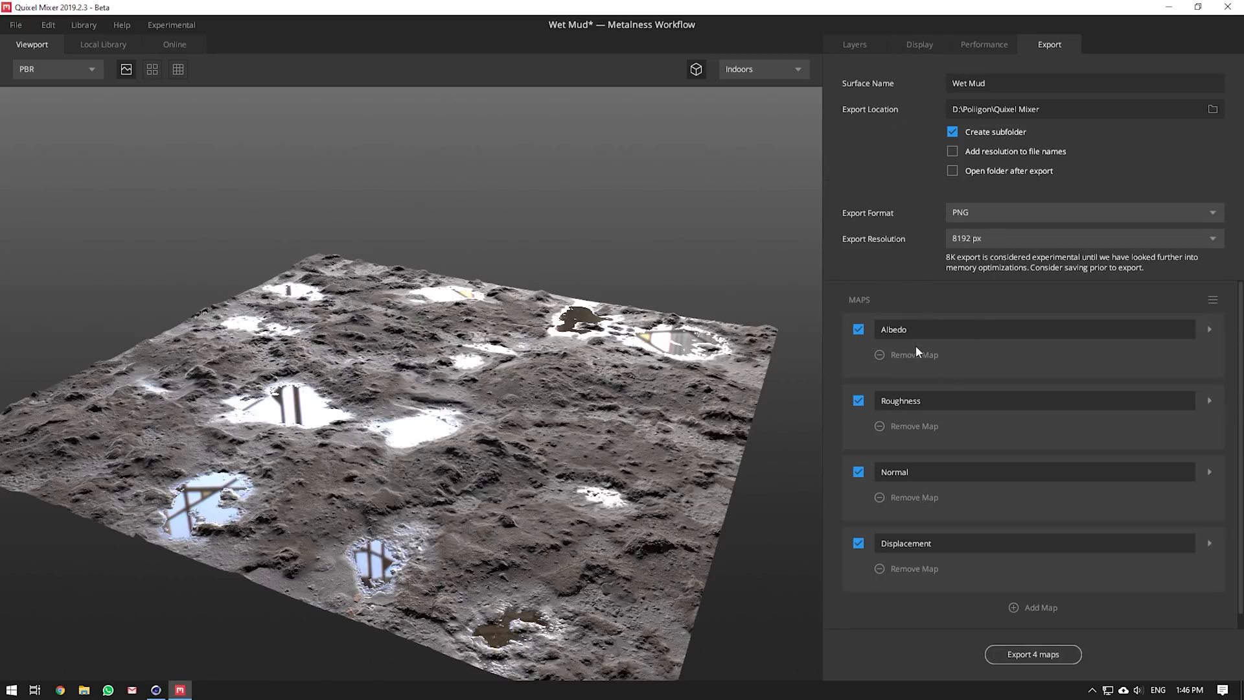
mouse_move(828, 346)
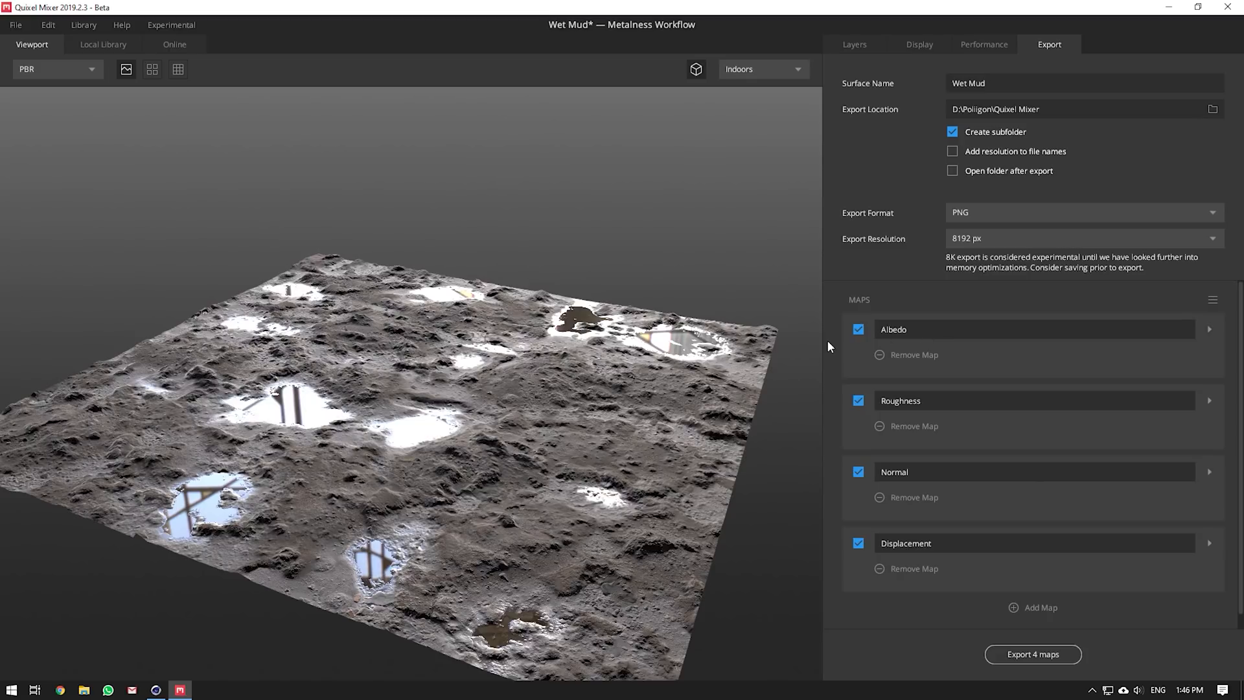
mouse_move(824, 388)
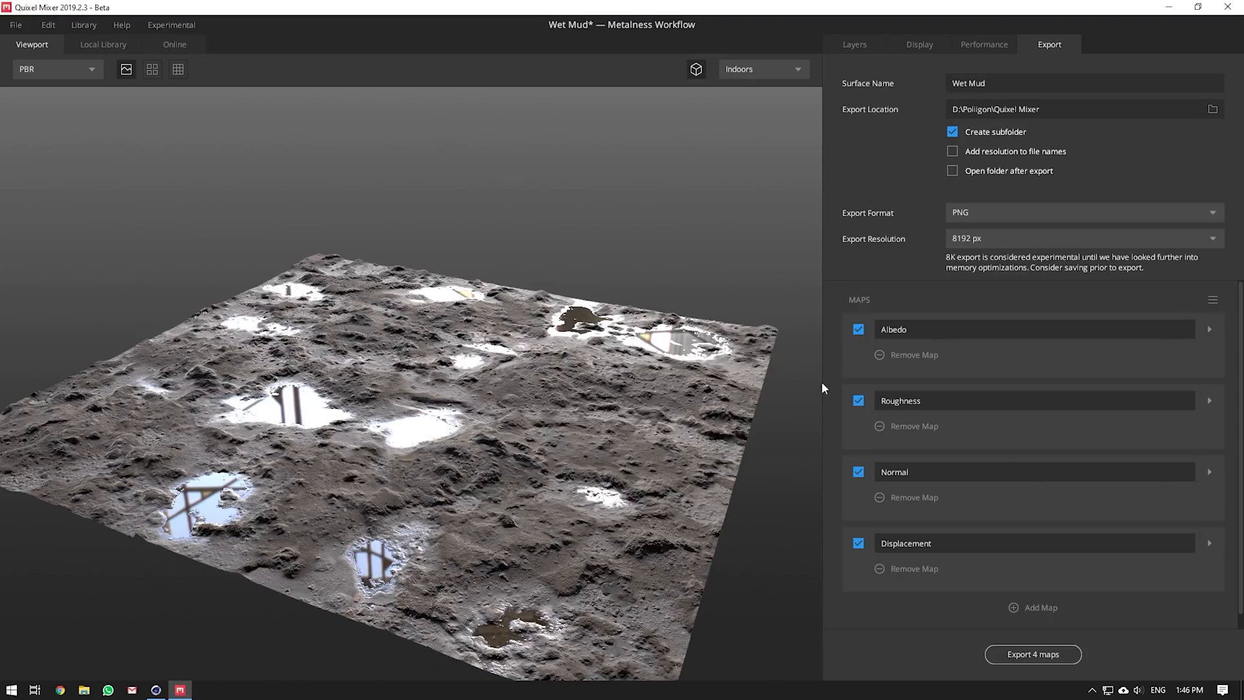
mouse_move(937, 508)
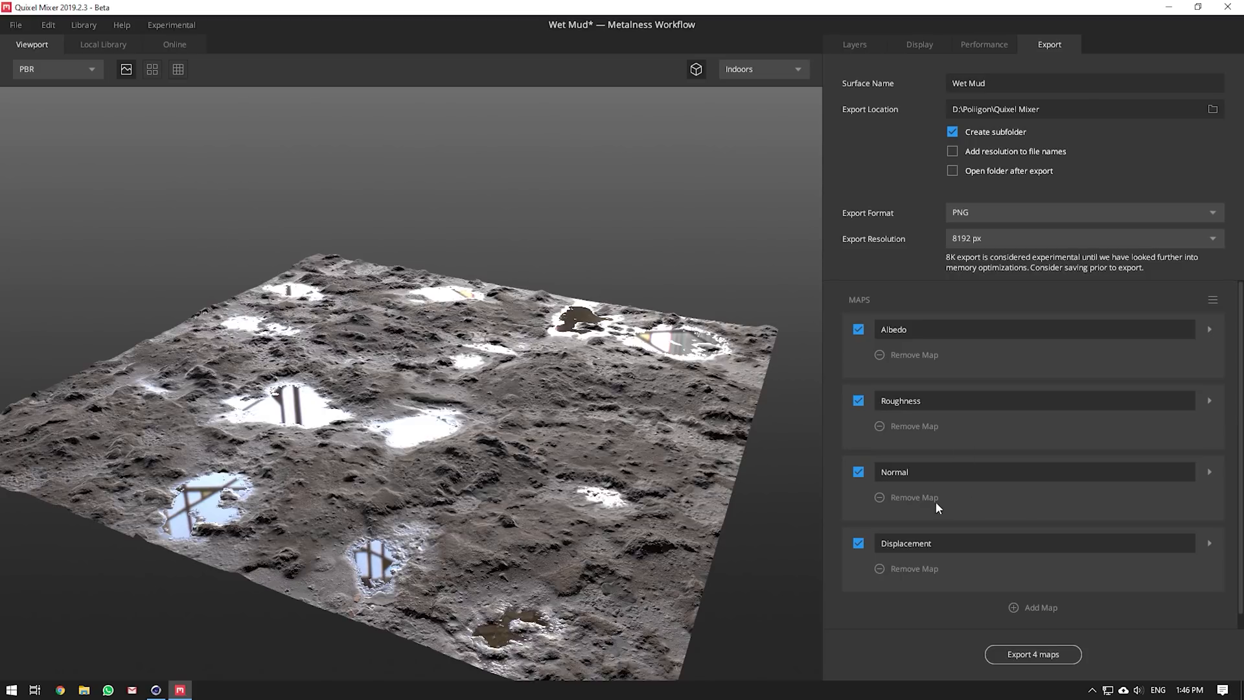
mouse_move(1116, 415)
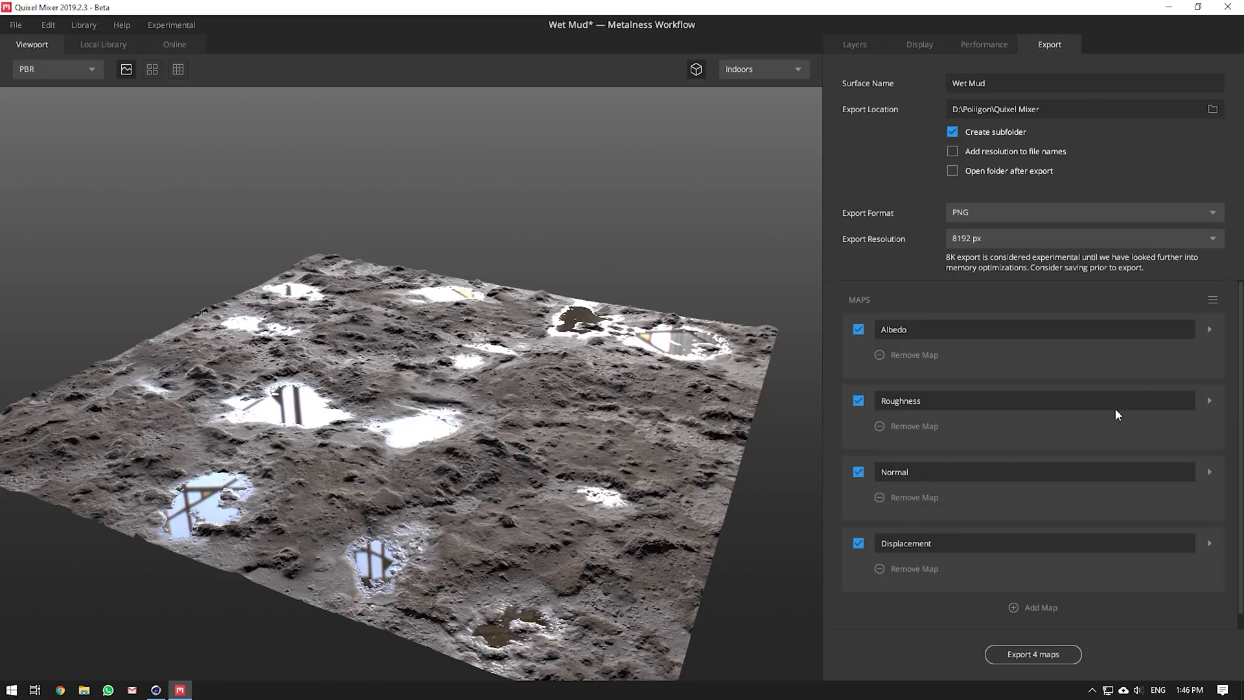
left_click(1033, 607)
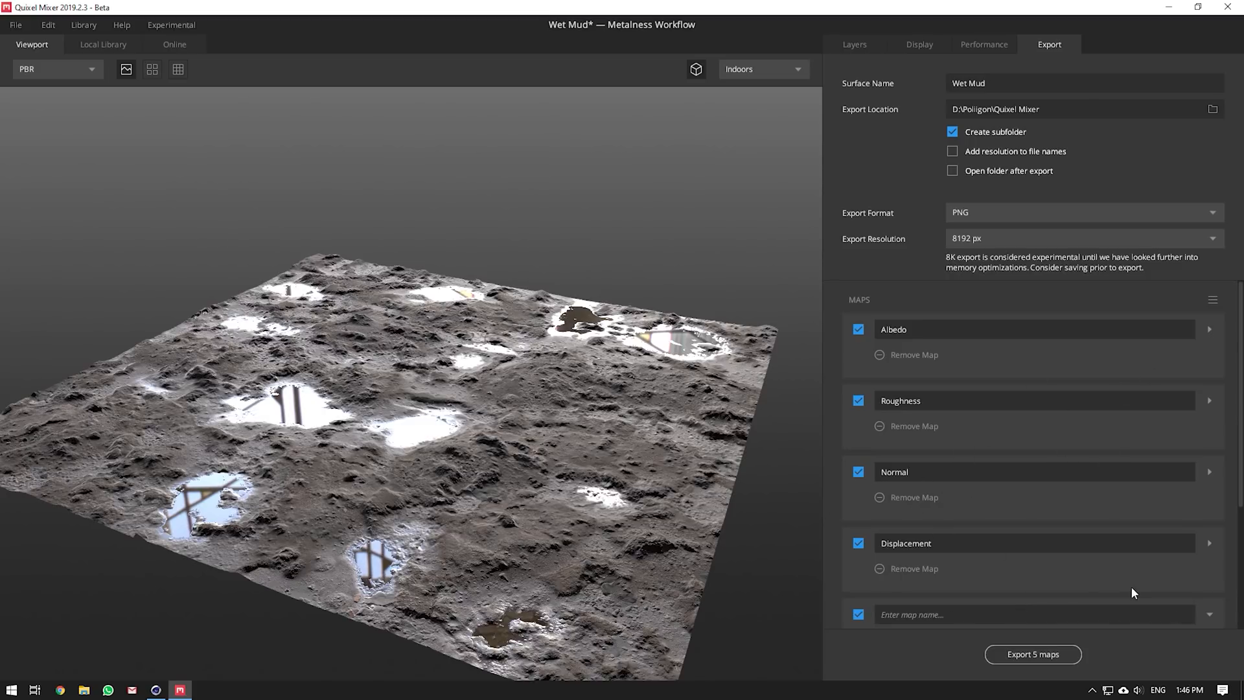
left_click(923, 509)
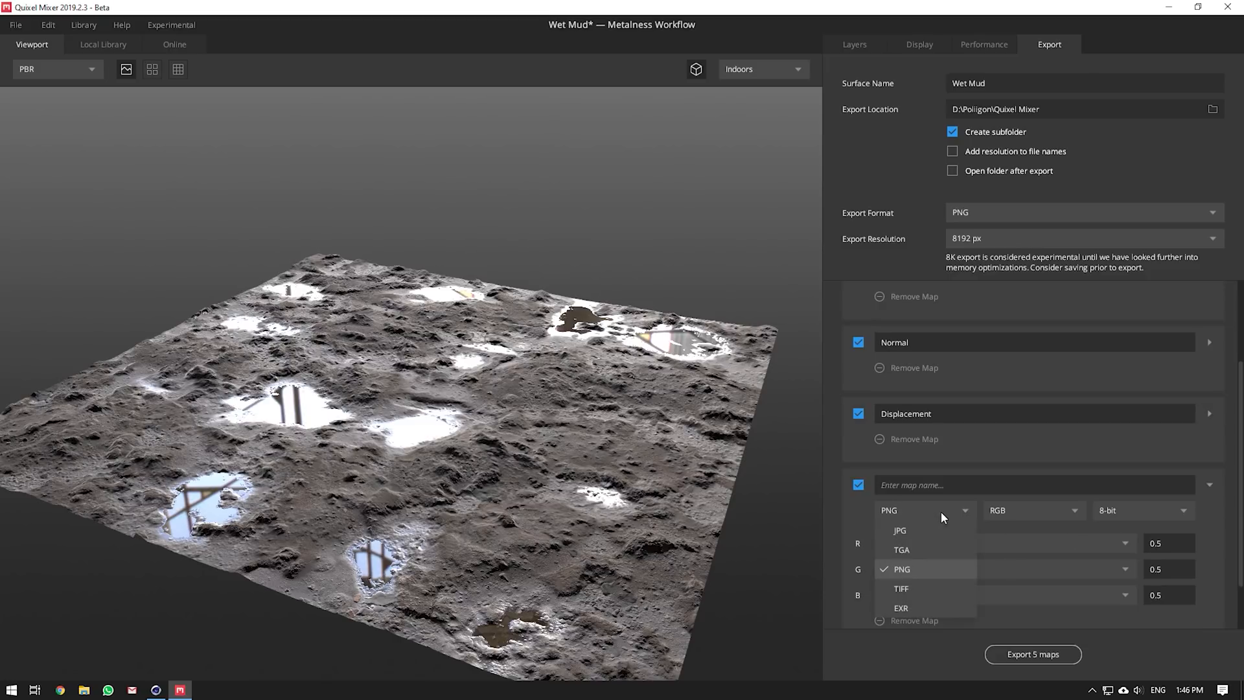
mouse_move(1038, 523)
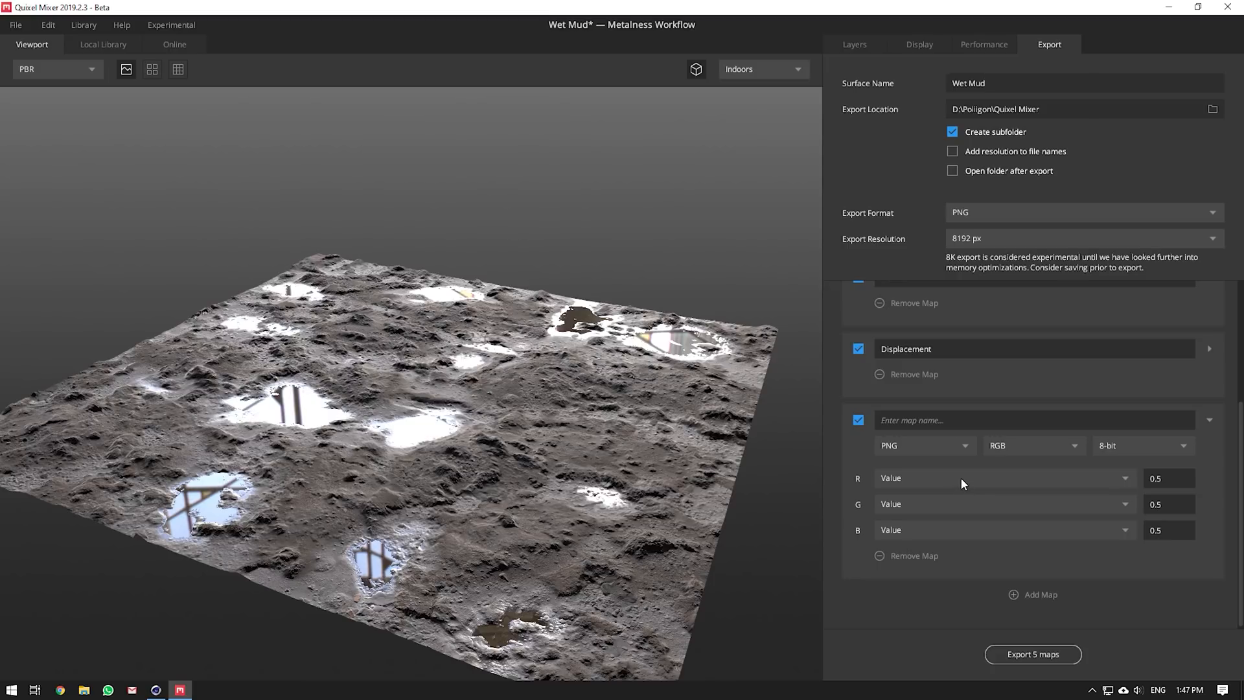
- Remove the extra blank map again and keep the export resolution at 8192 px
left_click(1004, 479)
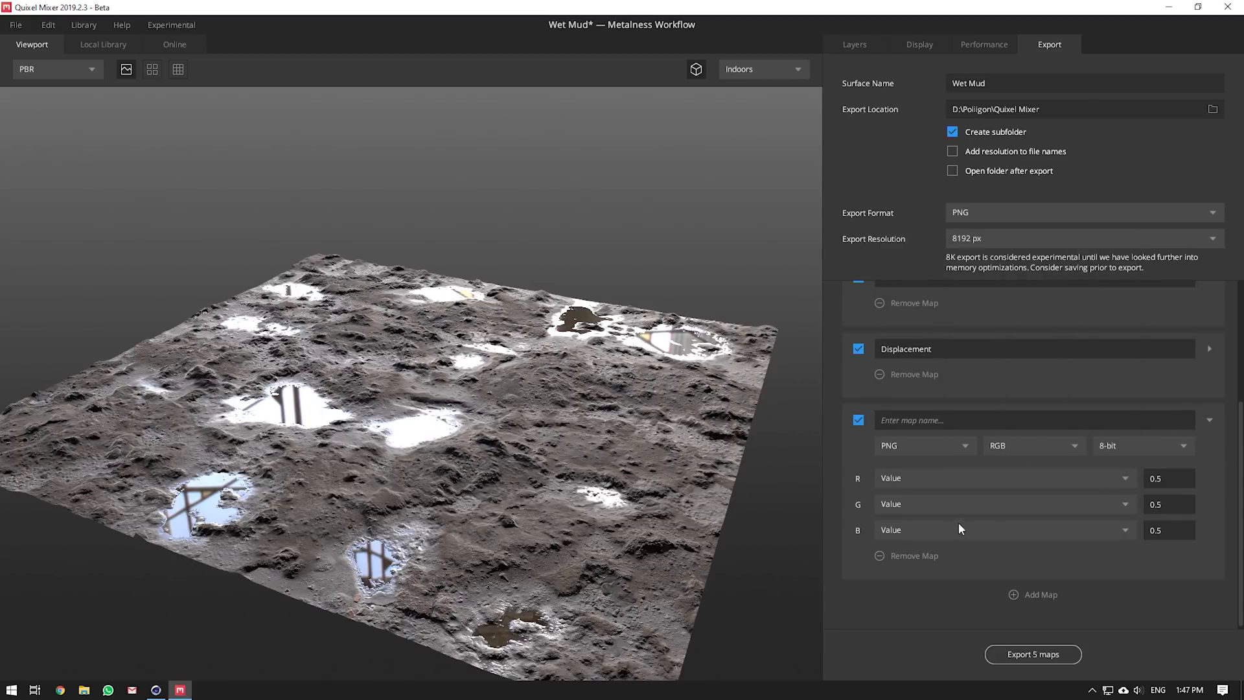
left_click(914, 556)
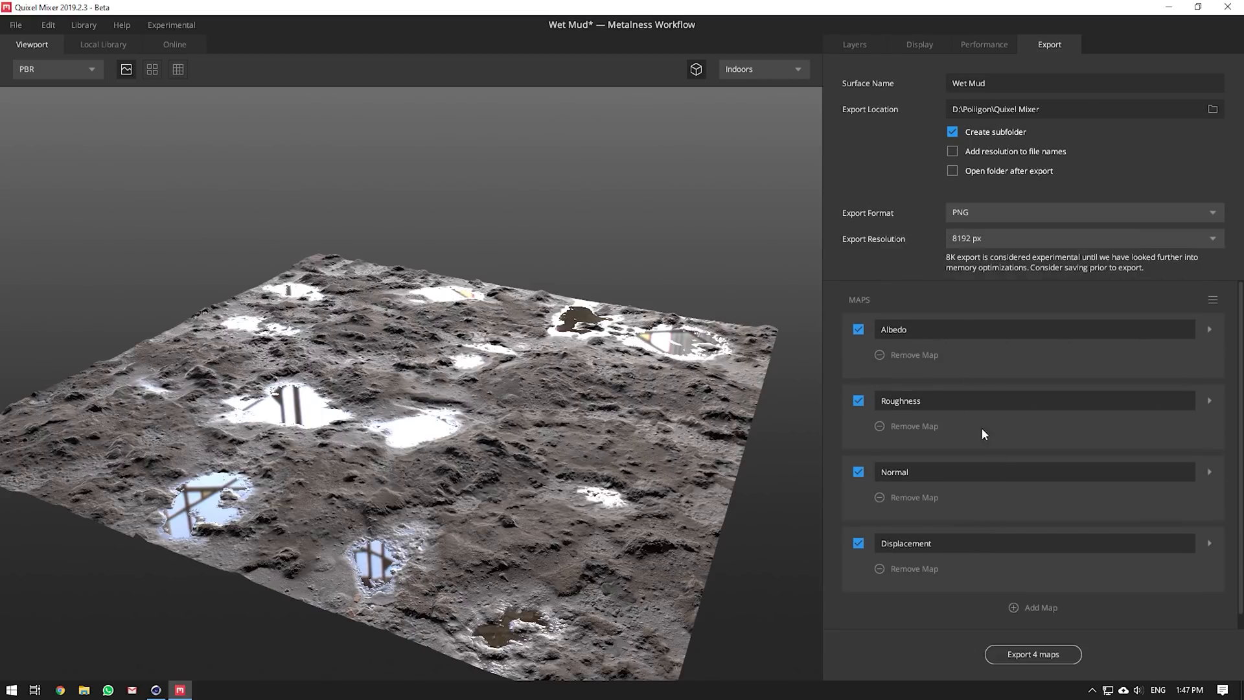
left_click(1081, 238)
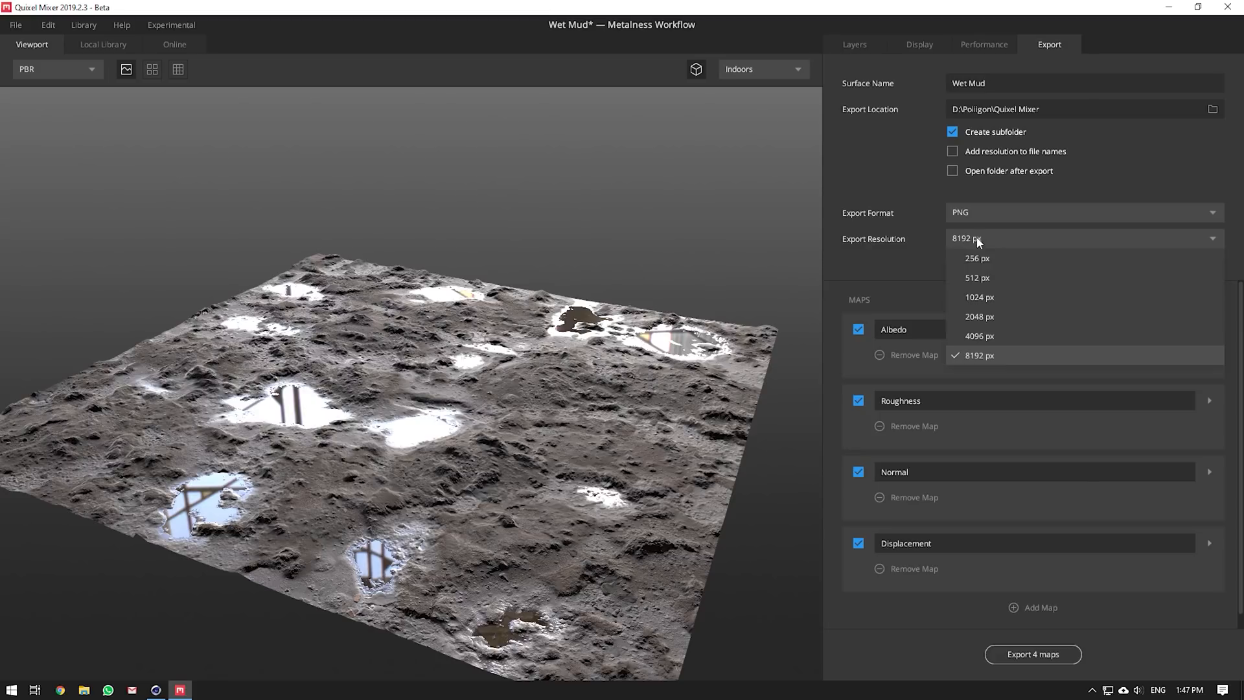
left_click(980, 355)
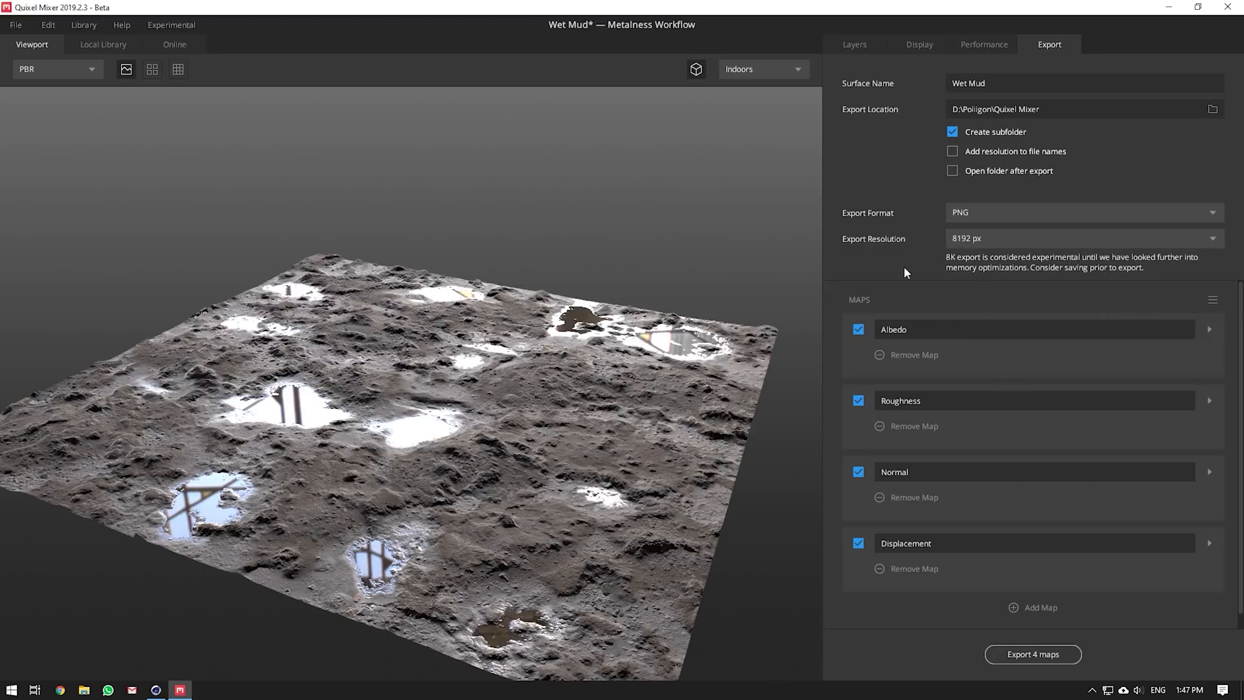
mouse_move(1025, 134)
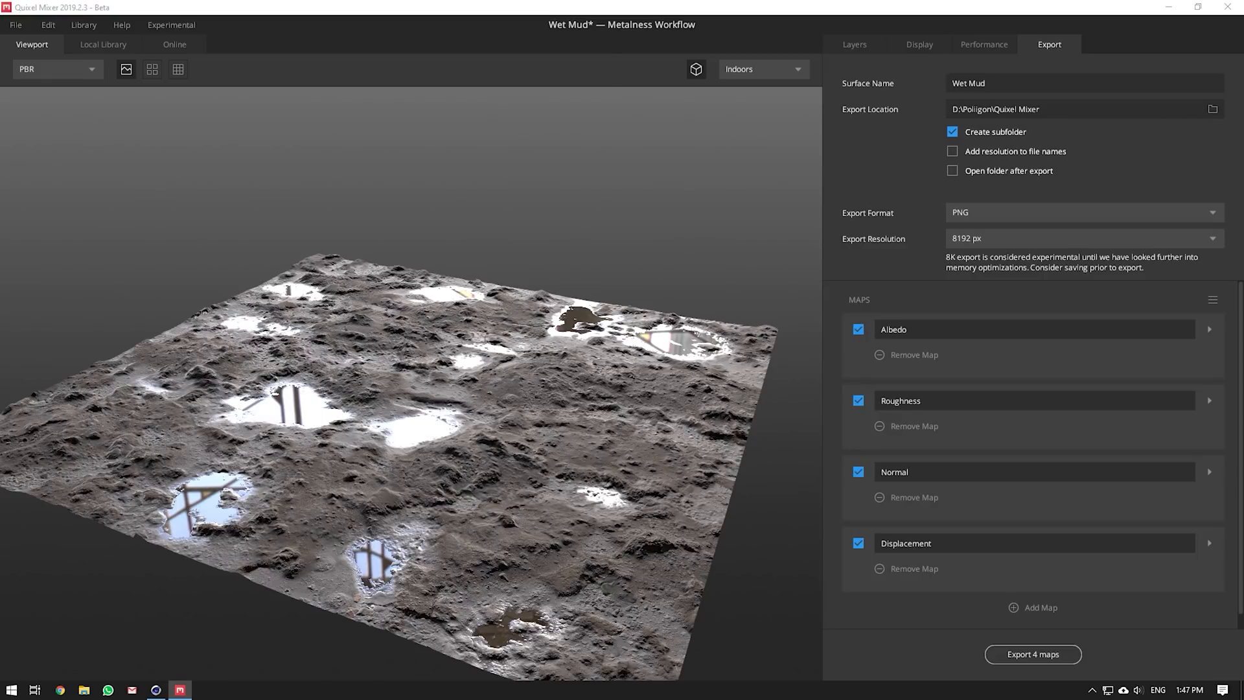
- Set the export folder to Landscape Tutorial > Assets and add resolution to file names
left_click(1212, 108)
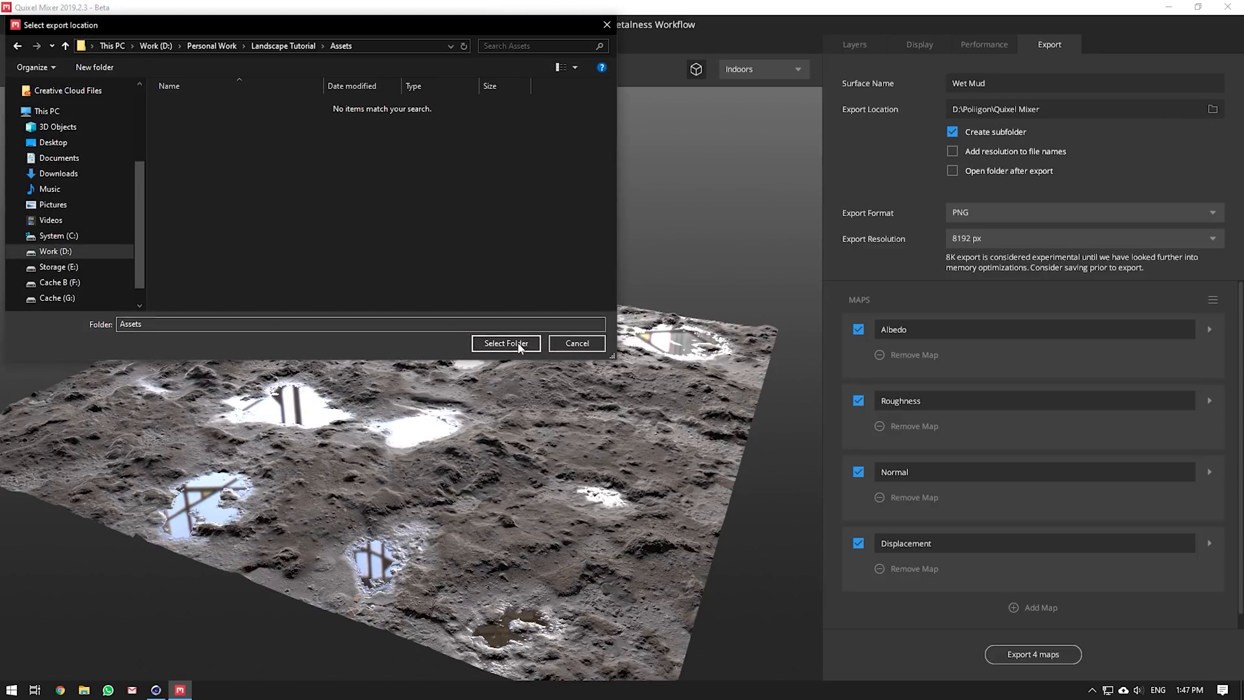
left_click(506, 343)
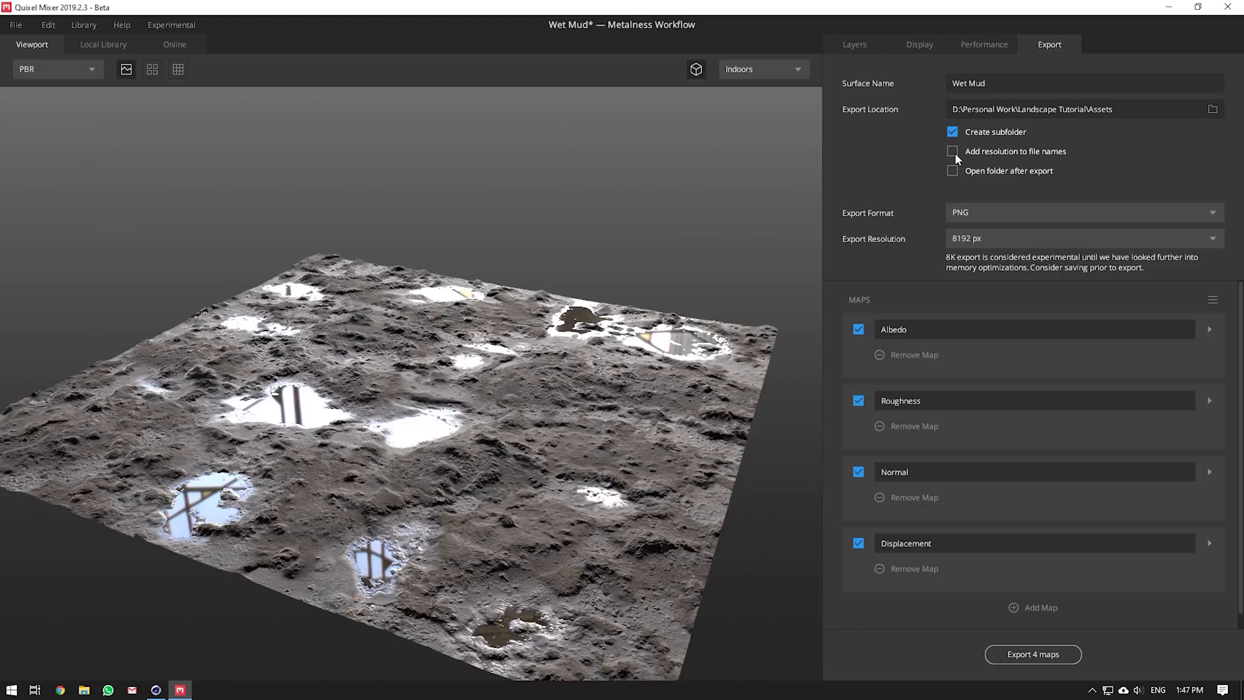
left_click(953, 152)
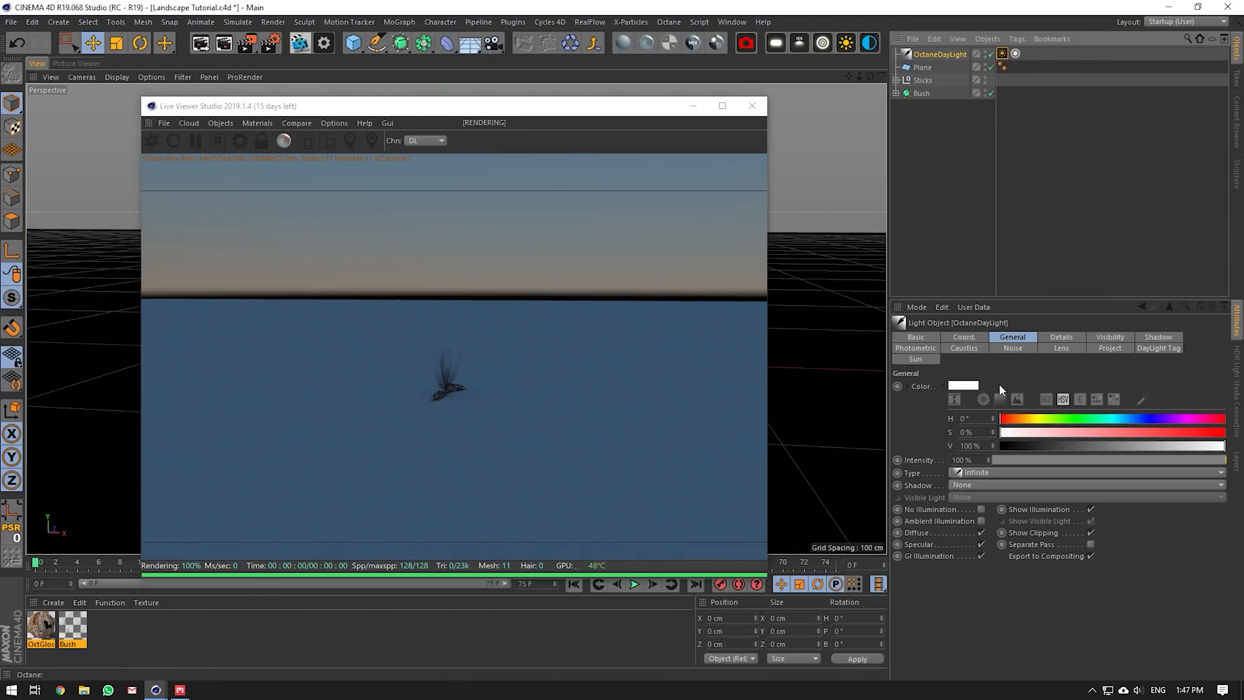
- Create a new Octane Glossy material in the Material Manager
left_click(963, 337)
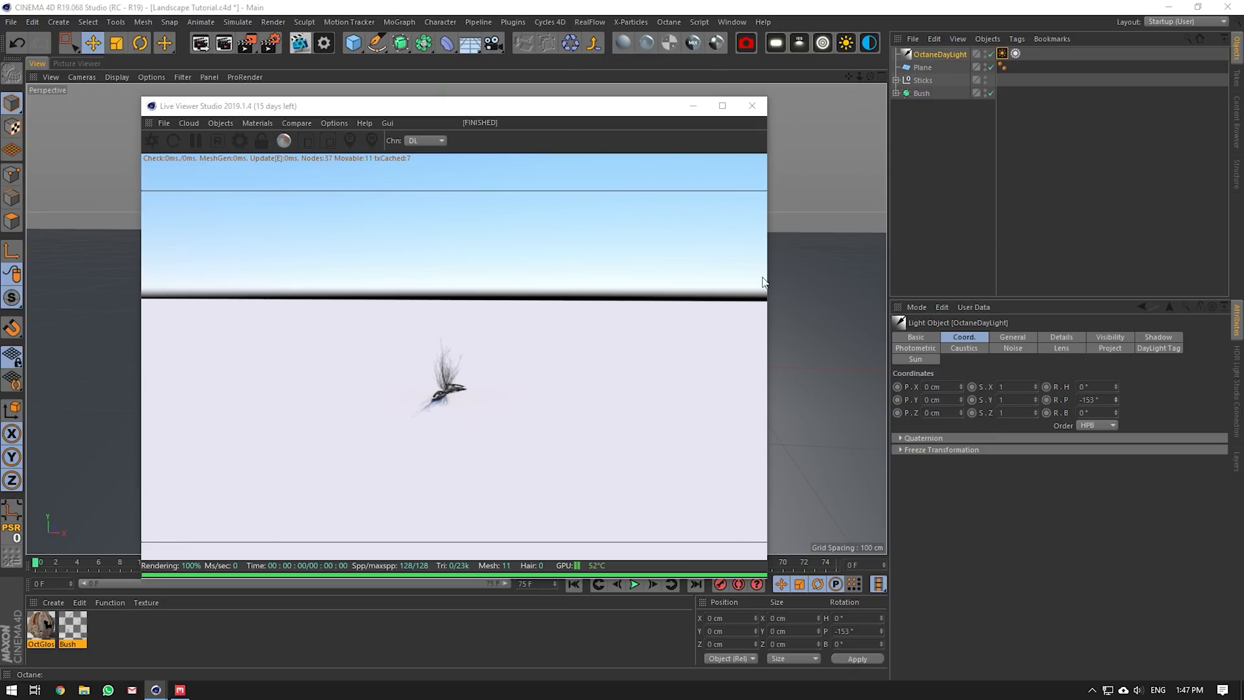
mouse_move(647, 44)
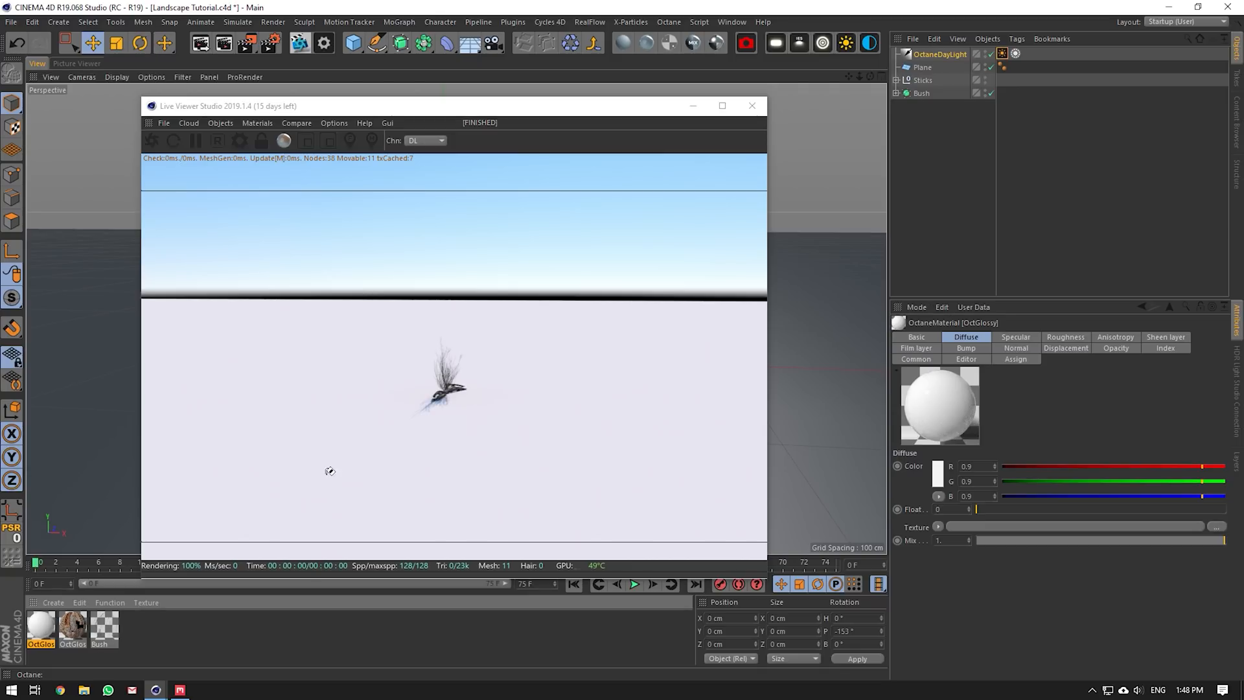
- Load Wet Mud_8K_Albedo.png into the new material's Diffuse and set its projection to Cubic
double_click(40, 627)
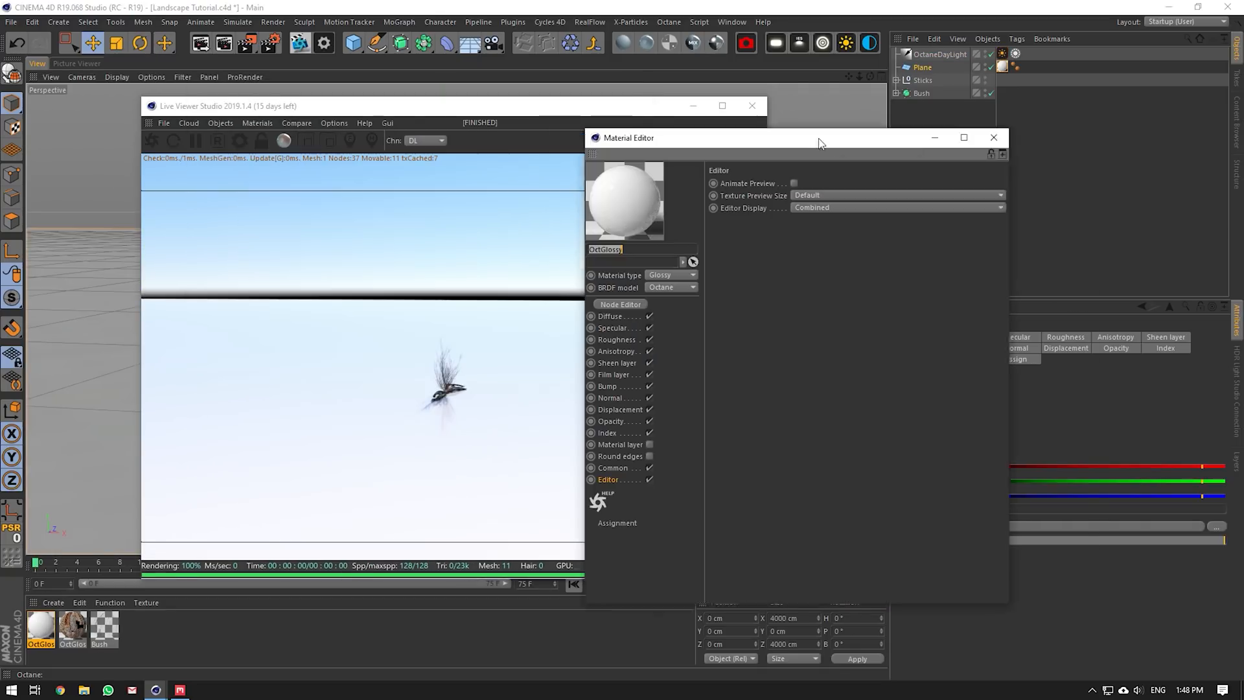
left_click(620, 303)
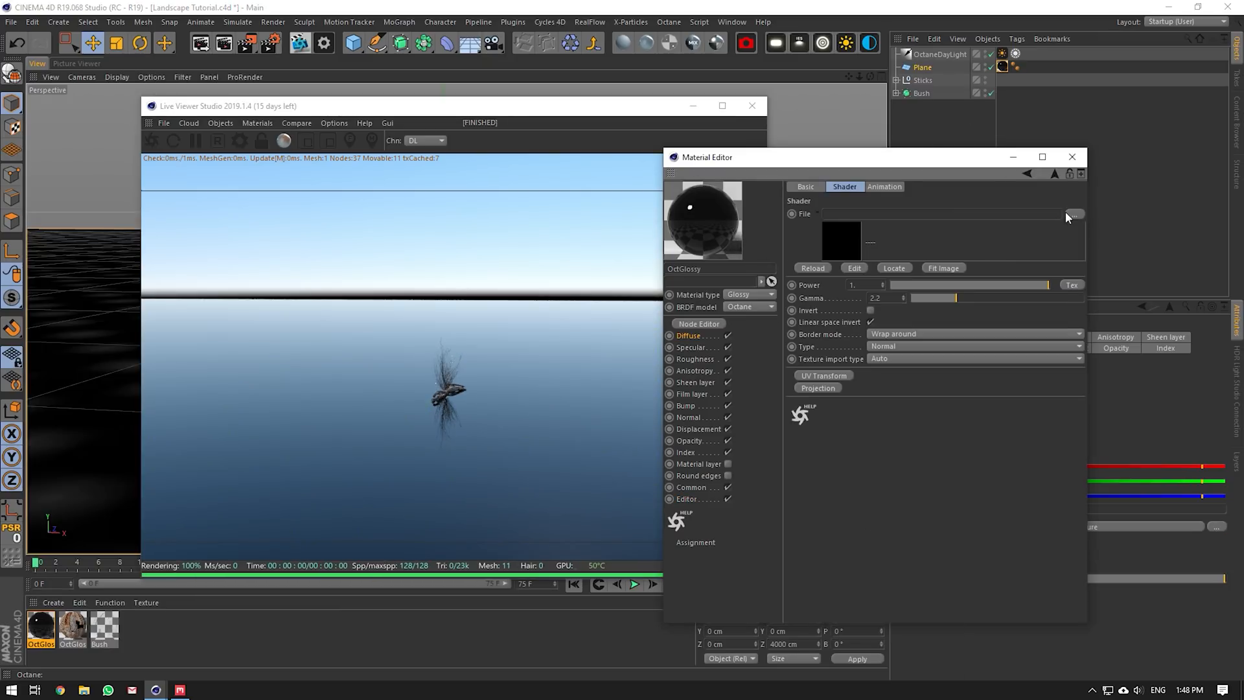
left_click(1073, 214)
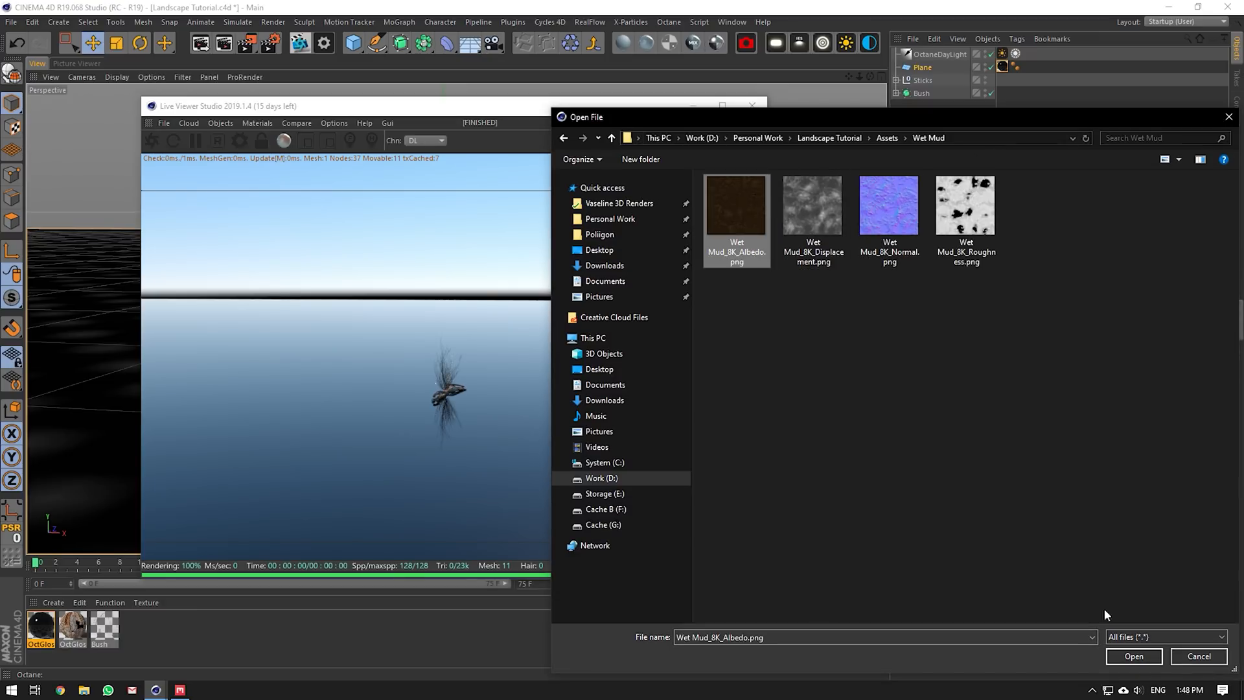
left_click(1133, 656)
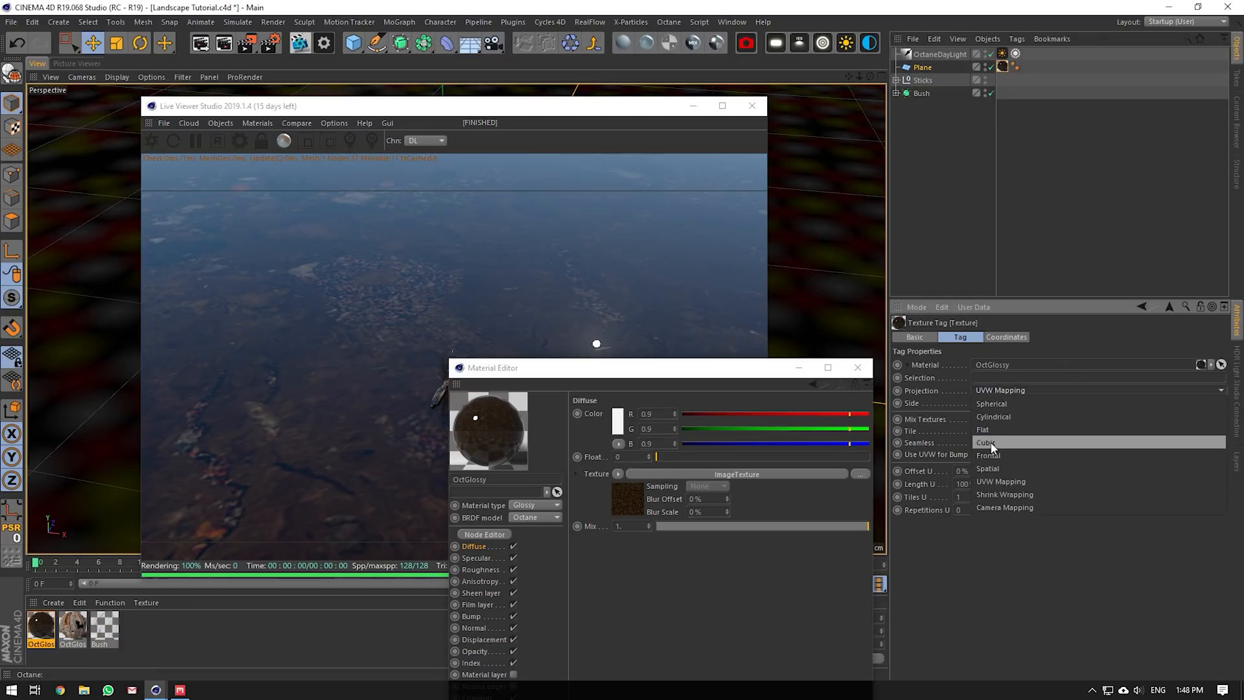
left_click(986, 442)
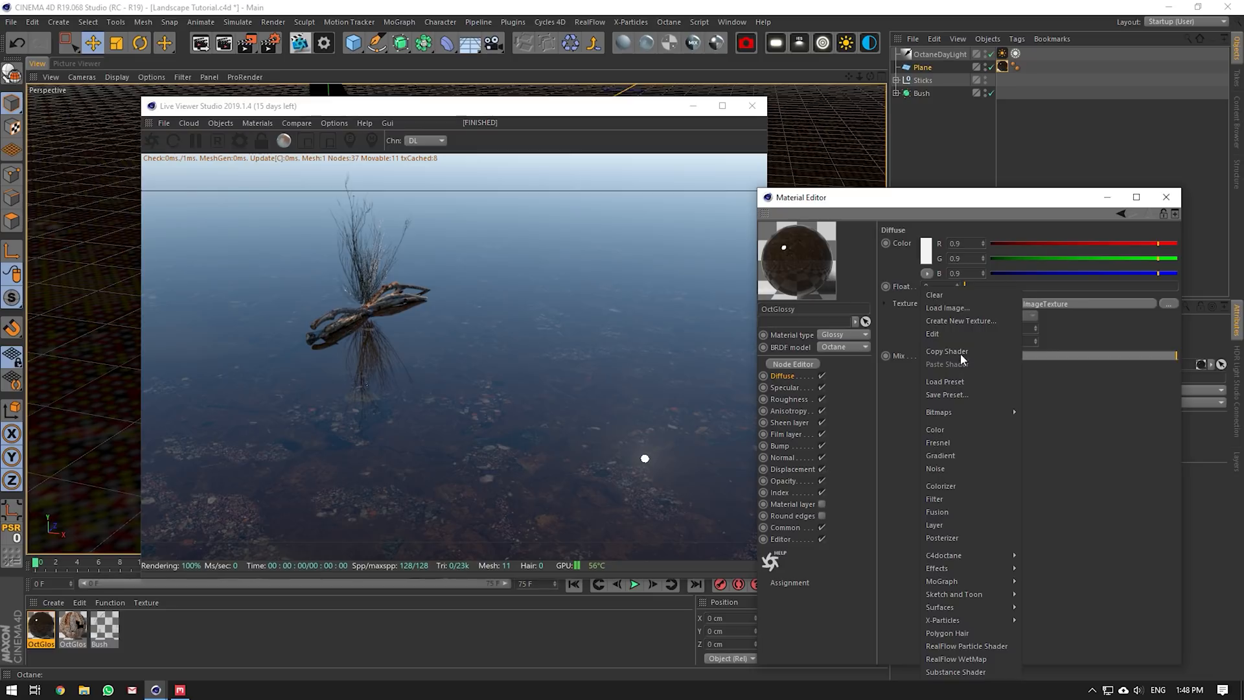
- Reuse the image shader in Displacement with Wet Mud_8K_Displacement.png at 8192x8192 level of detail
left_click(790, 469)
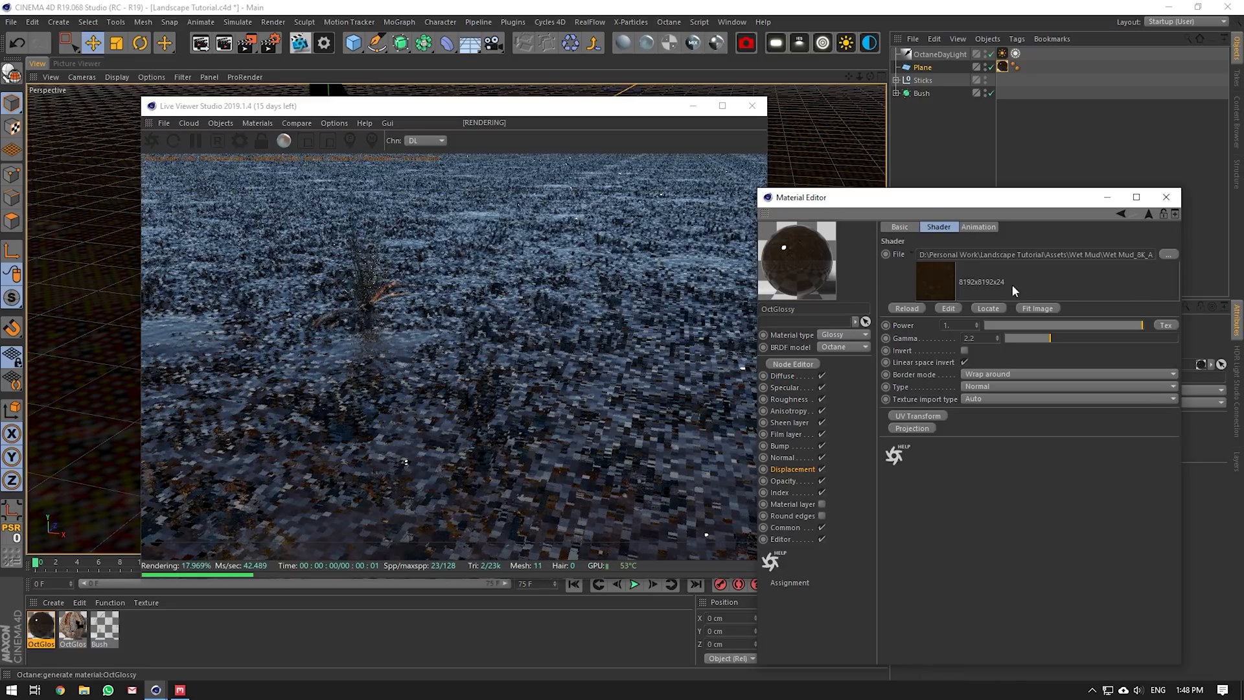
left_click(1168, 255)
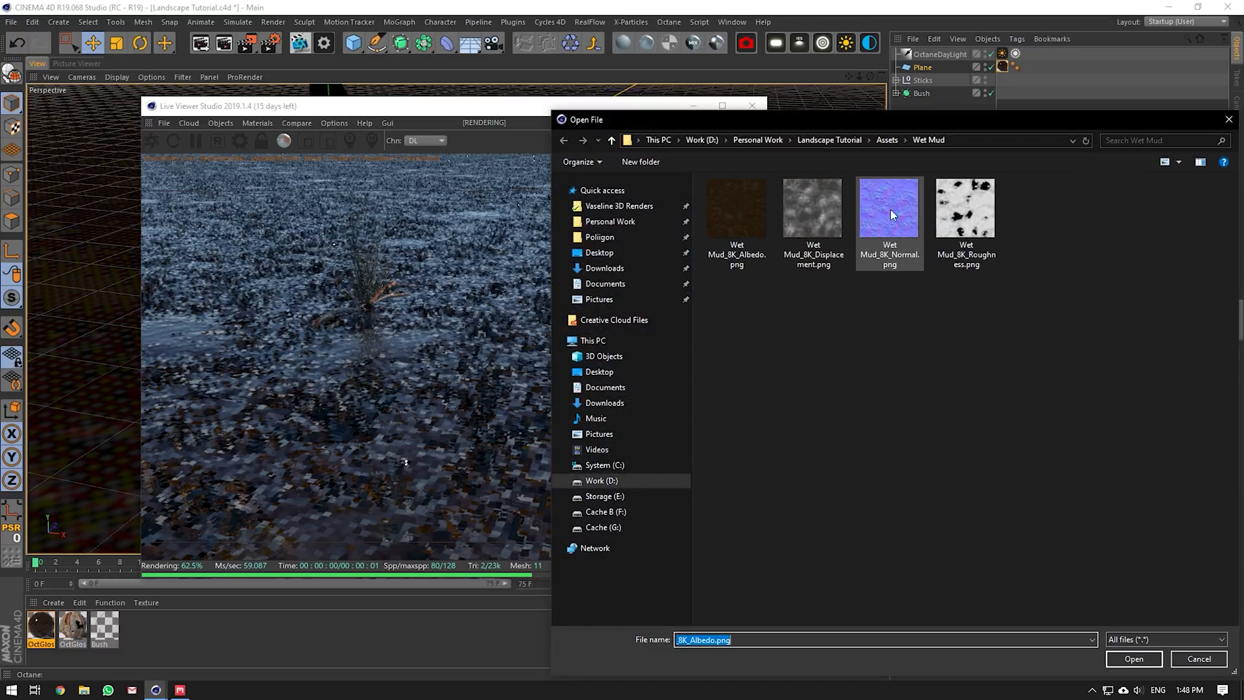
left_click(1133, 659)
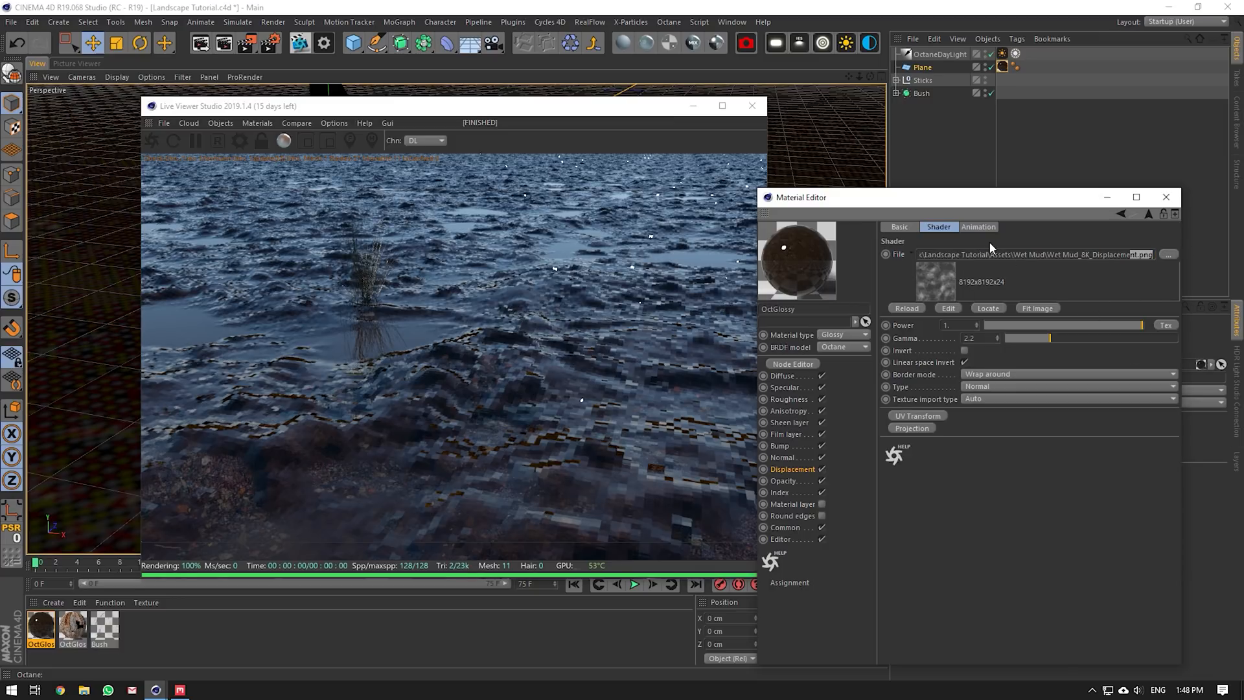
left_click(792, 469)
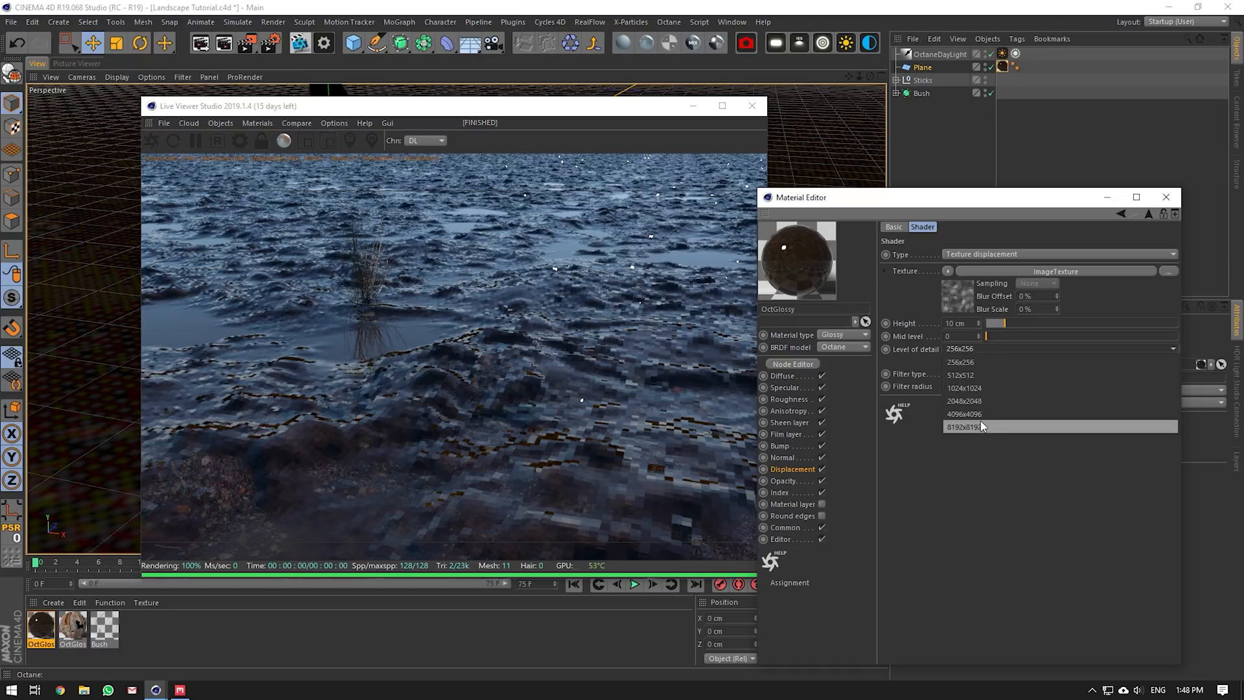
left_click(963, 426)
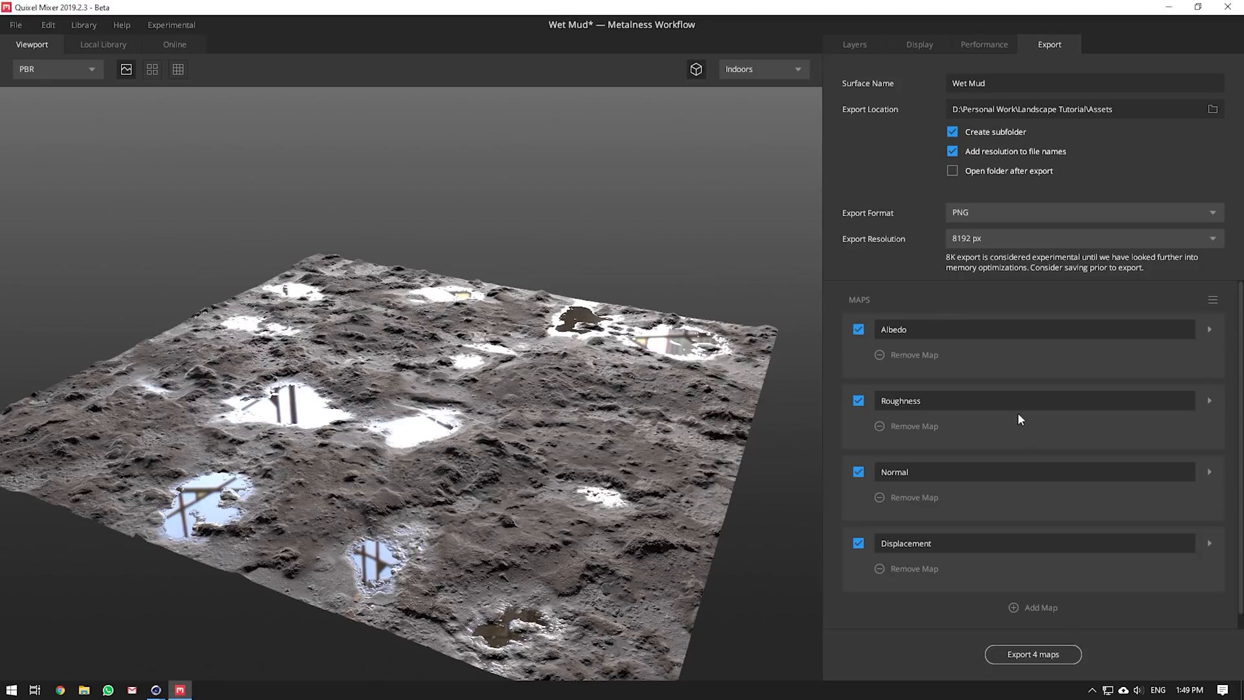
- Set the Displacement map to EXR (32-bit) and exclude the Albedo map from the export
left_click(1208, 543)
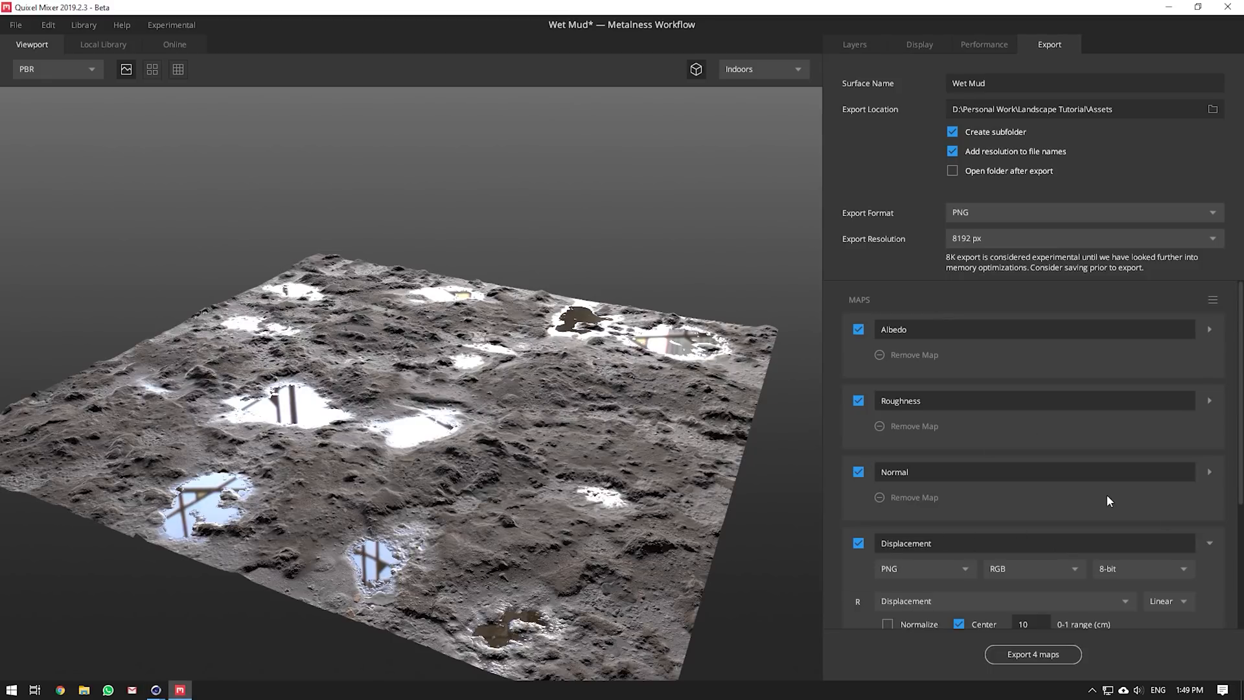
left_click(921, 439)
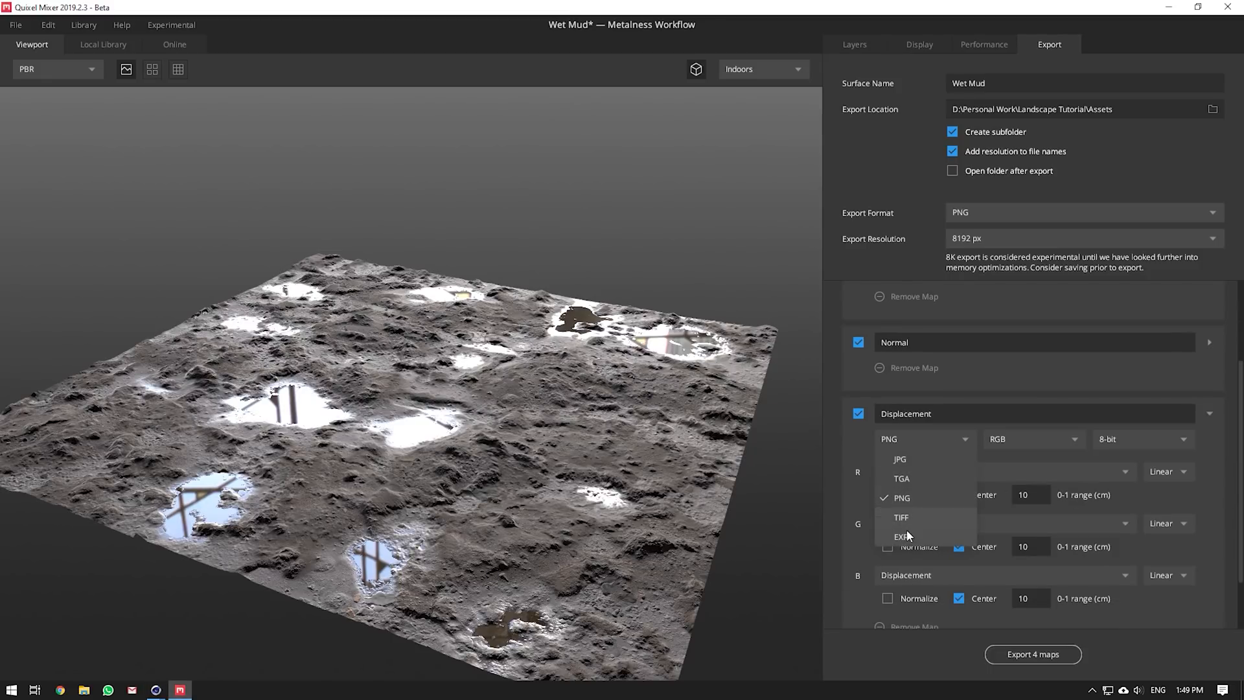
left_click(905, 536)
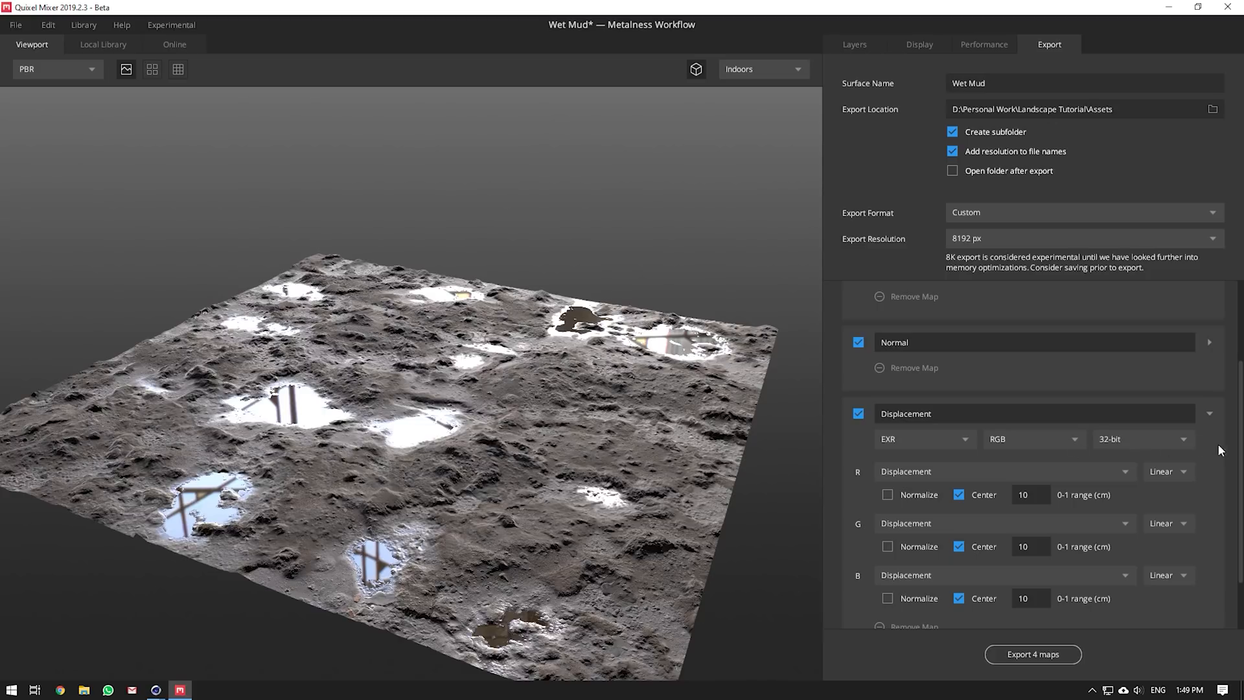
scroll("down", 3)
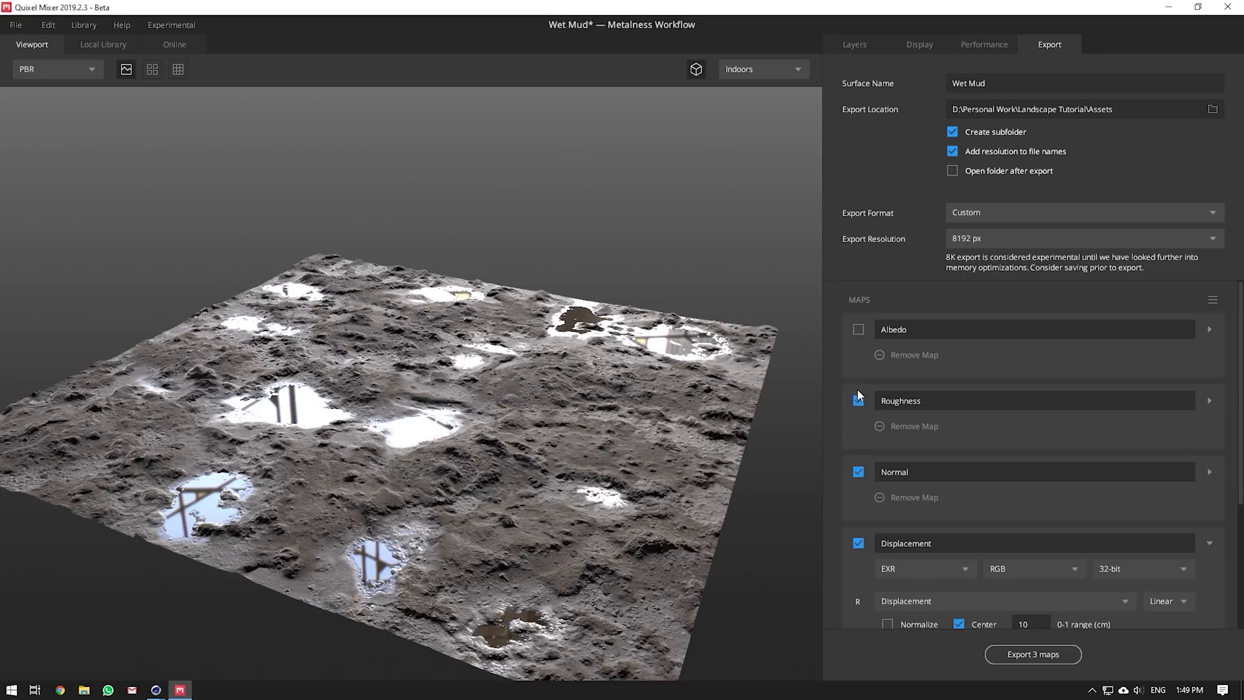
left_click(1213, 299)
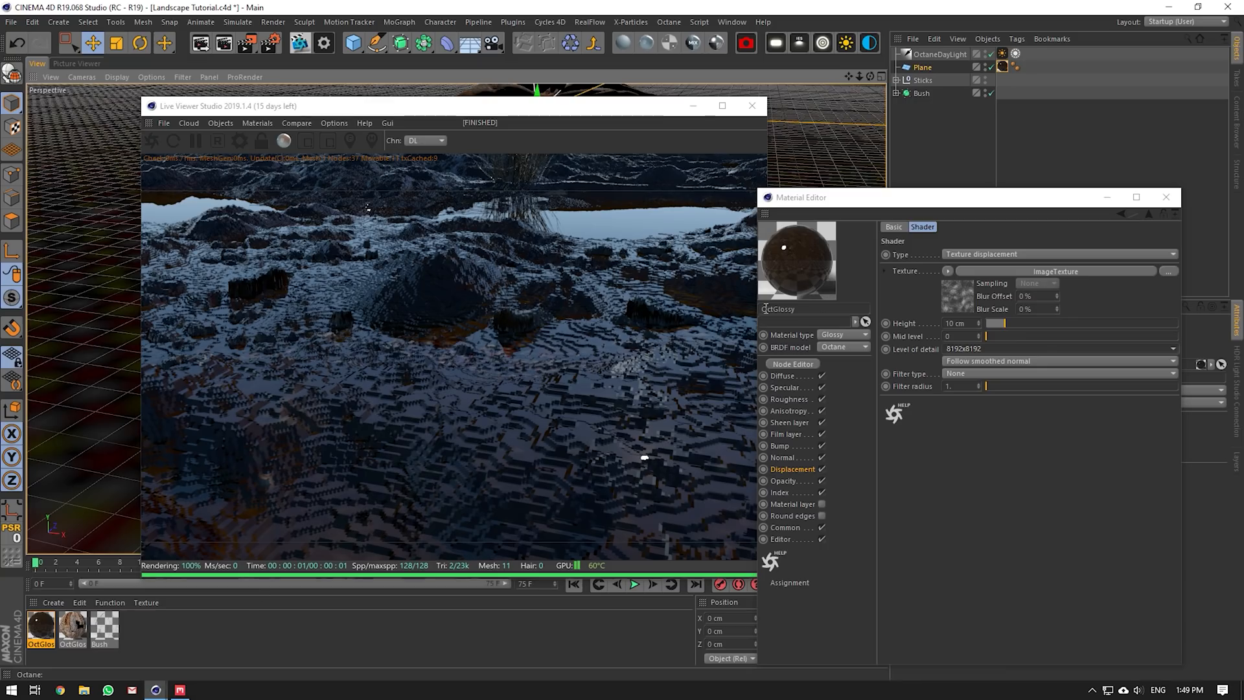
- Try loading Wet Mud_8K_Displacement.exr twice, dismissing the file-in-use warnings while Mixer exports
left_click(1168, 271)
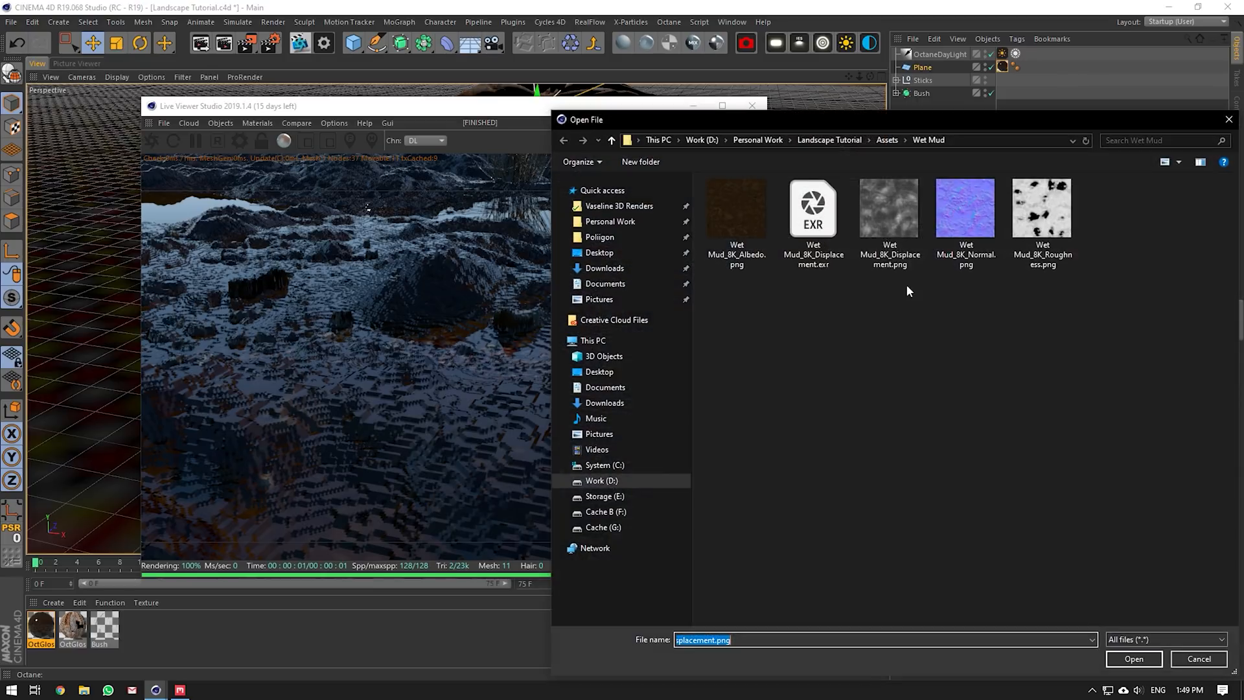
left_click(1133, 659)
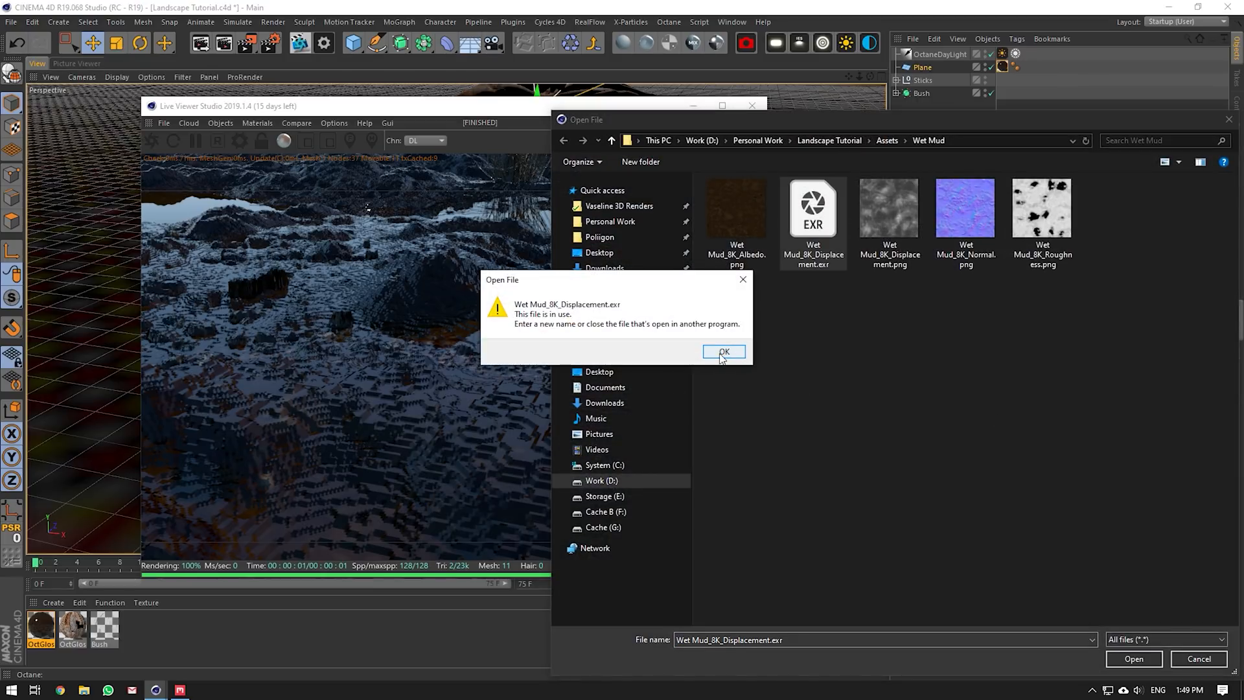
left_click(723, 351)
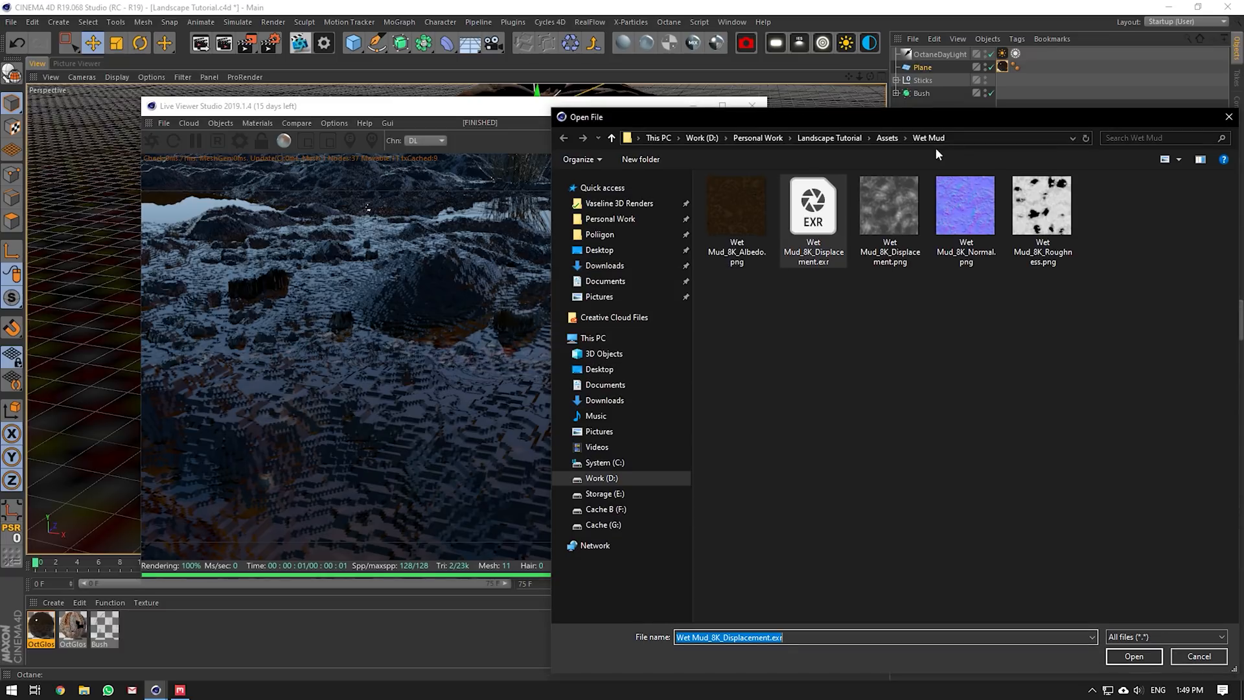
left_click(1135, 656)
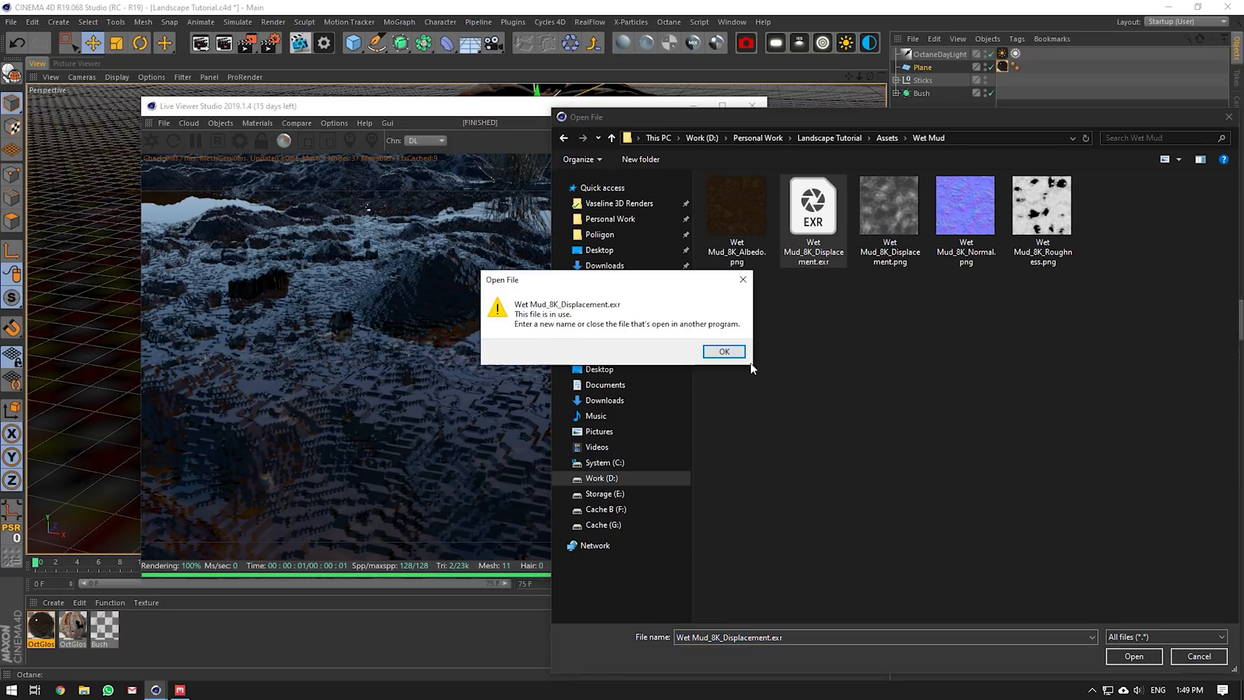
left_click(724, 352)
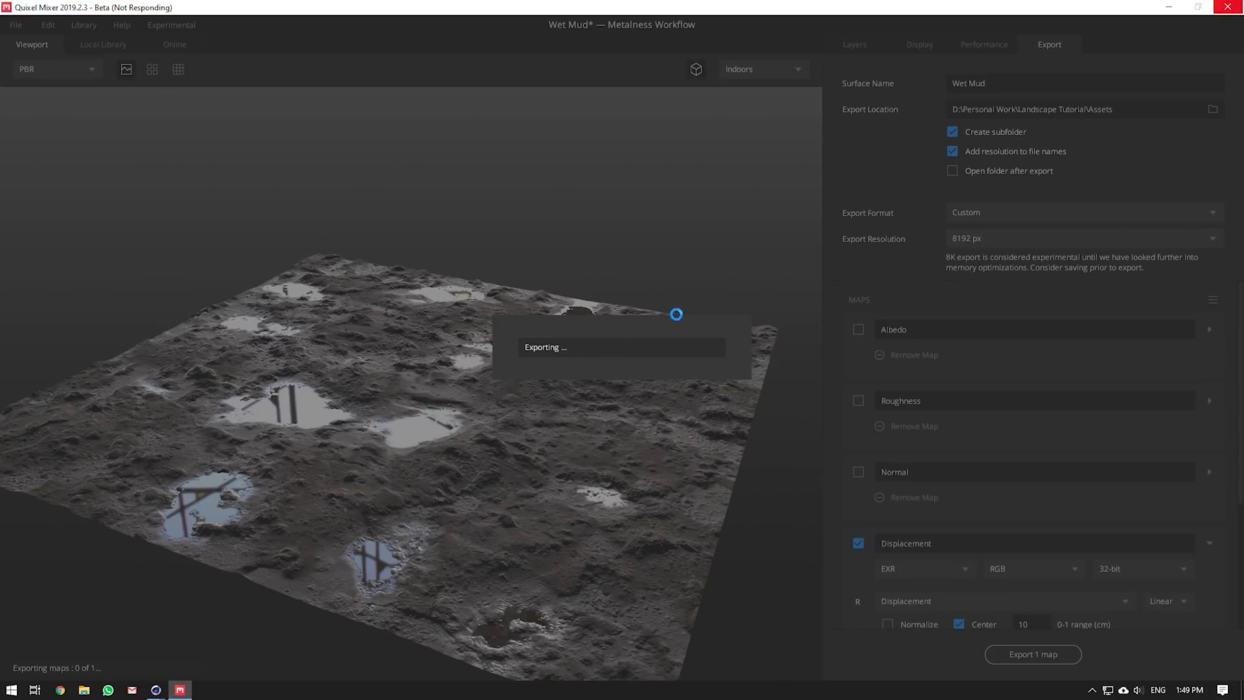
mouse_move(769, 239)
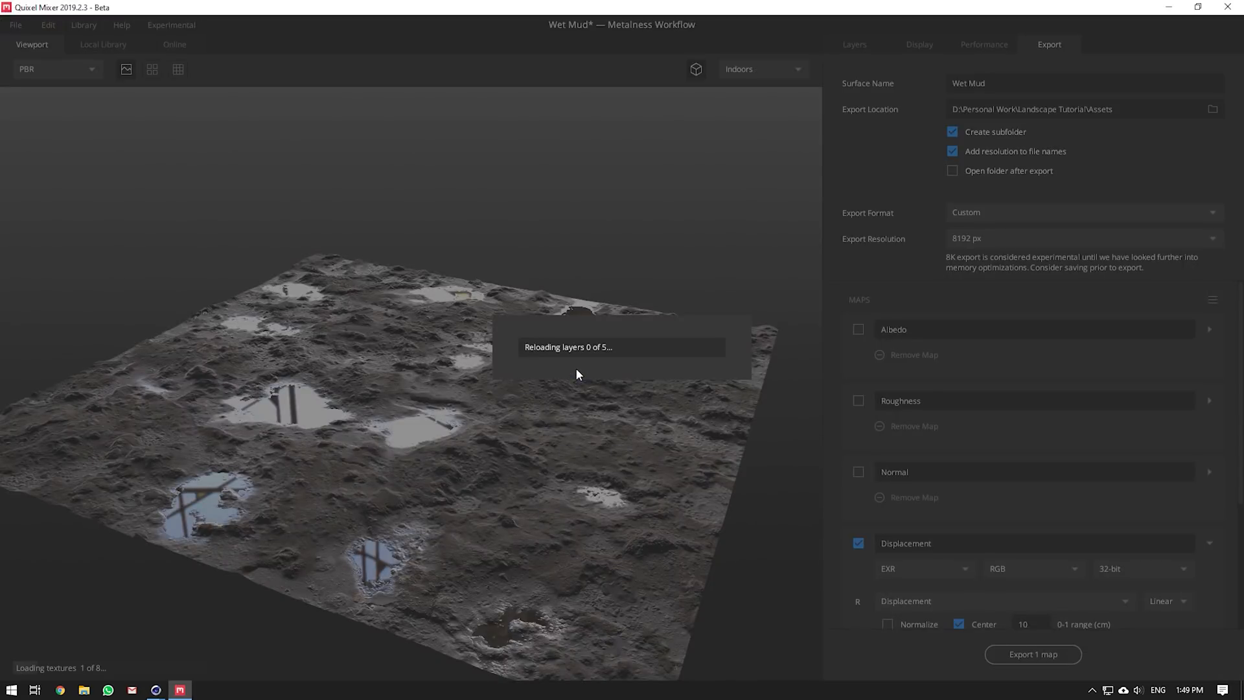
mouse_move(158, 659)
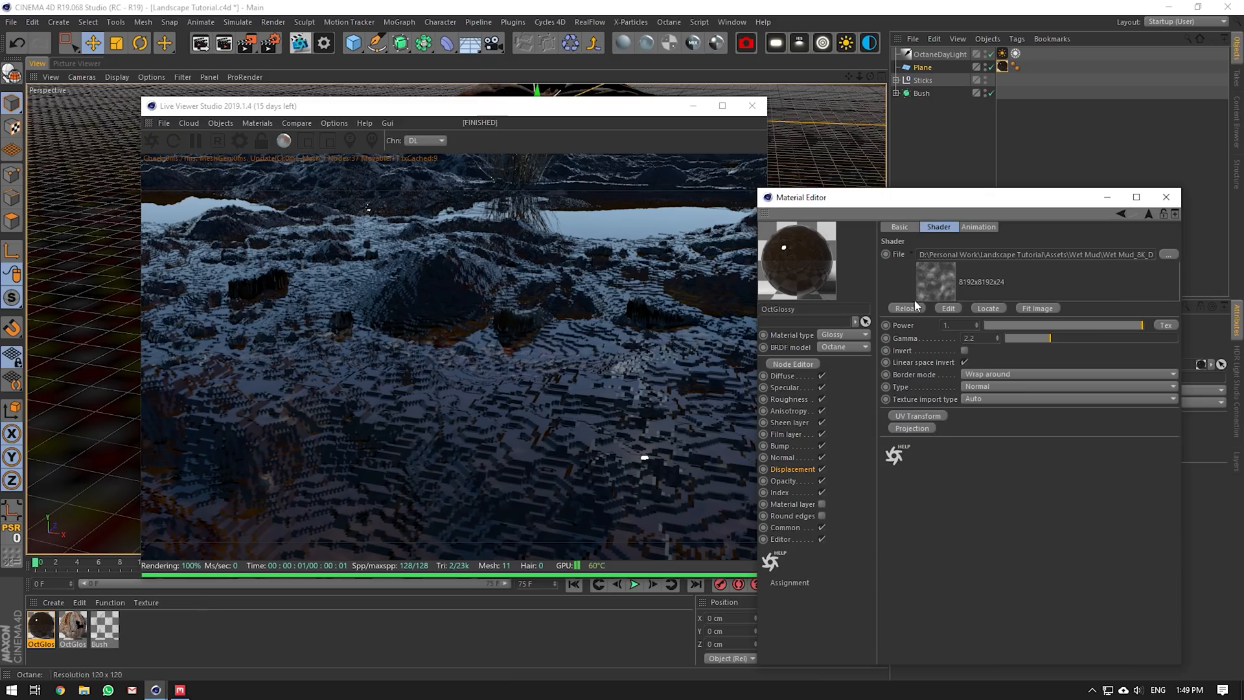
- Load the Wet Mud 8K EXR displacement map into the Displacement channel's texture shader
left_click(1169, 255)
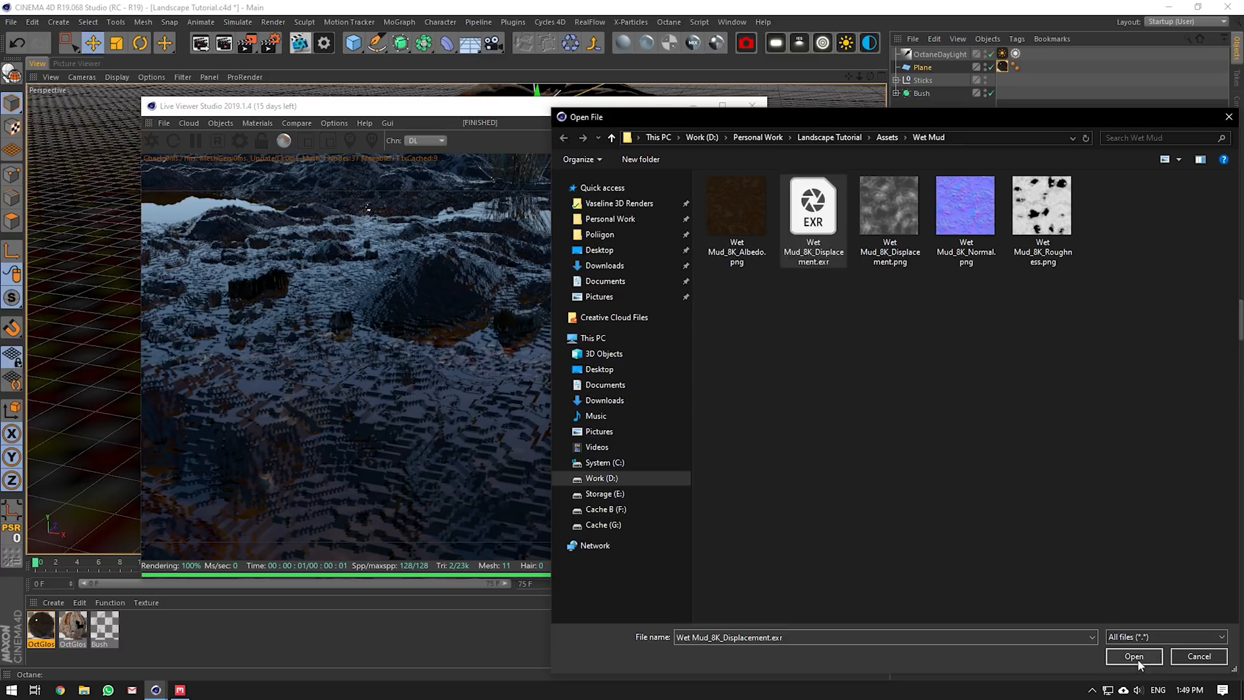
left_click(1132, 656)
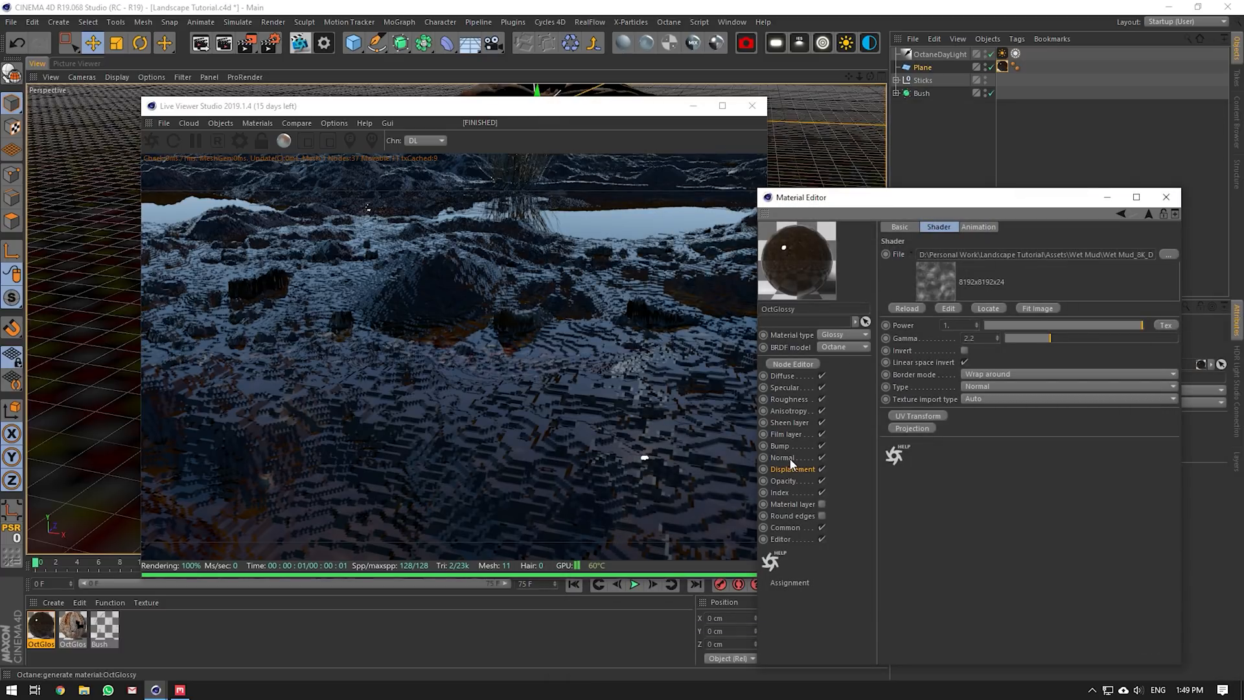
mouse_move(797, 317)
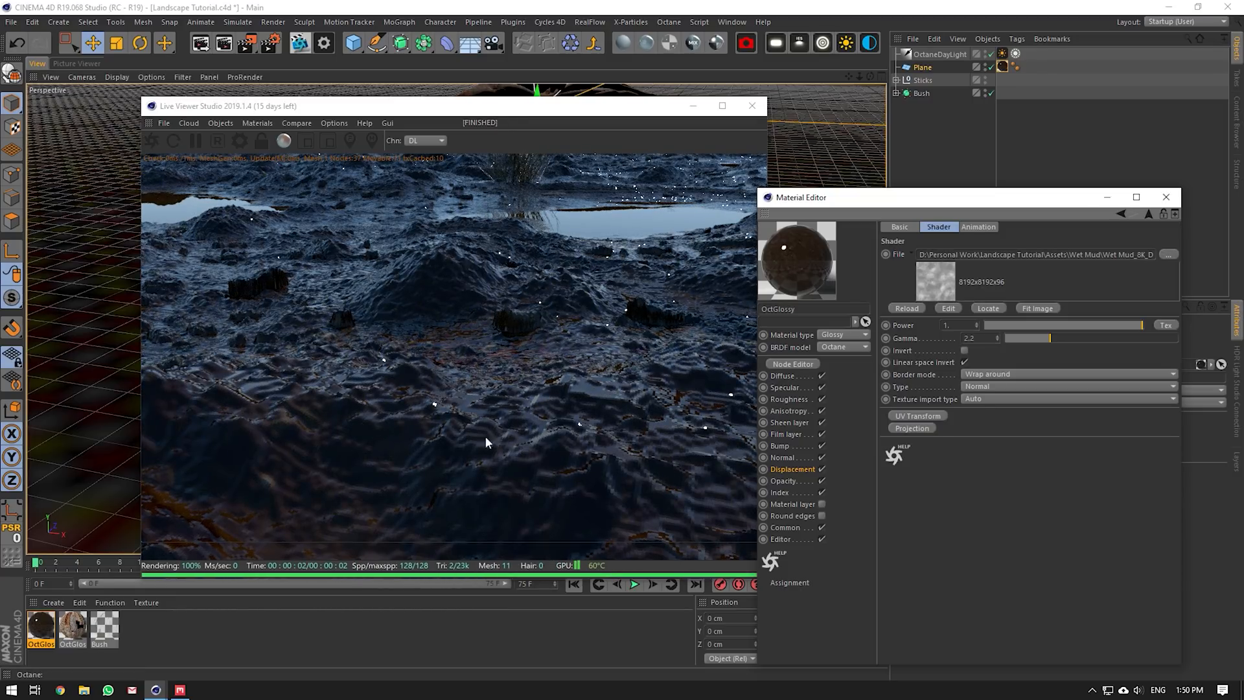
mouse_move(712, 420)
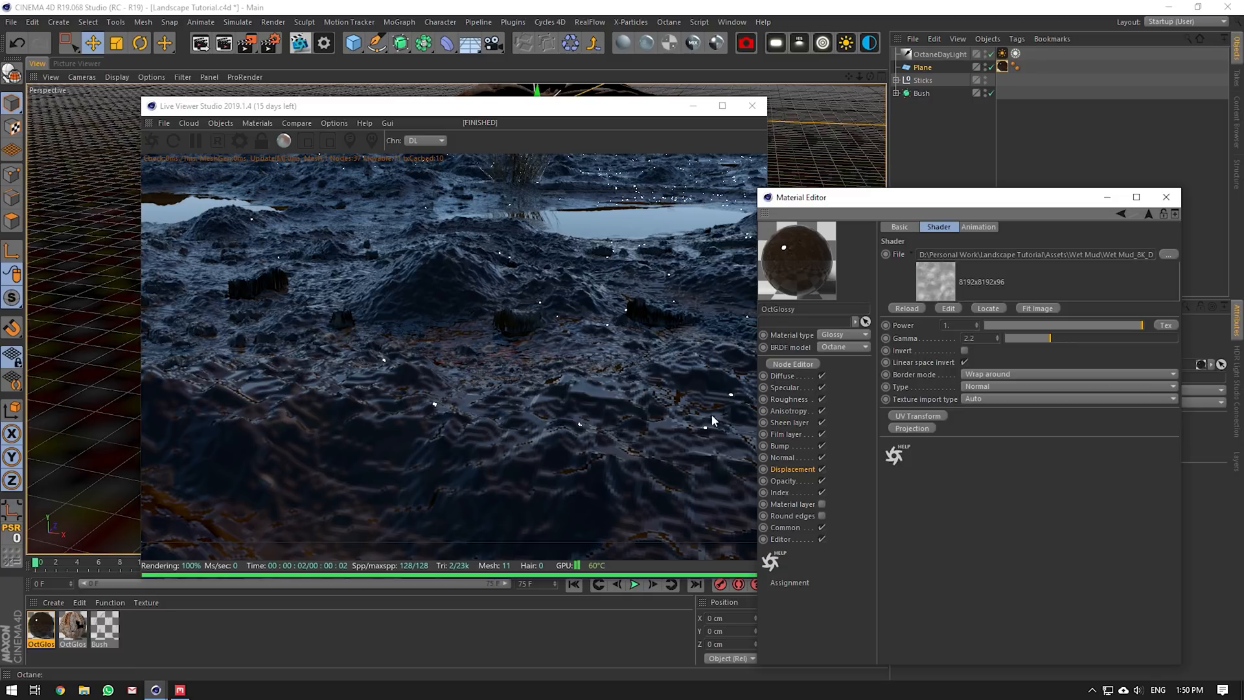
left_click(1067, 398)
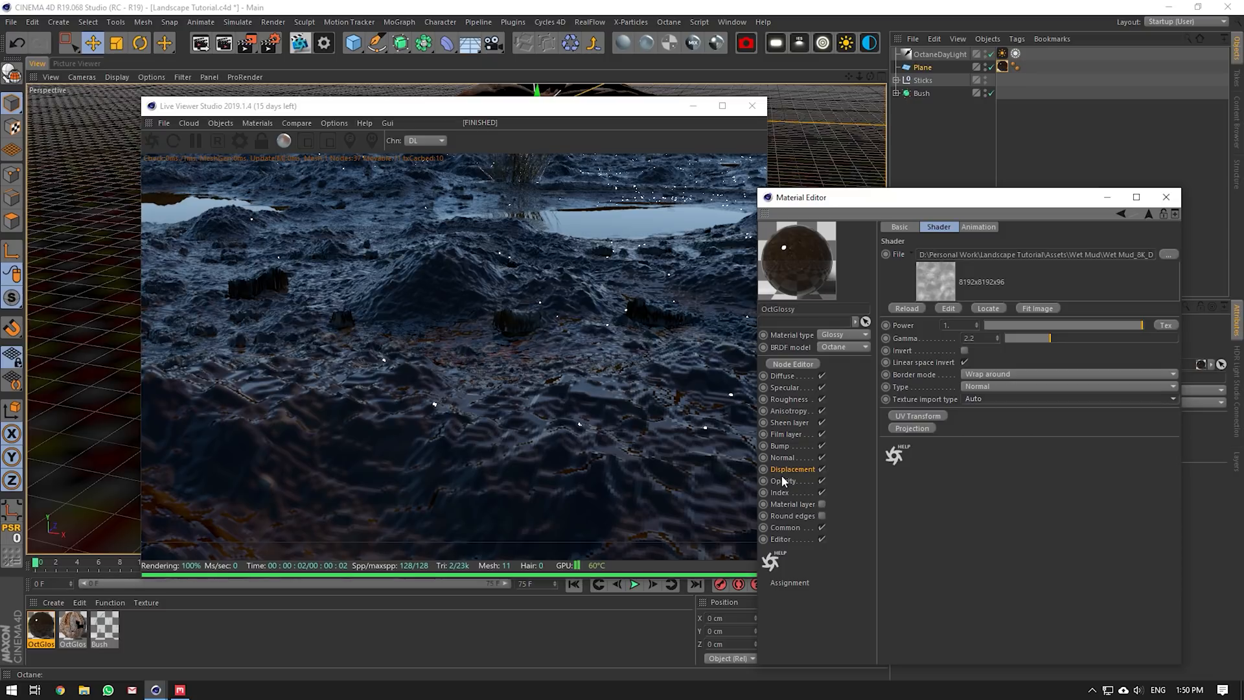
- Try the geometric-normal displacement option, then keep Follow smoothed normal
left_click(792, 469)
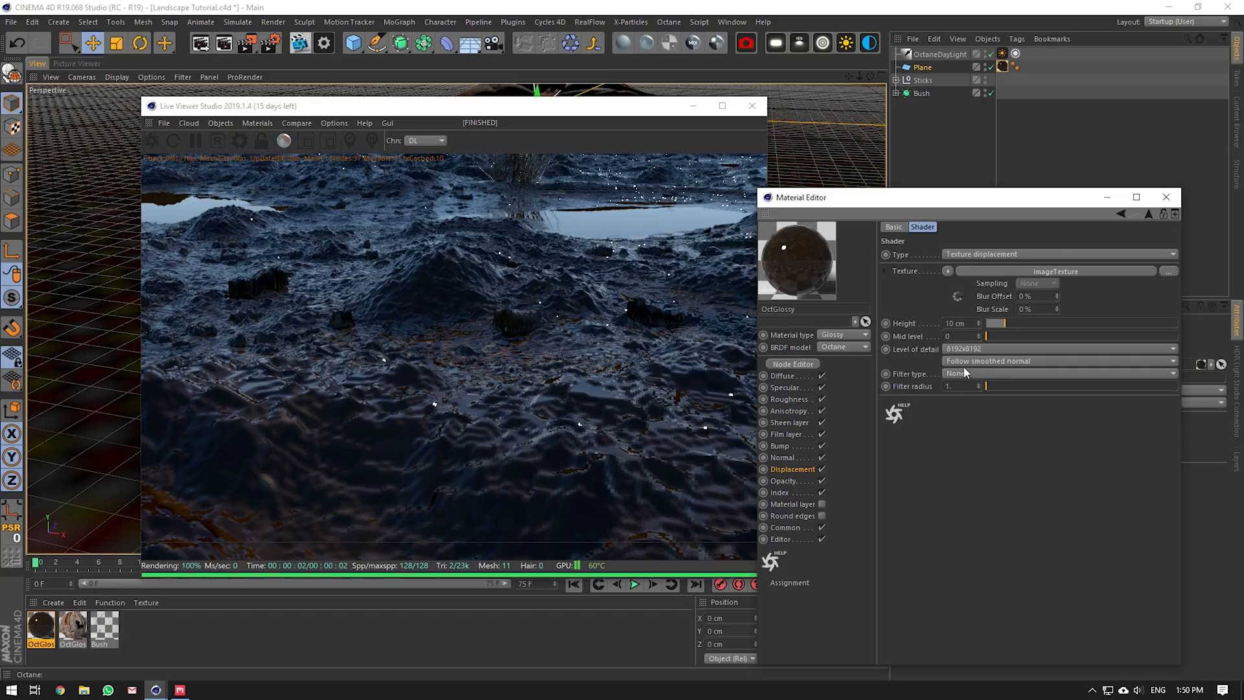
left_click(1055, 374)
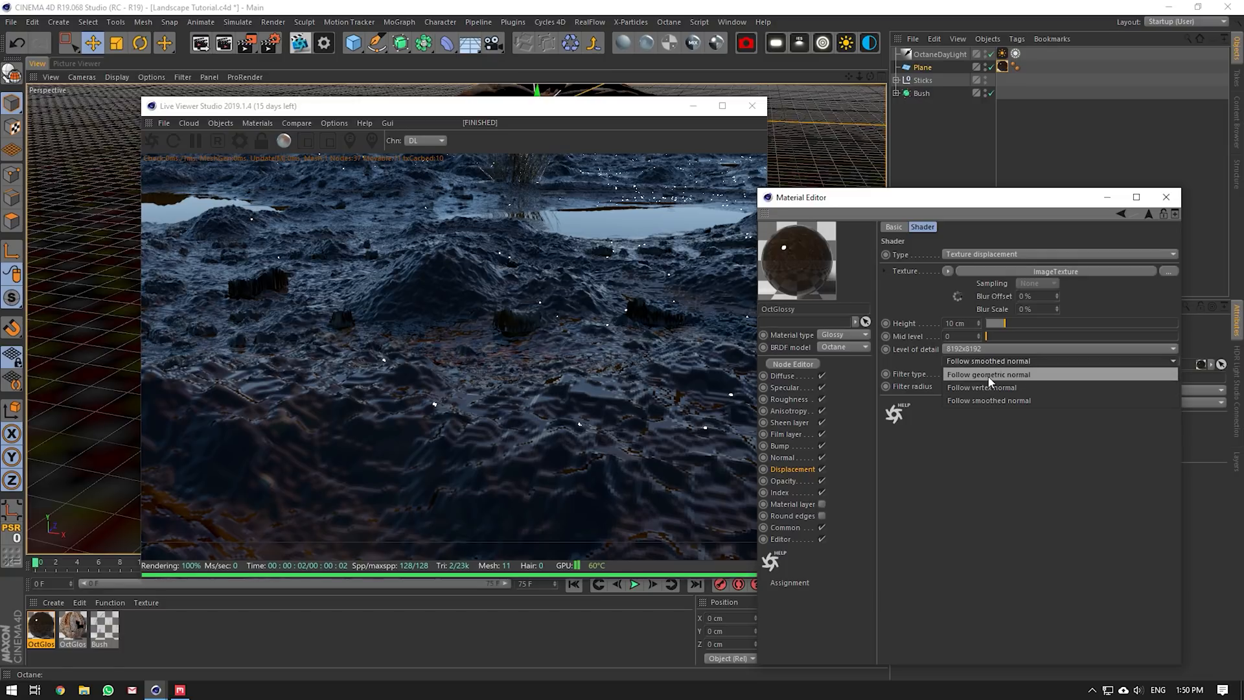
left_click(988, 361)
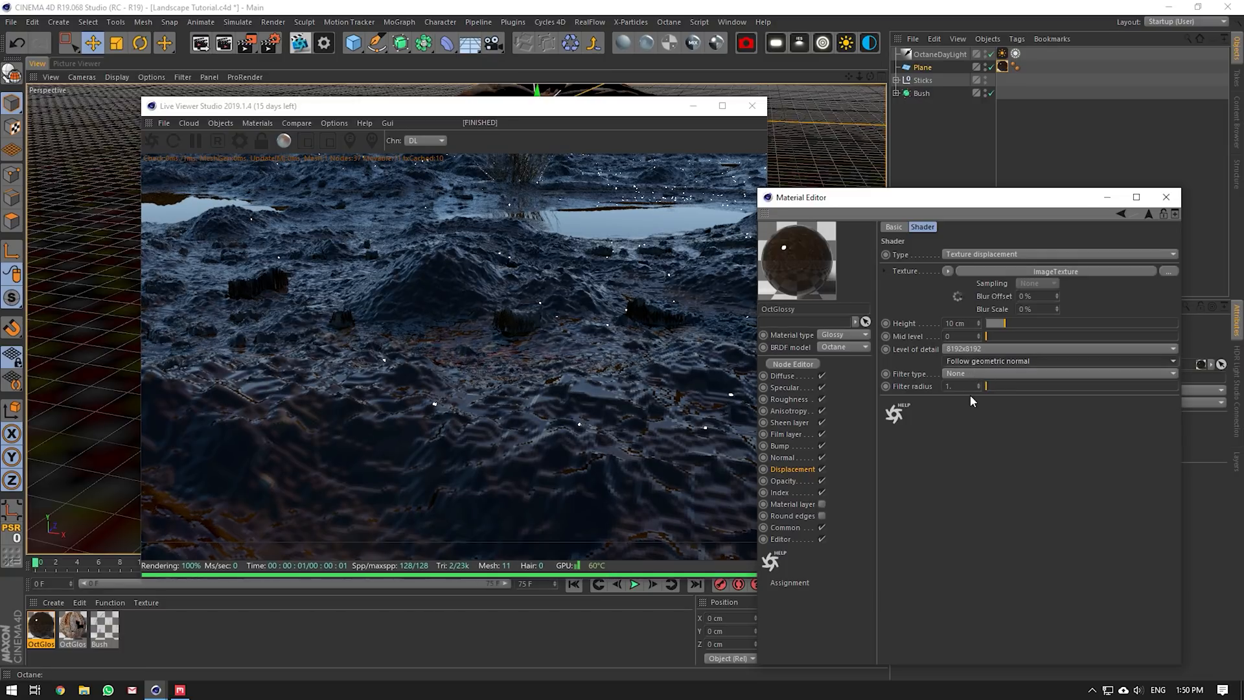
left_click(1059, 361)
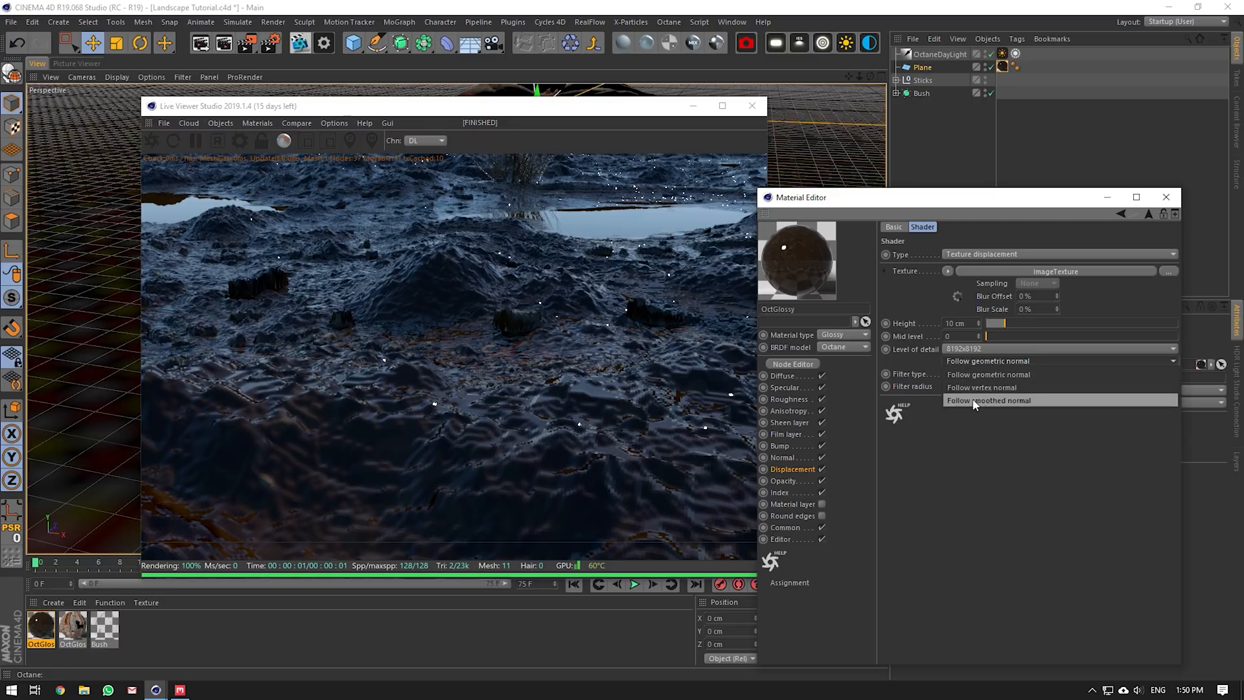
left_click(989, 401)
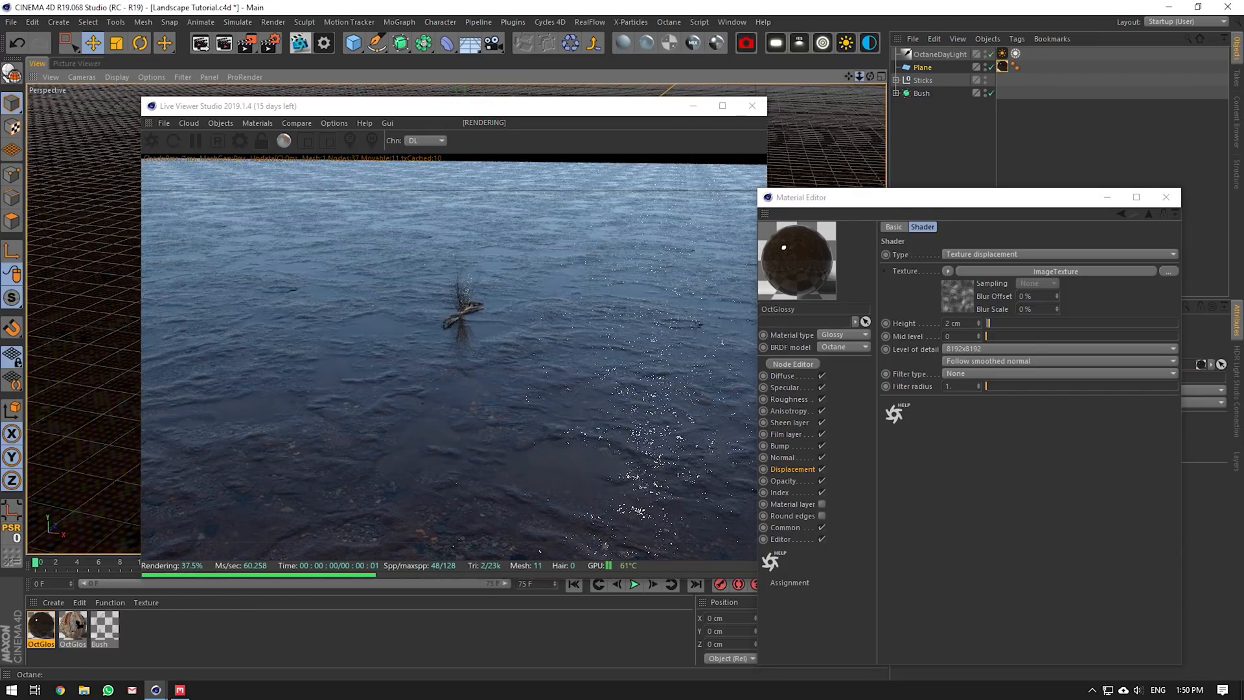
- Set the displacement height to 10 cm and remove the human reference Figure
left_click_drag(800, 197, 709, 270)
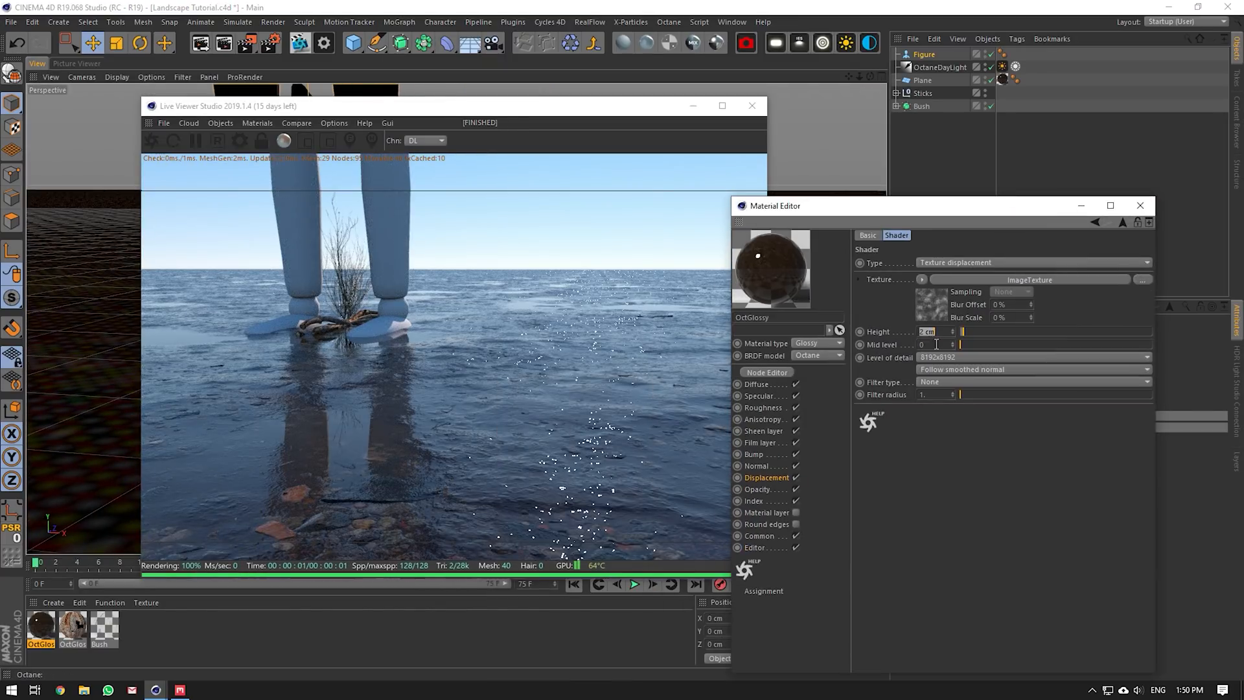
type("10")
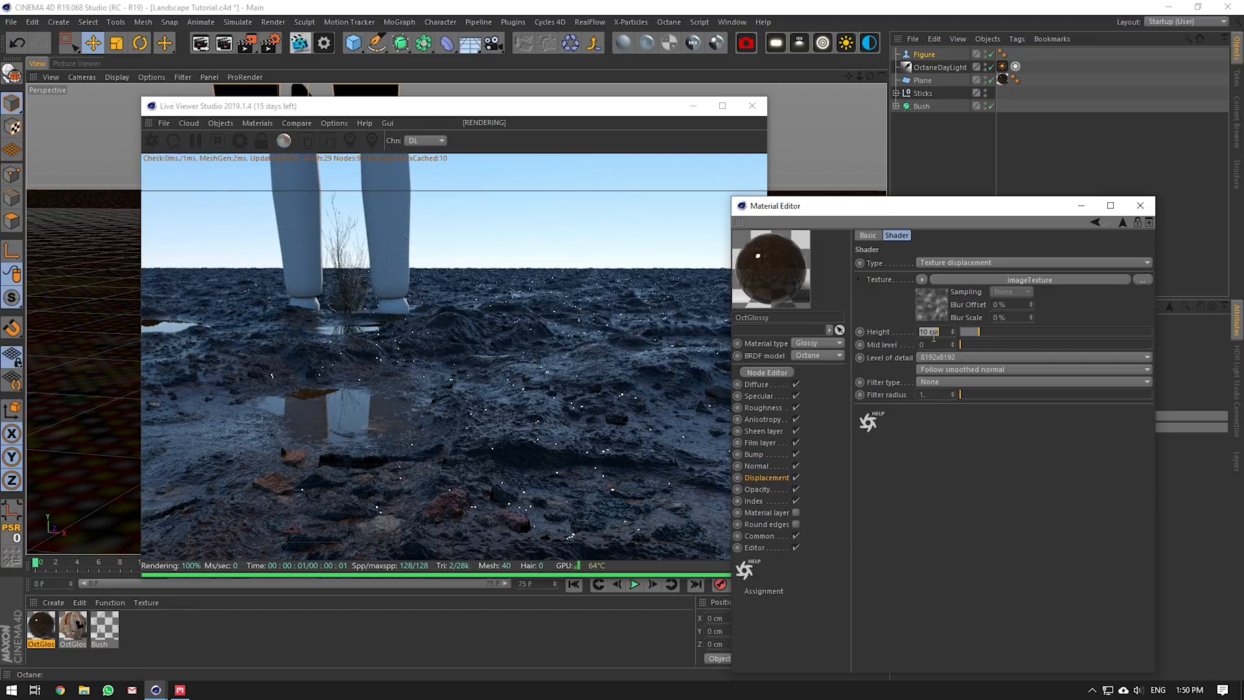
type("5 cm")
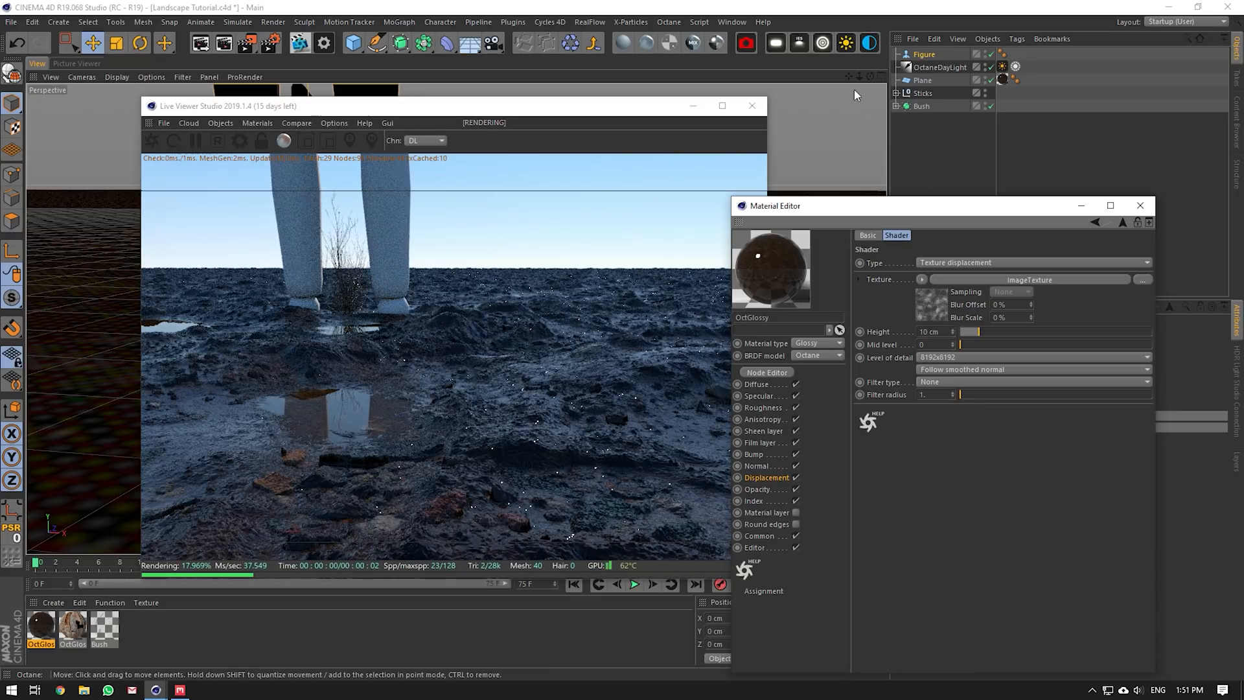
left_click(942, 66)
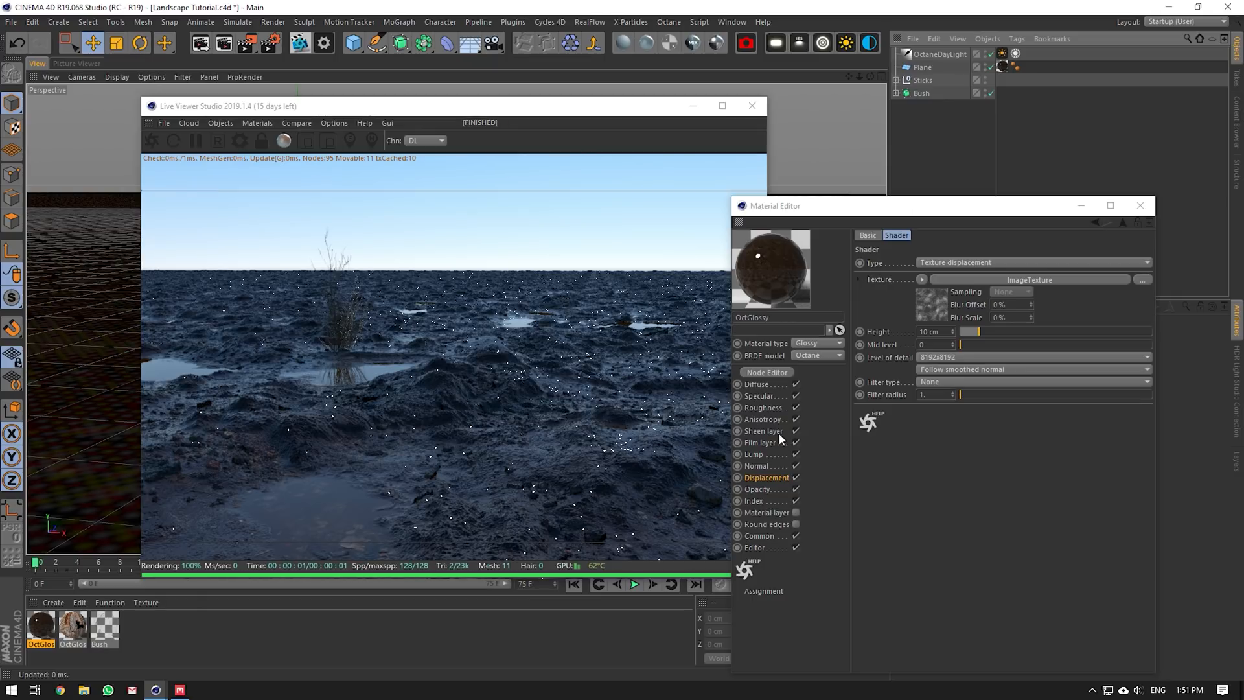
- Load Wet Mud_8K_Roughness.png into the Roughness channel and start loading a Normal channel image
left_click(755, 384)
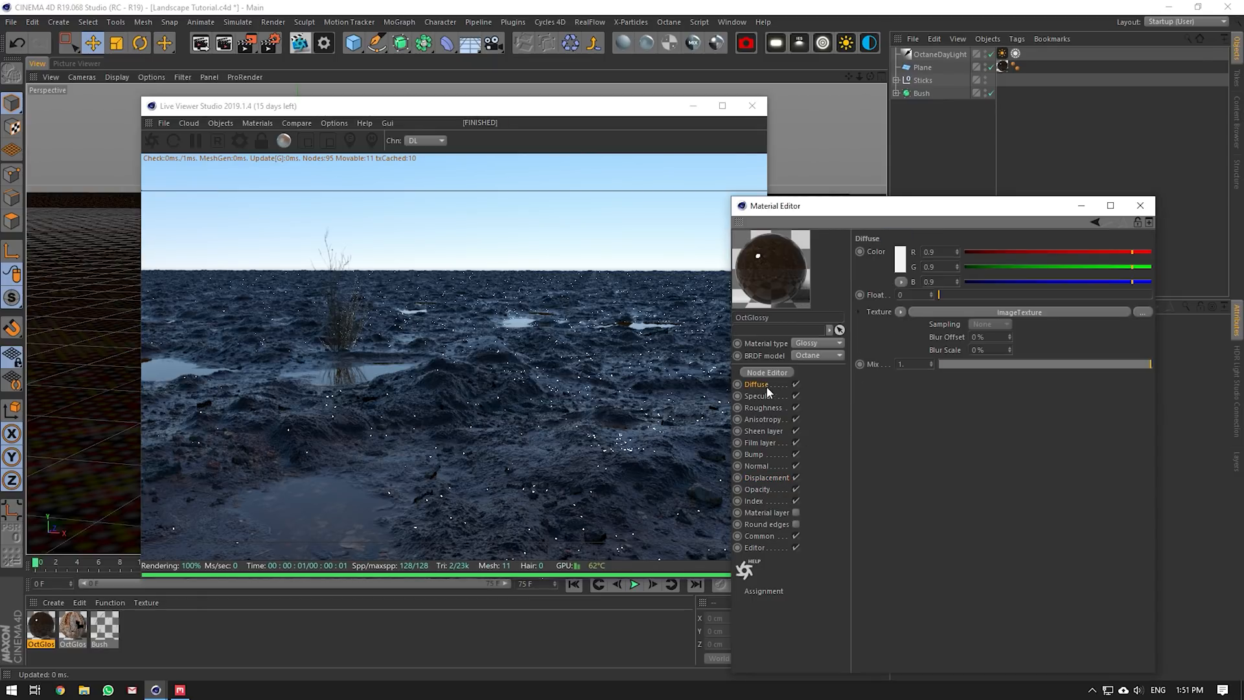
left_click(762, 407)
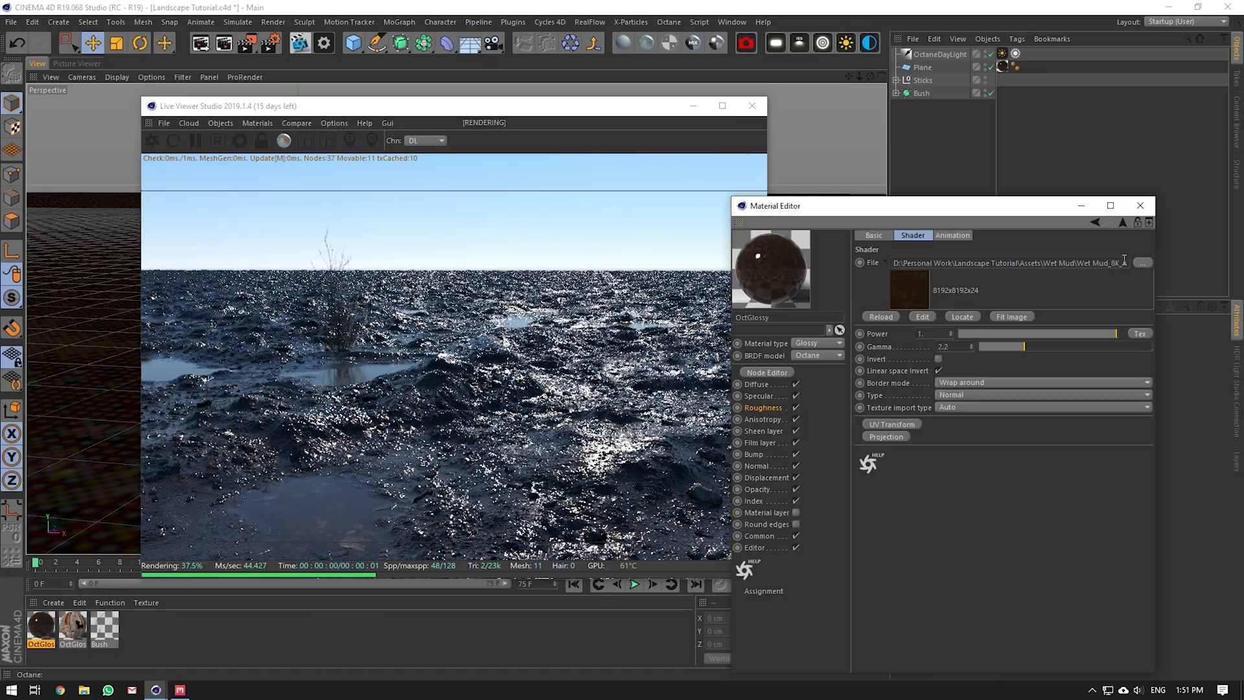
left_click(1143, 264)
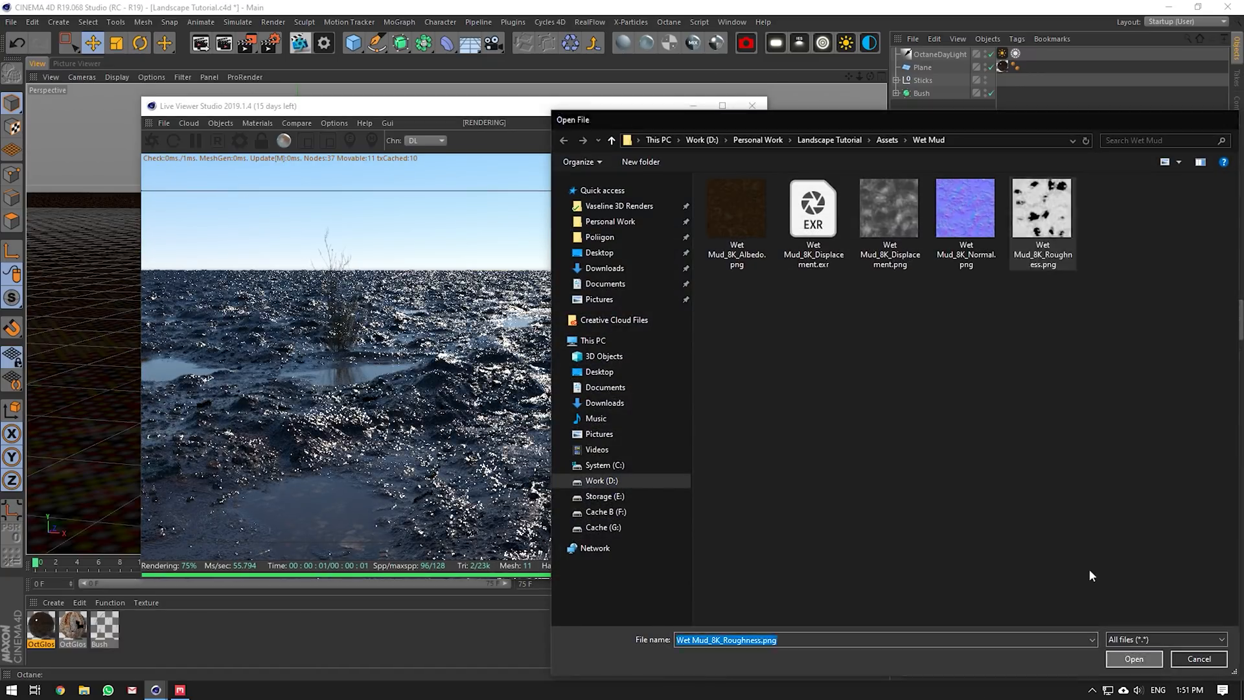
left_click(1133, 658)
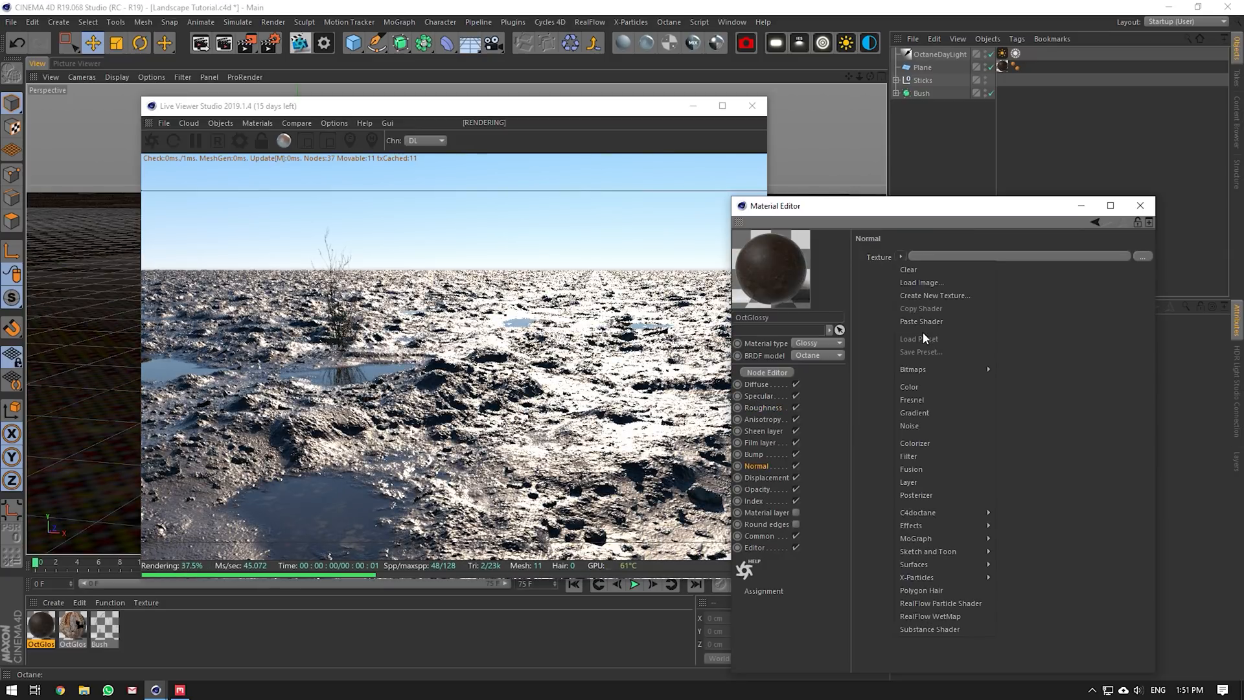
left_click(921, 282)
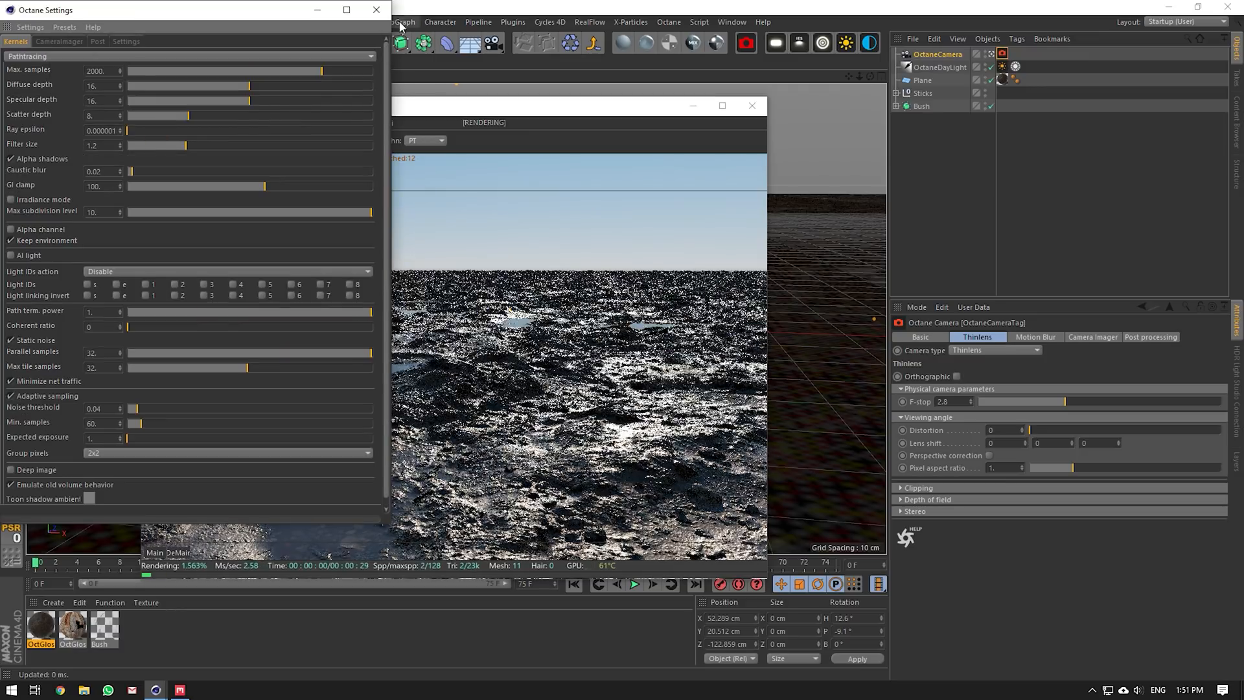
- Create an Octane Camera and position it low over the mud toward the bush
left_click(376, 9)
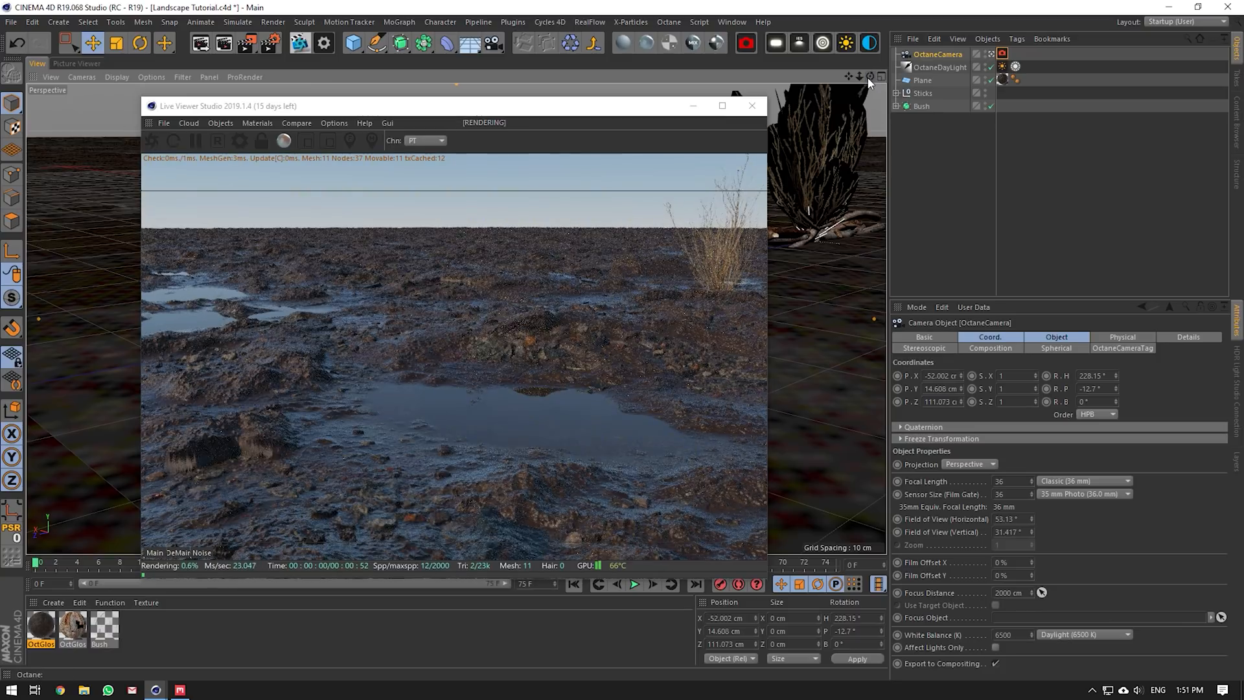
left_click(923, 80)
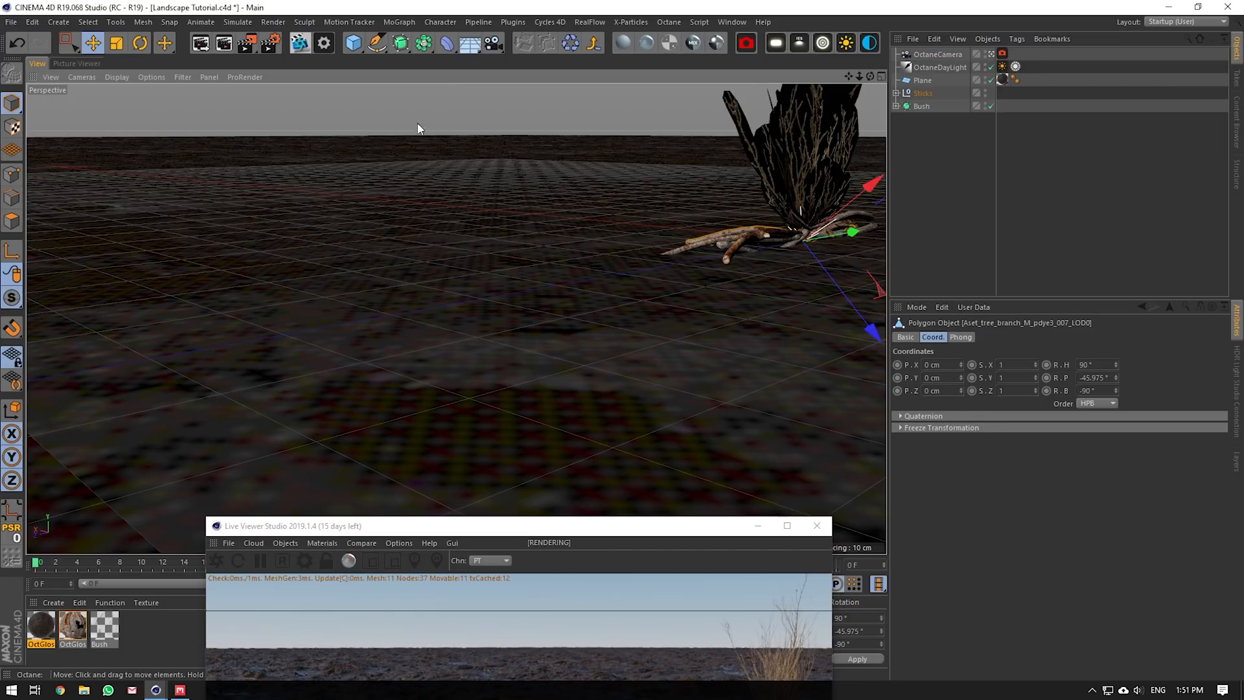
- Turn off viewport Textures and add an Octane Scatter object via Commander
left_click(151, 76)
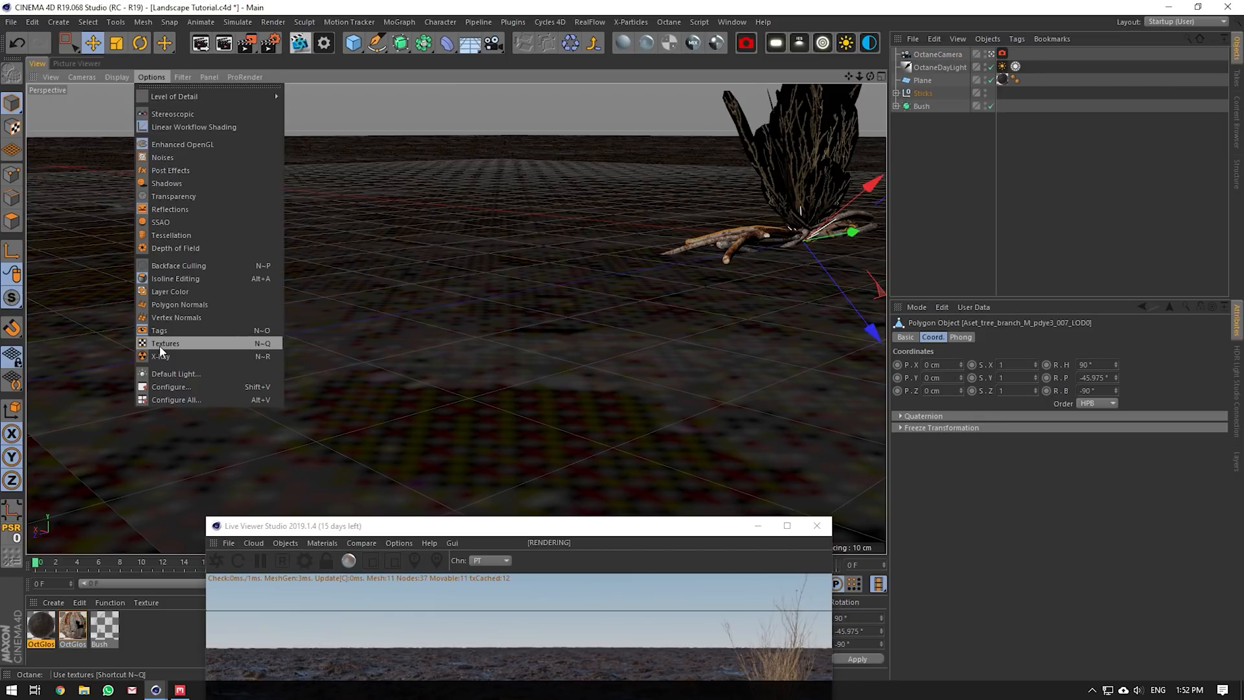
left_click(165, 342)
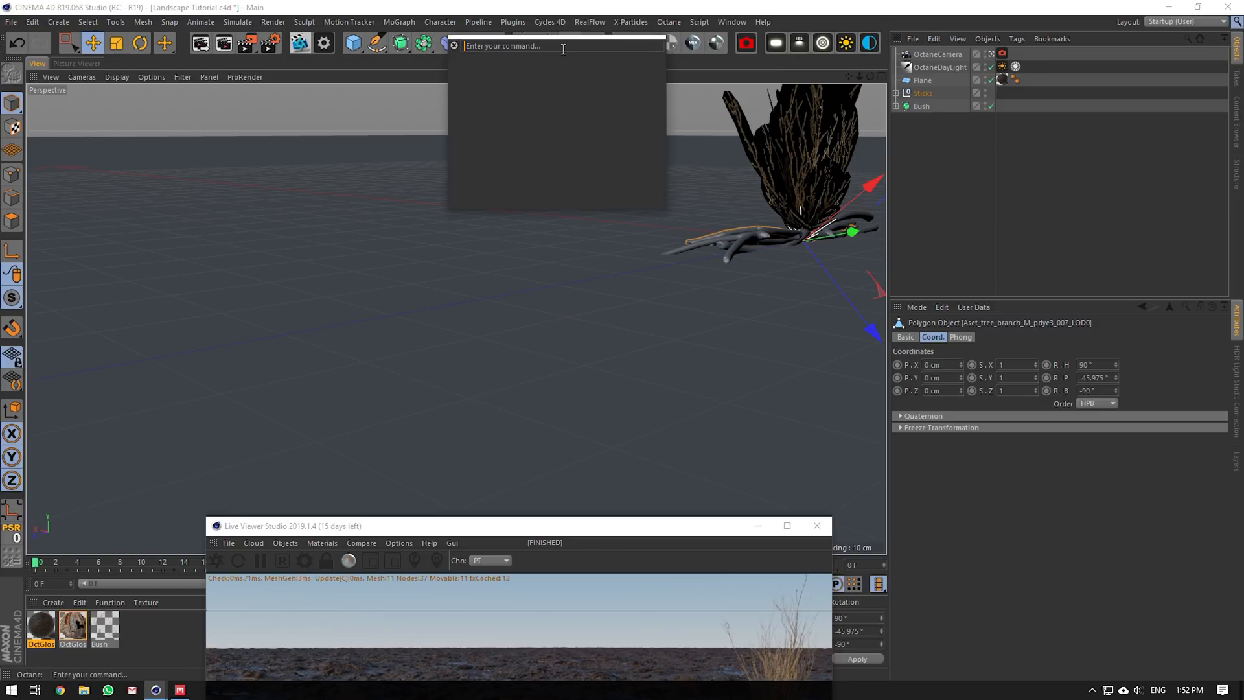
type("scatter")
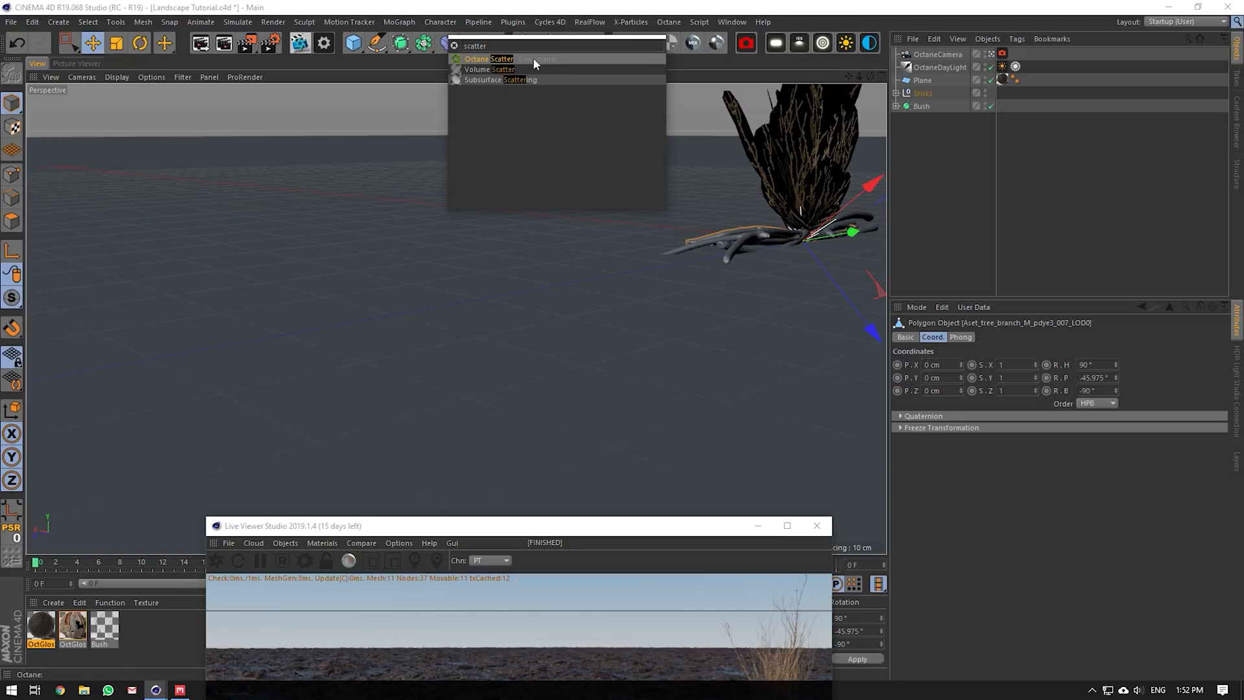
left_click(489, 58)
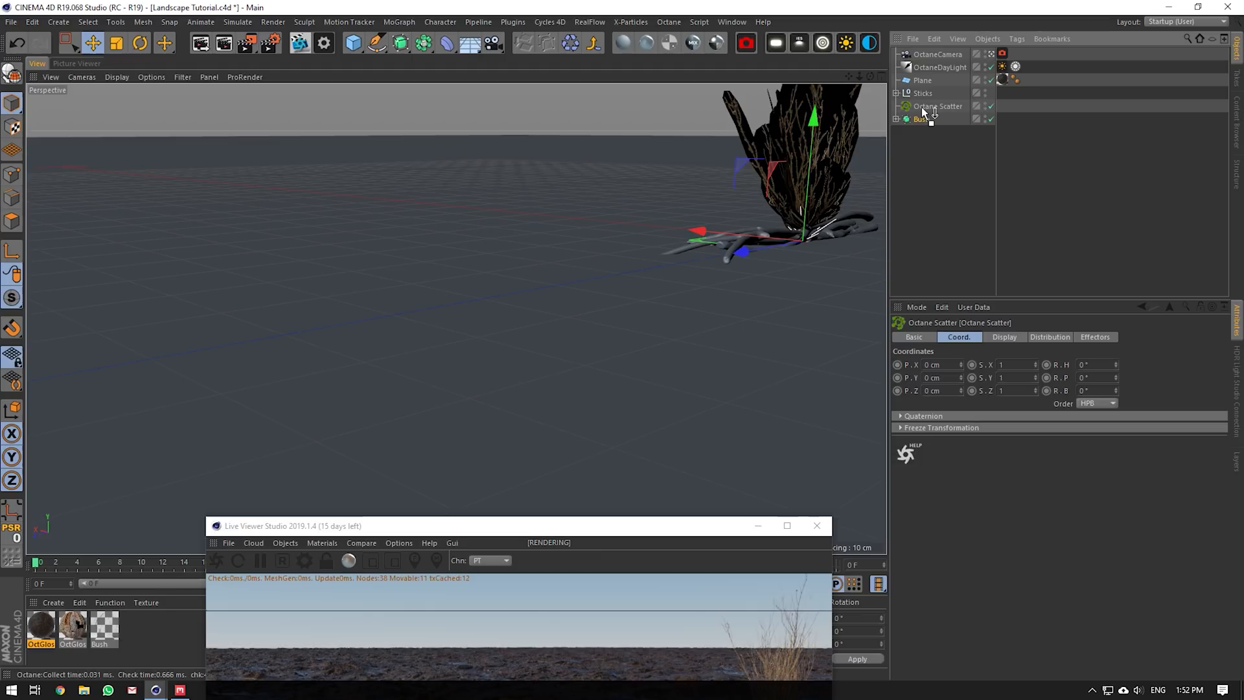
- Put the Bush and Sticks into the scatter and distribute them over the Plane surface
left_click(938, 105)
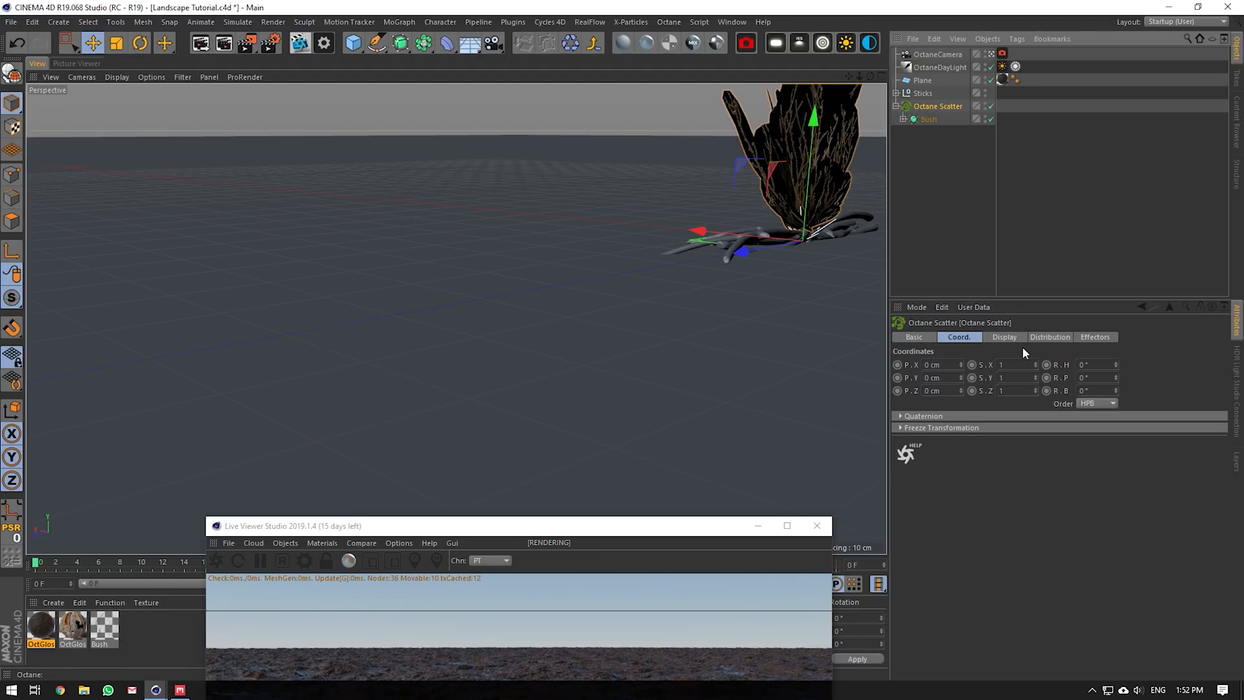
left_click(1049, 337)
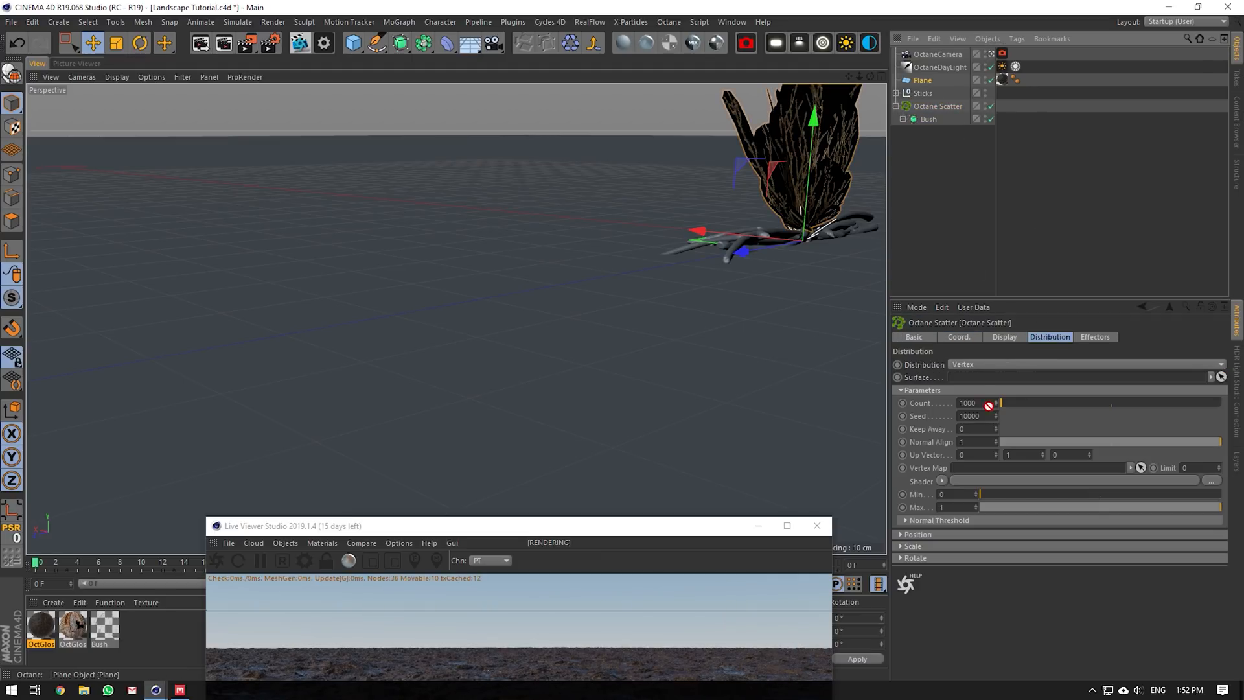
left_click(1087, 365)
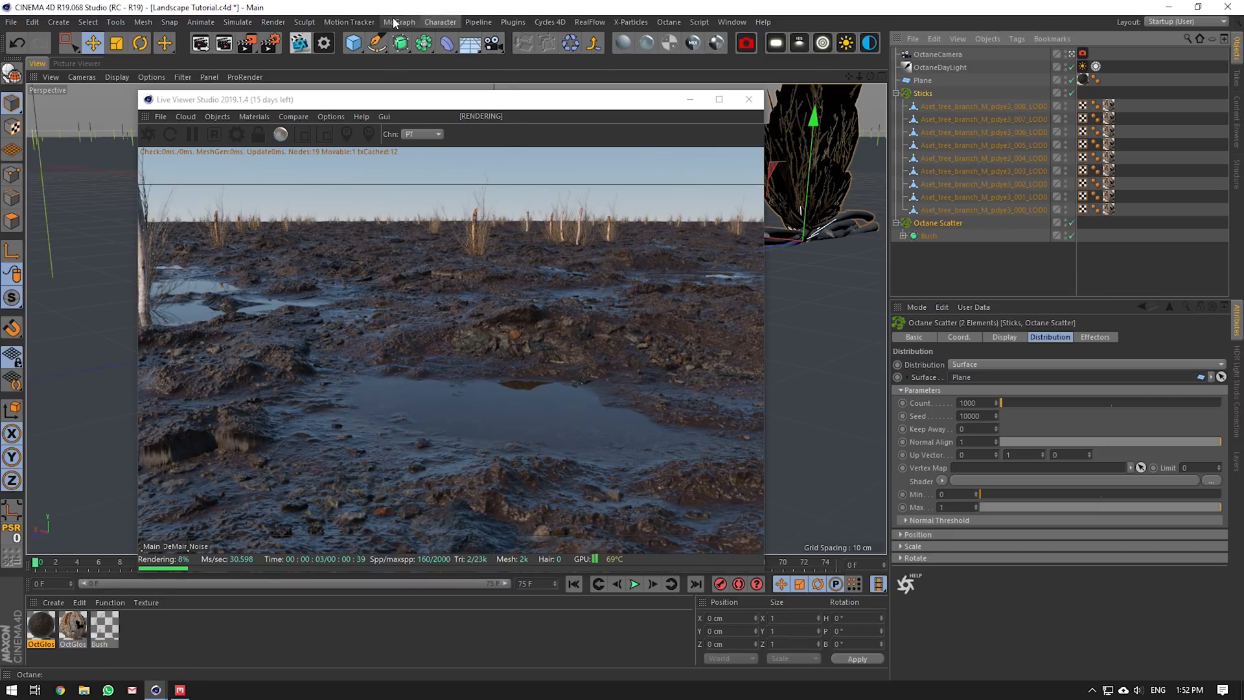
- Add a Random effector with Position X and Z 250 cm and Y 0
left_click(398, 22)
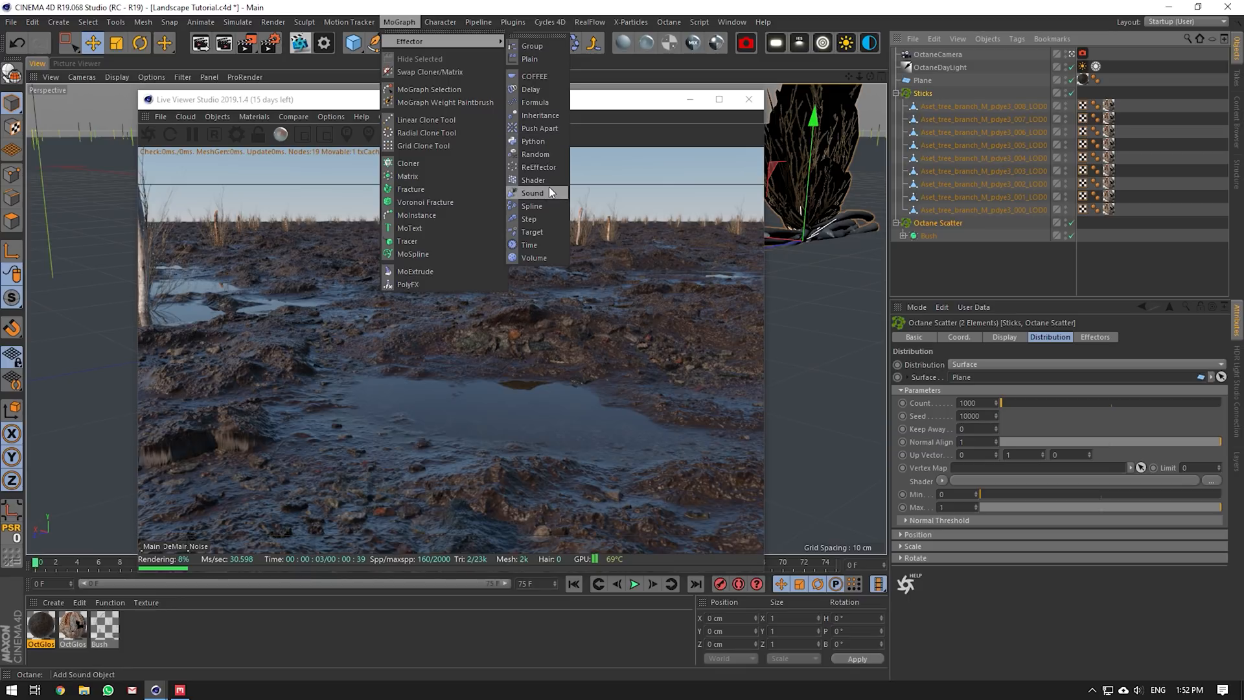
left_click(535, 155)
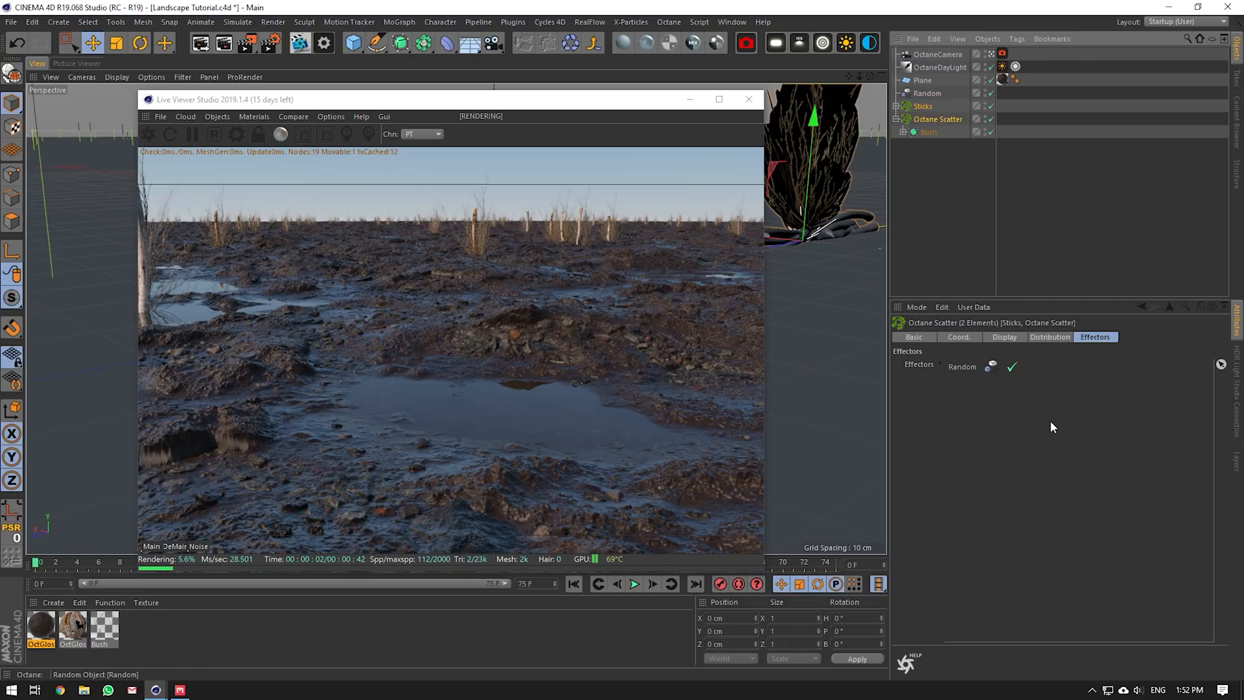
left_click(927, 94)
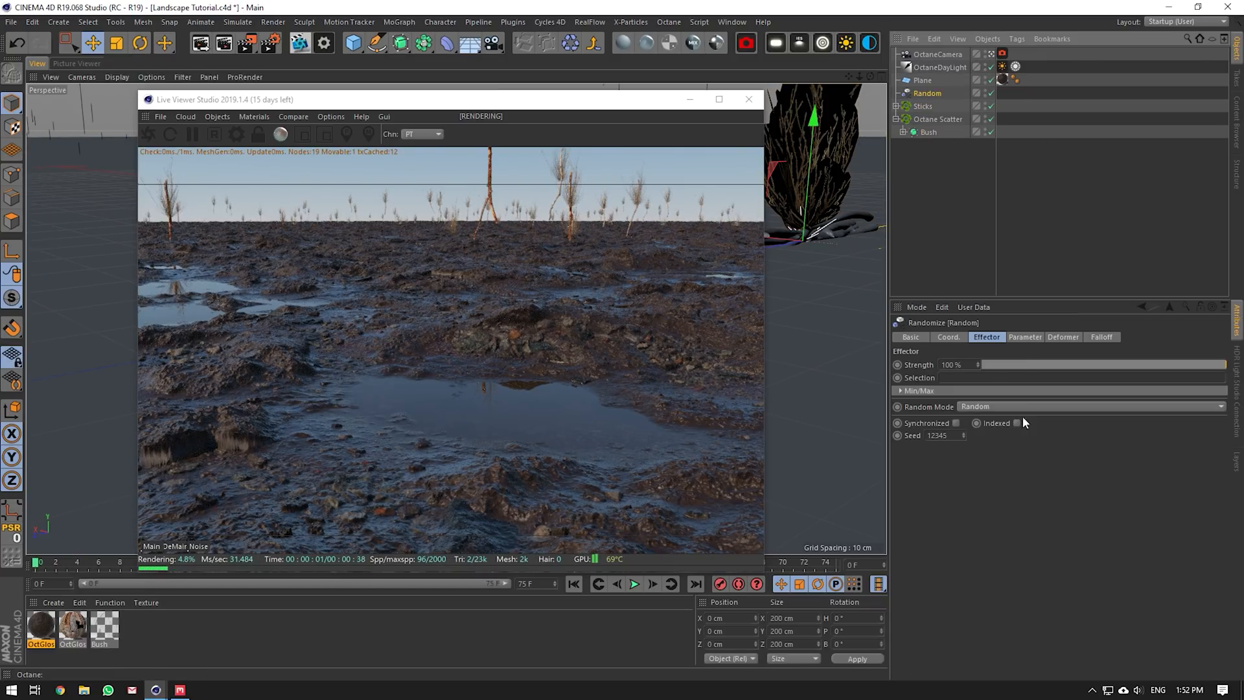
left_click(1024, 337)
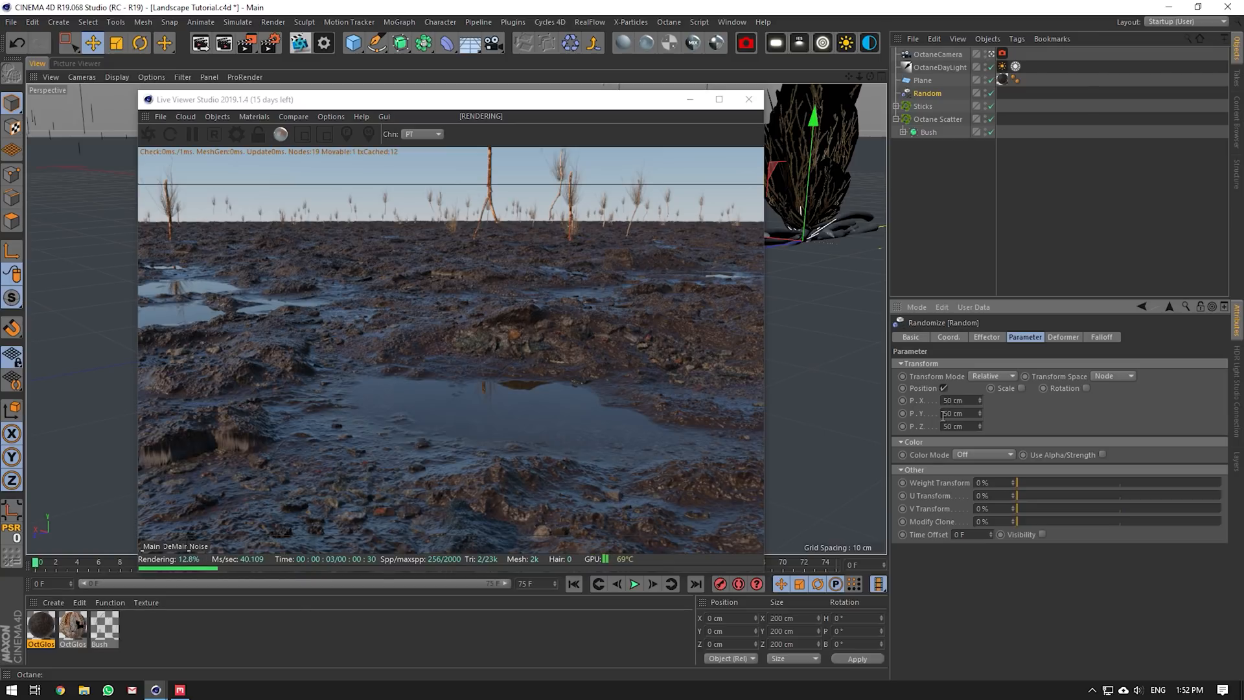
type("0")
left_click(961, 399)
type("250")
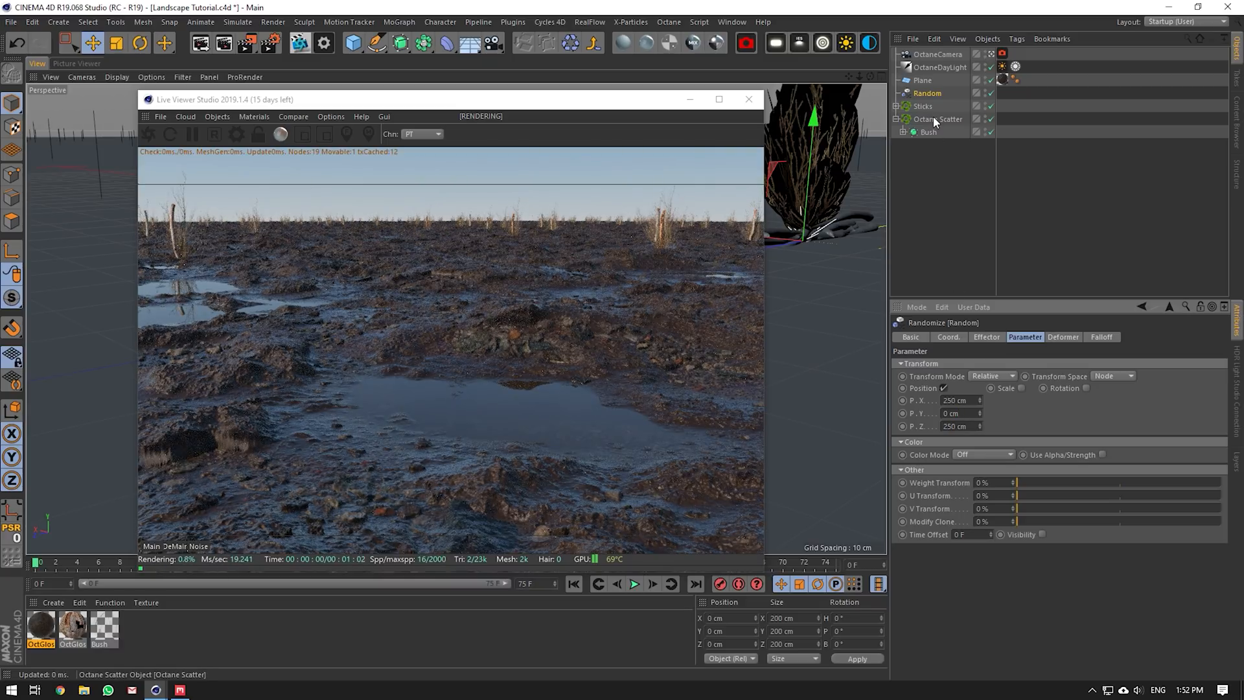
- Remove Random from the Bush scatter's effectors, keeping it on the sticks, and view through the camera
left_click(939, 118)
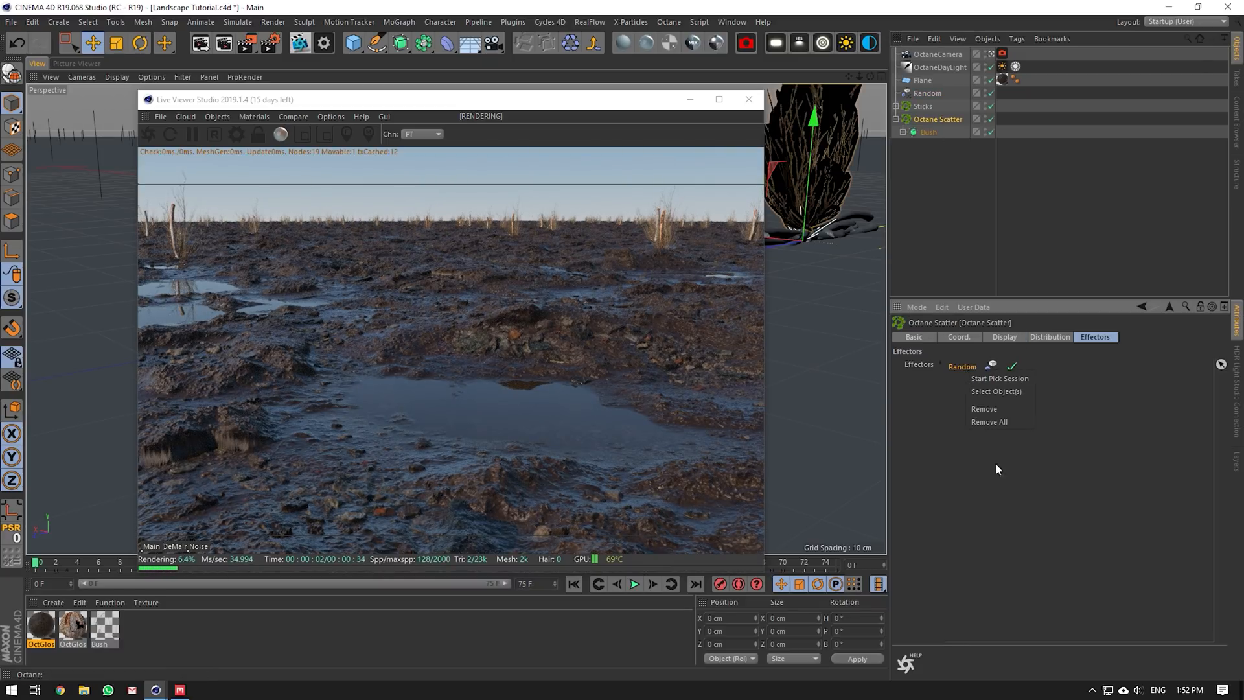
left_click(984, 408)
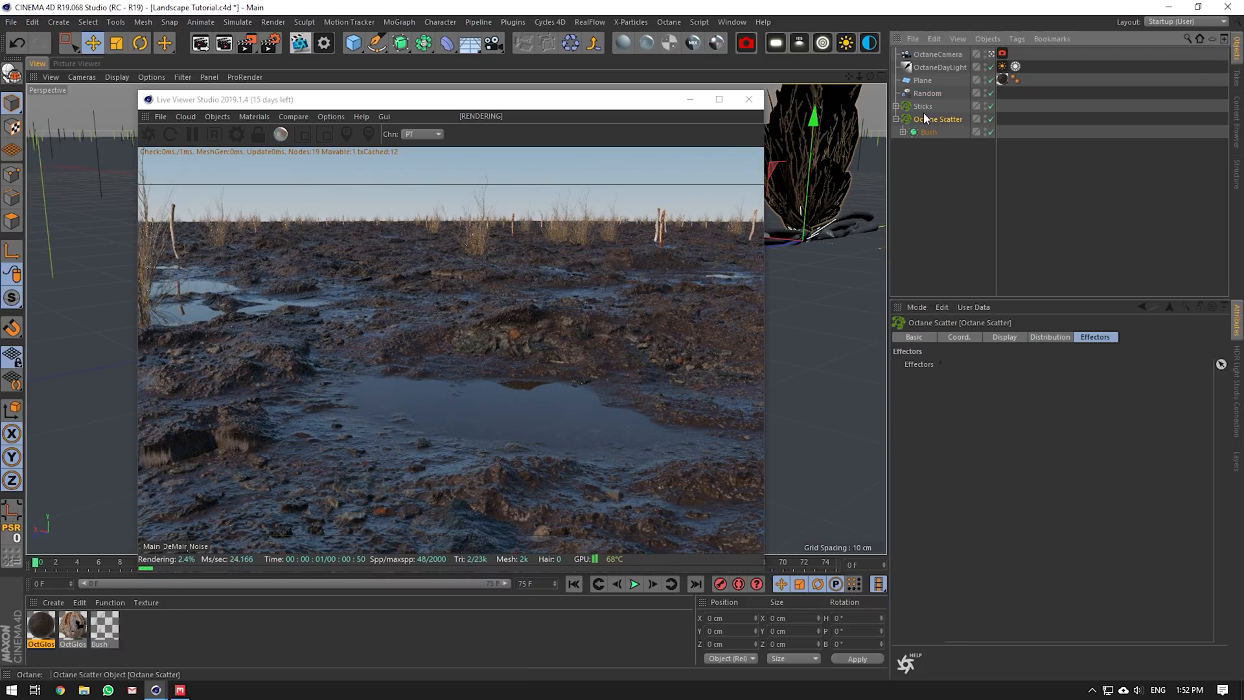
left_click(922, 105)
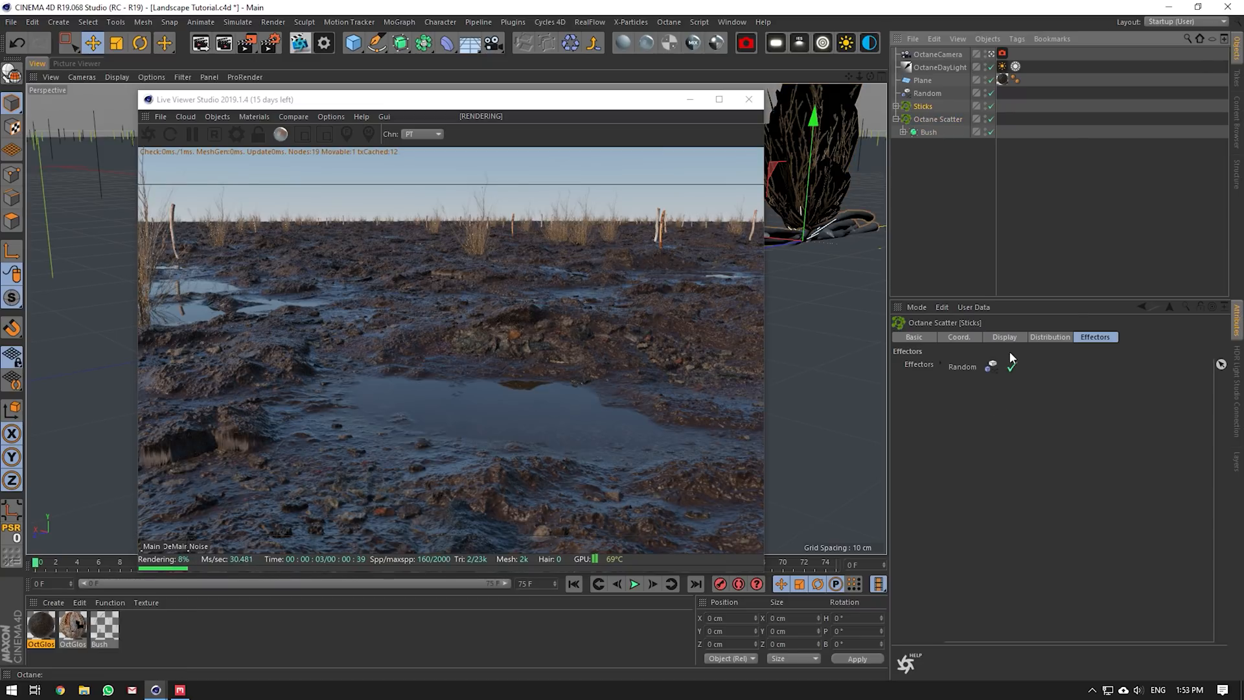
left_click(1048, 337)
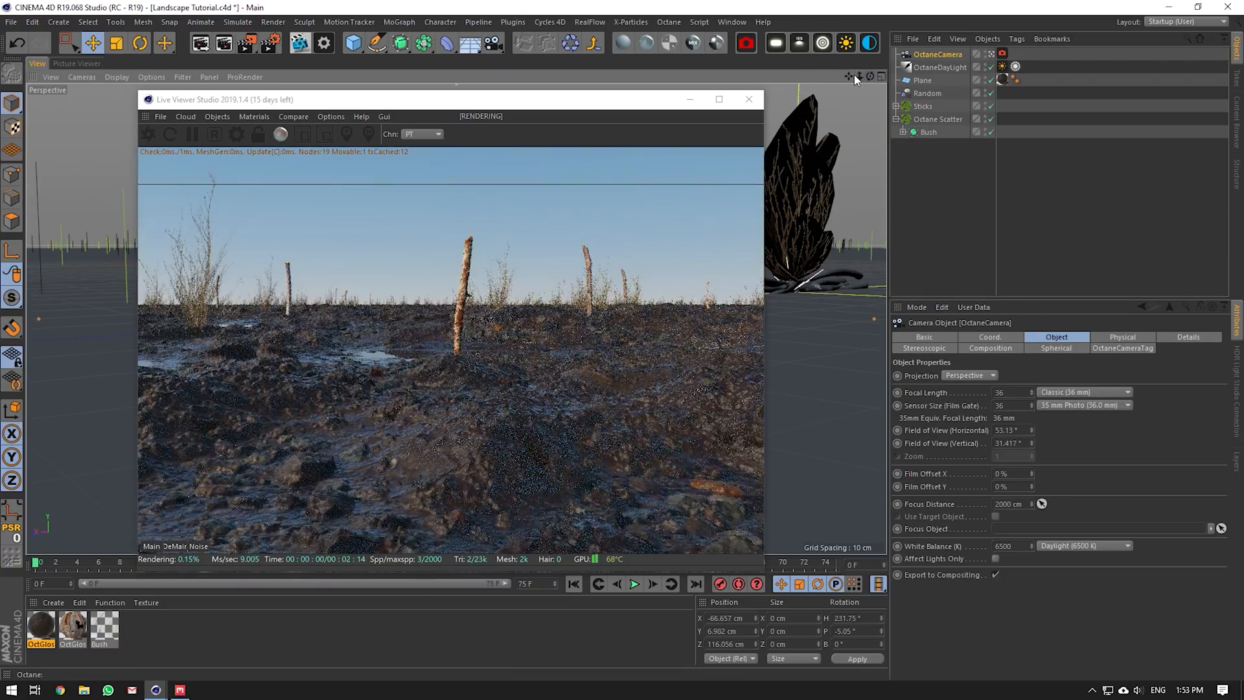
- Set the OctaneCamera tag's Thinlens F-stop to about 18.7 for depth of field
left_click(916, 307)
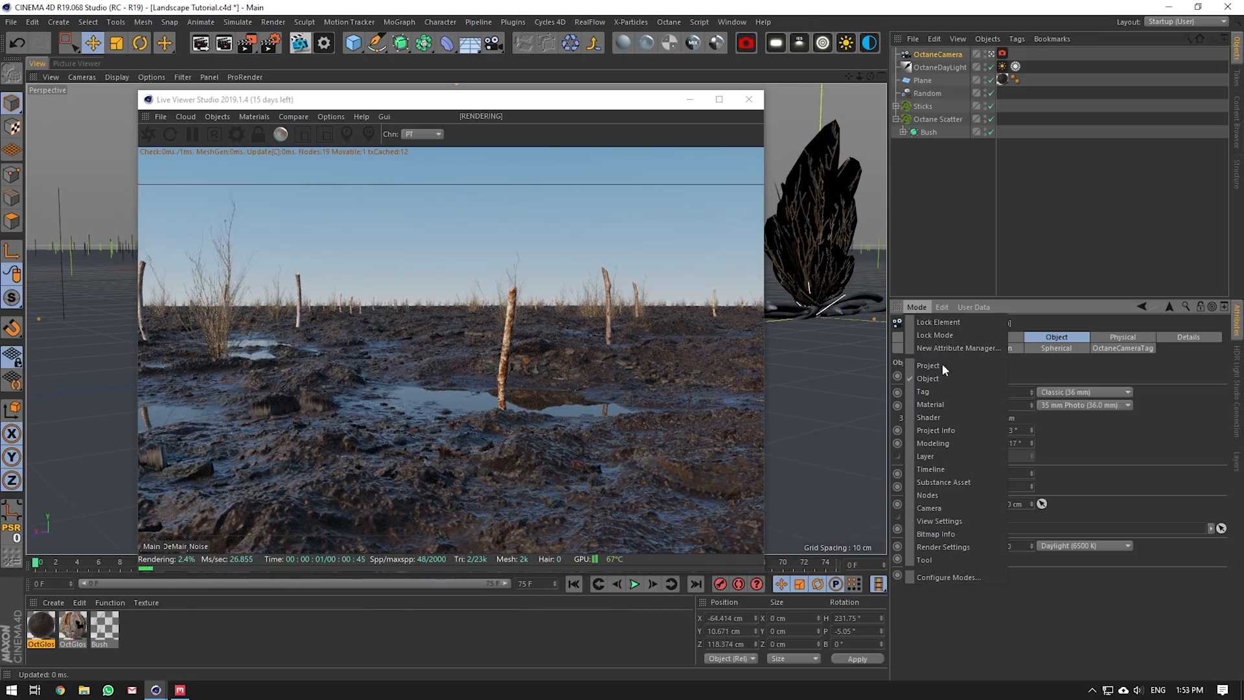
left_click(939, 521)
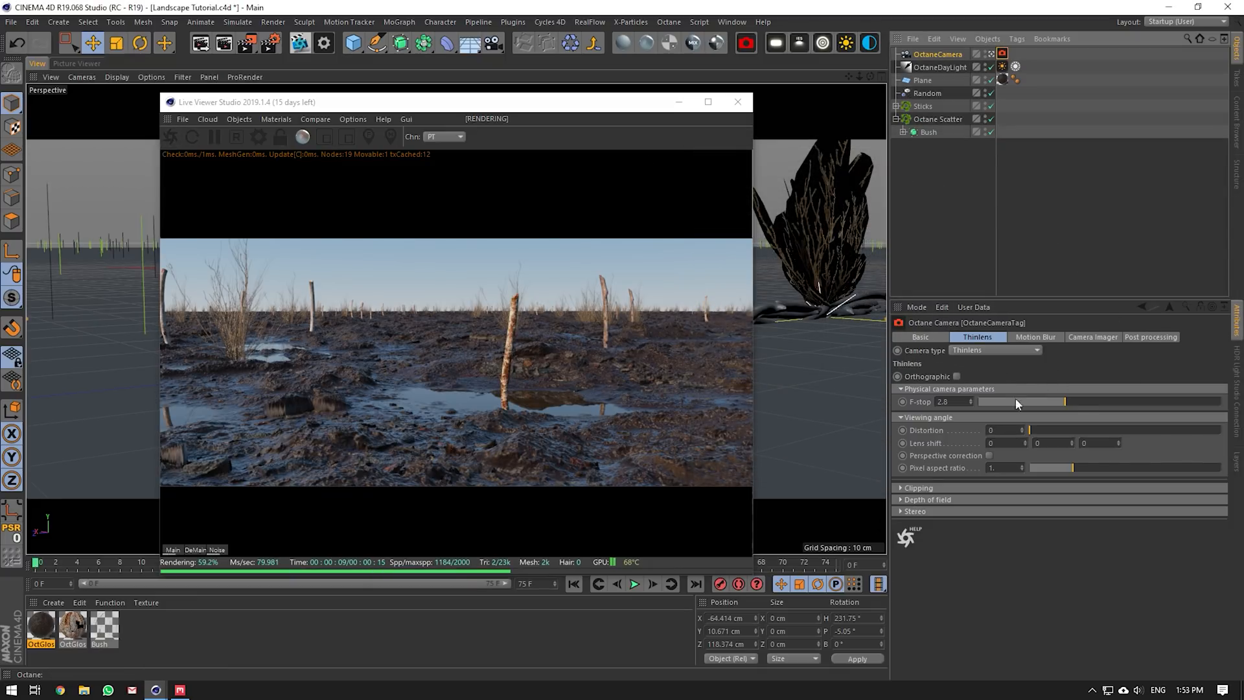
left_click_drag(1066, 402, 1157, 402)
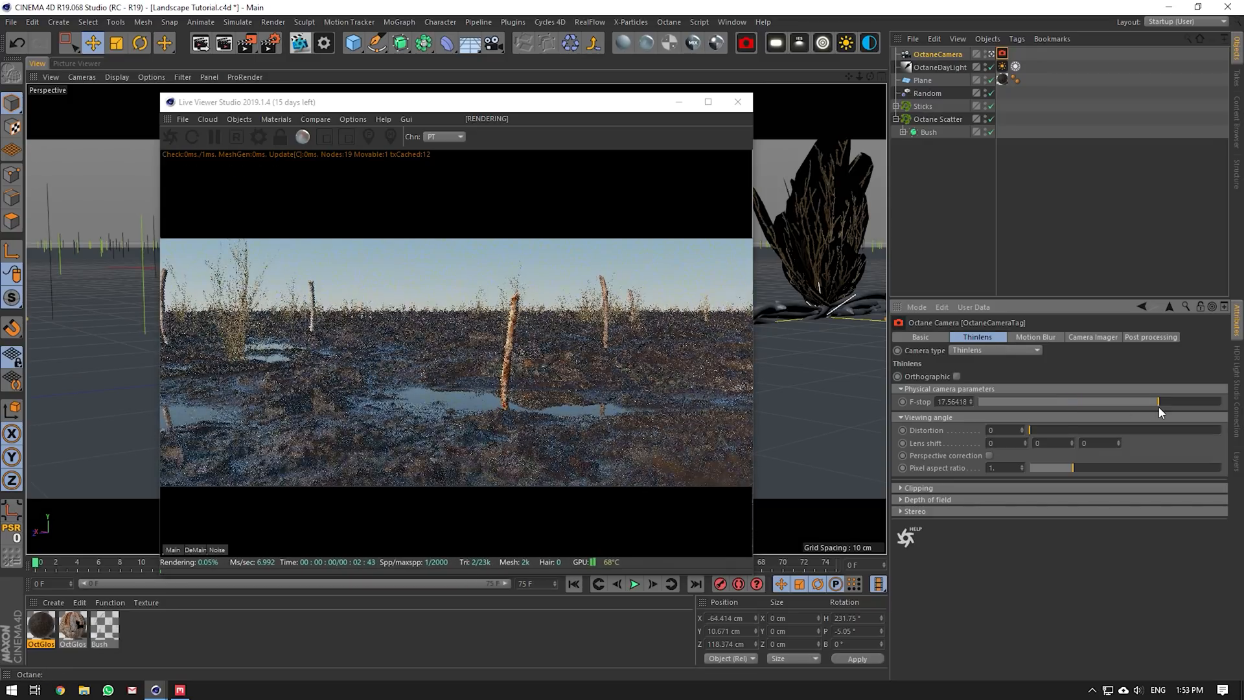
left_click_drag(1159, 402, 1162, 406)
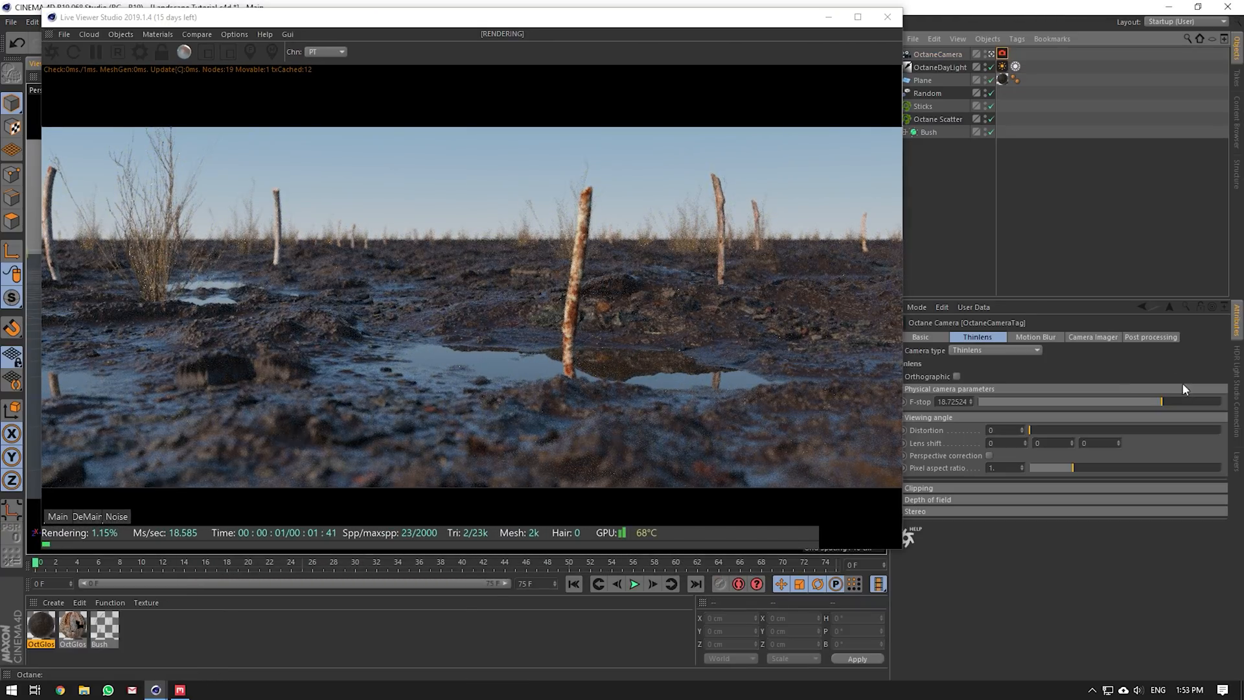
- Set the Octane Camera Imager to exposure ≈2.34 and gamma ≈1.75
left_click(1150, 337)
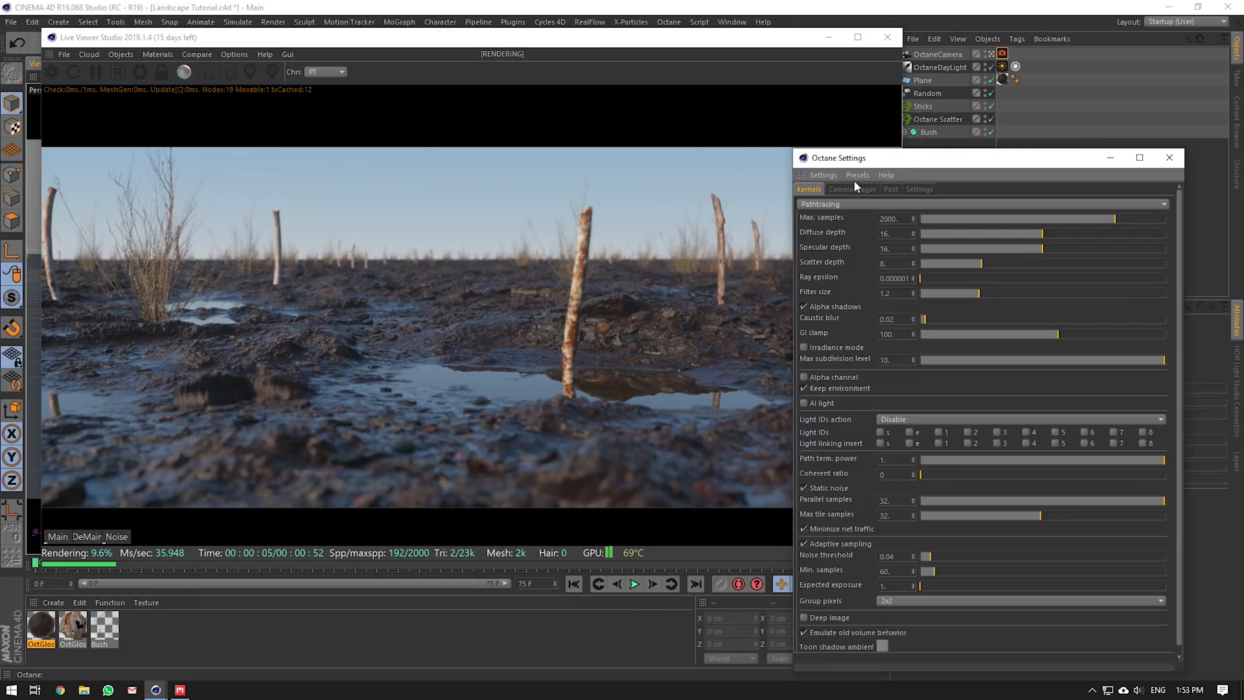
left_click(851, 189)
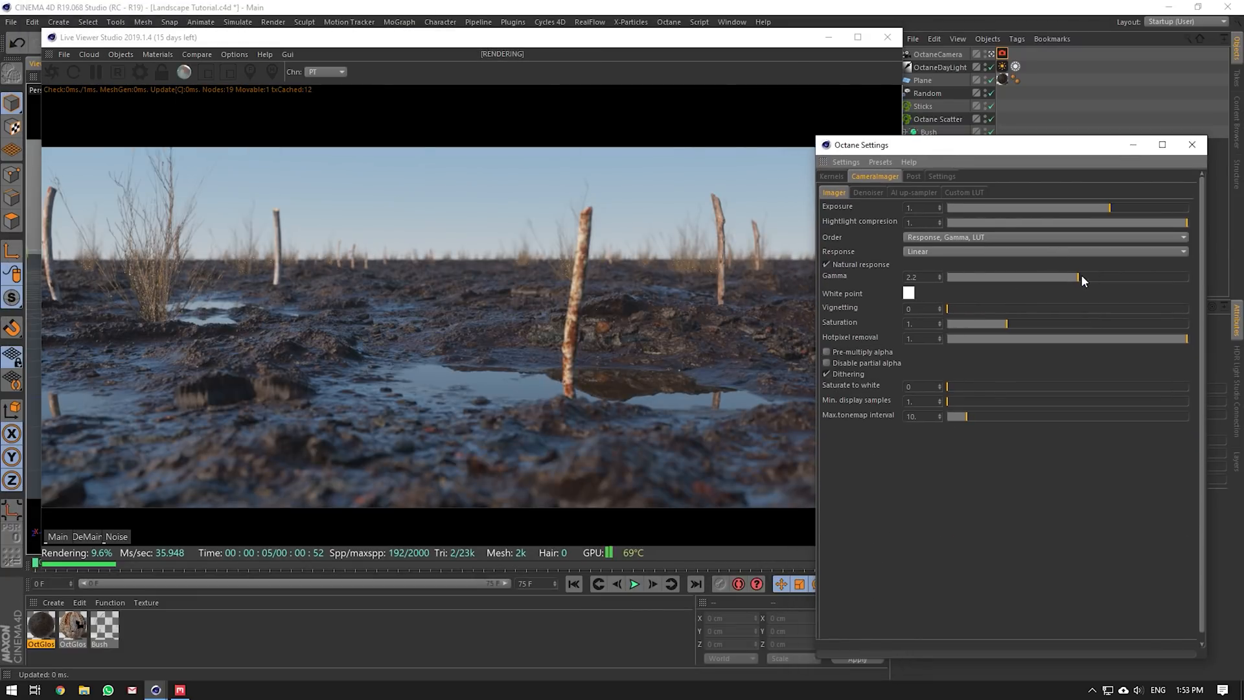
left_click_drag(1077, 276, 1067, 276)
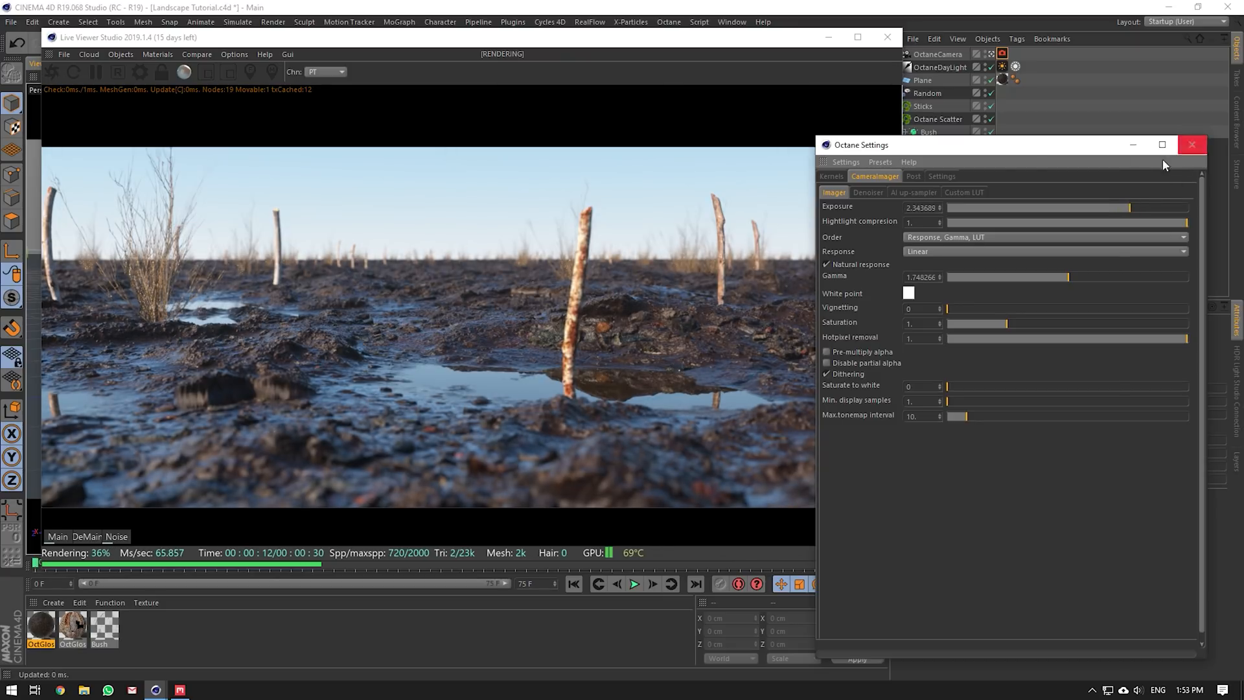
left_click(1192, 144)
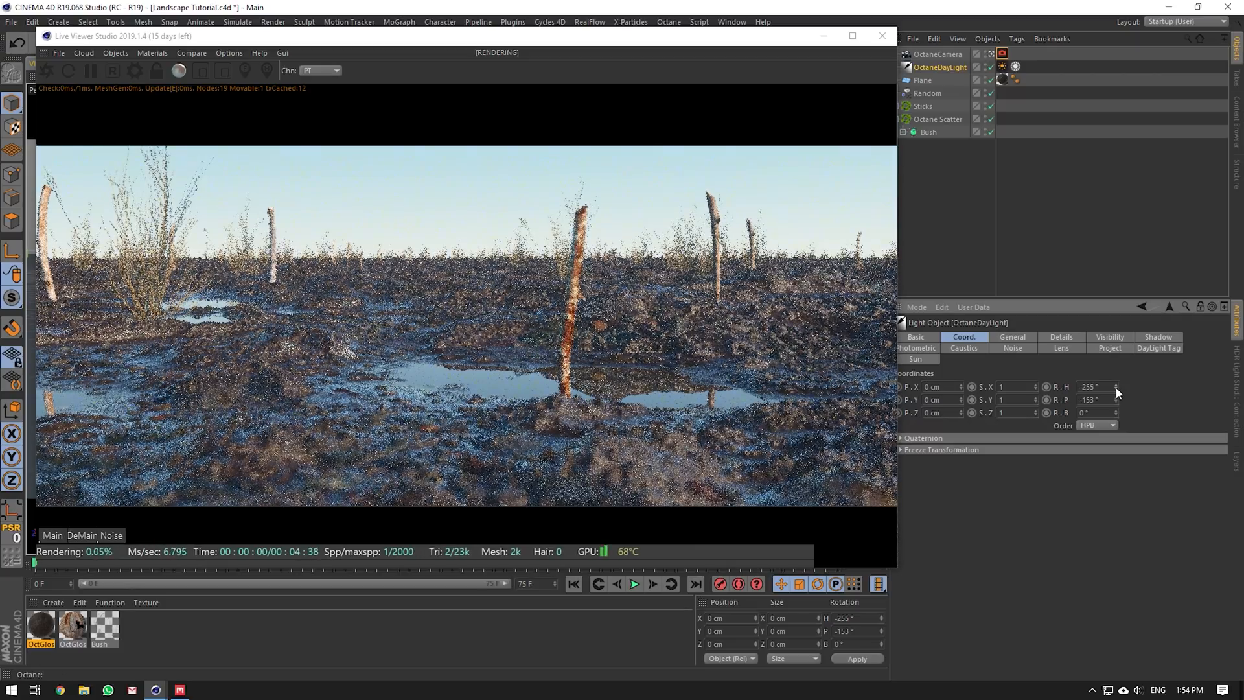
- Tilt OctaneDaylight to about 7° pitch and raise imager exposure to ~11.88 for sunset light
left_click_drag(1116, 399, 1116, 404)
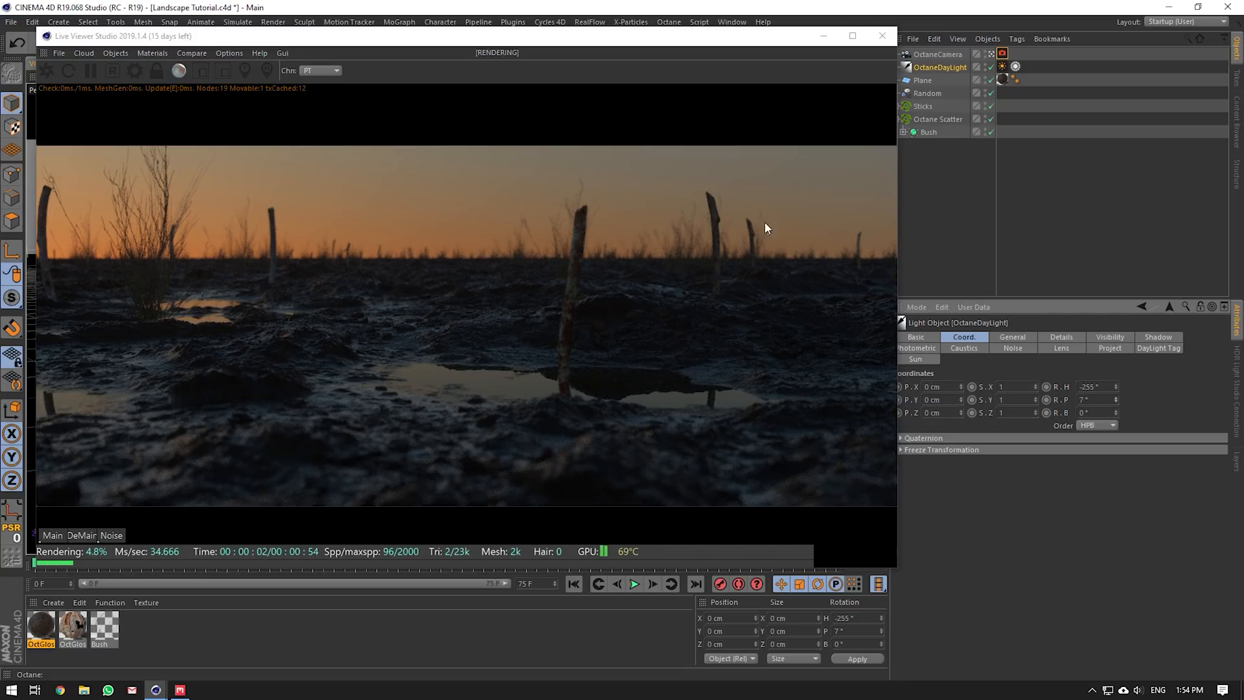
mouse_move(592, 272)
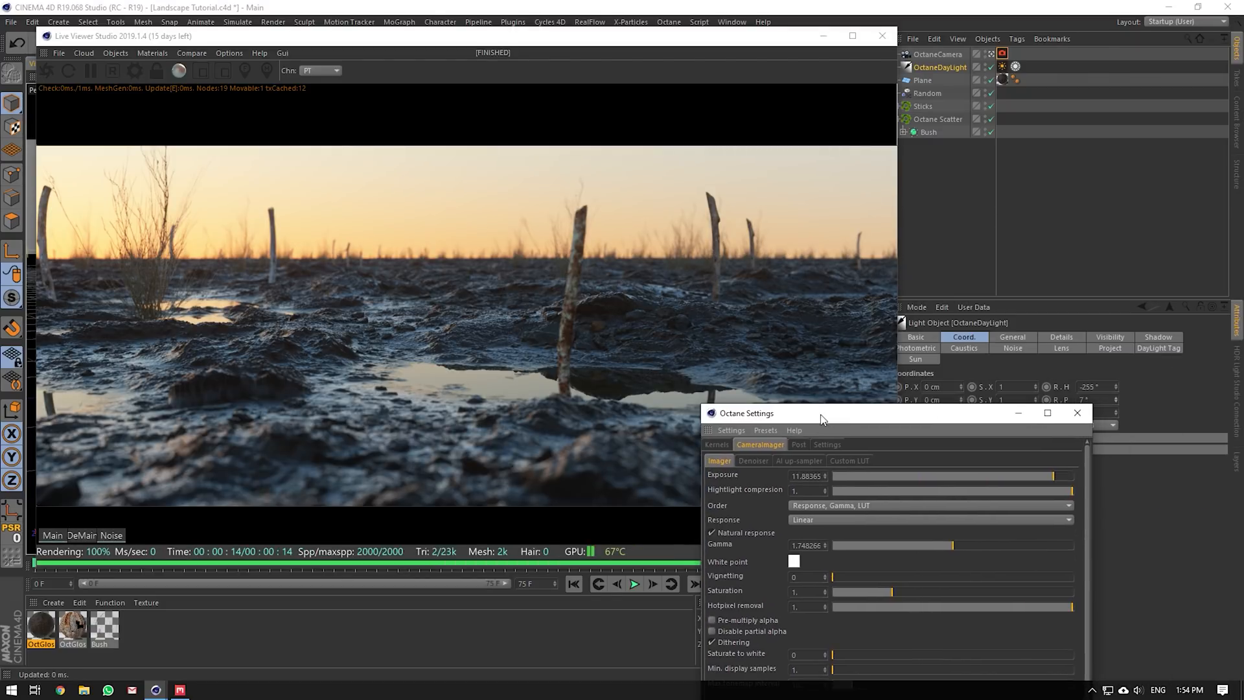
left_click(1077, 412)
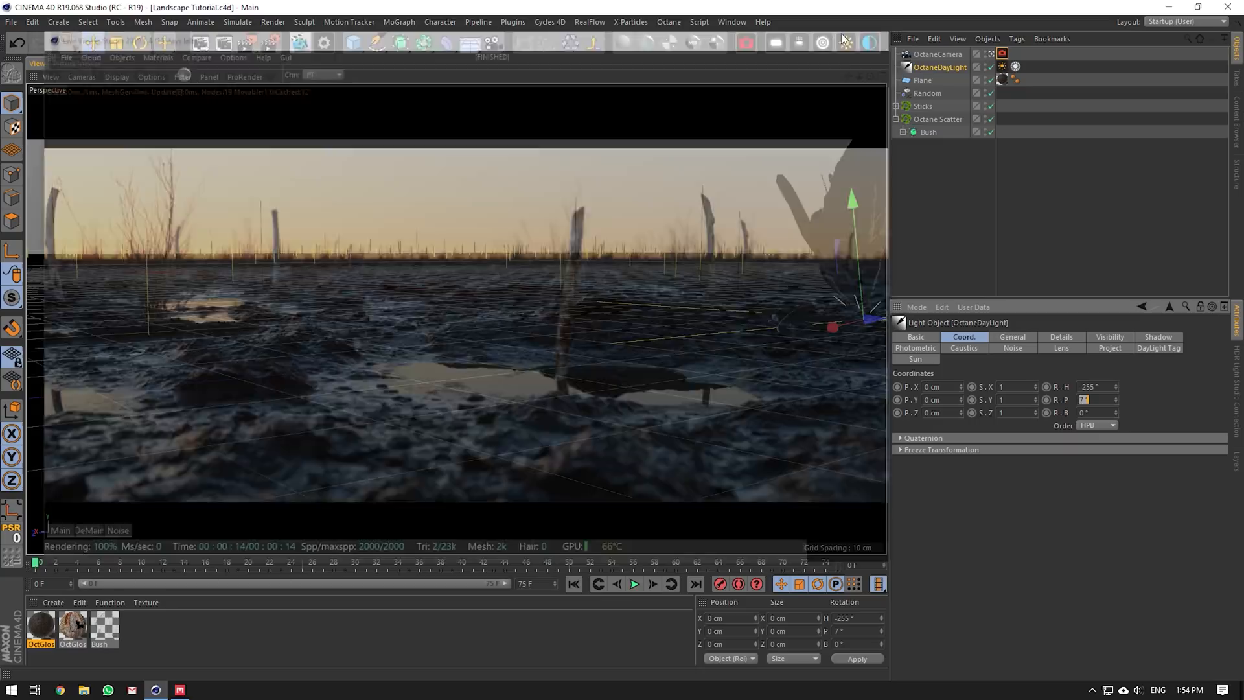
- Switch via the Window menu to the other open scene with the broadleaf tree and stump
left_click(731, 22)
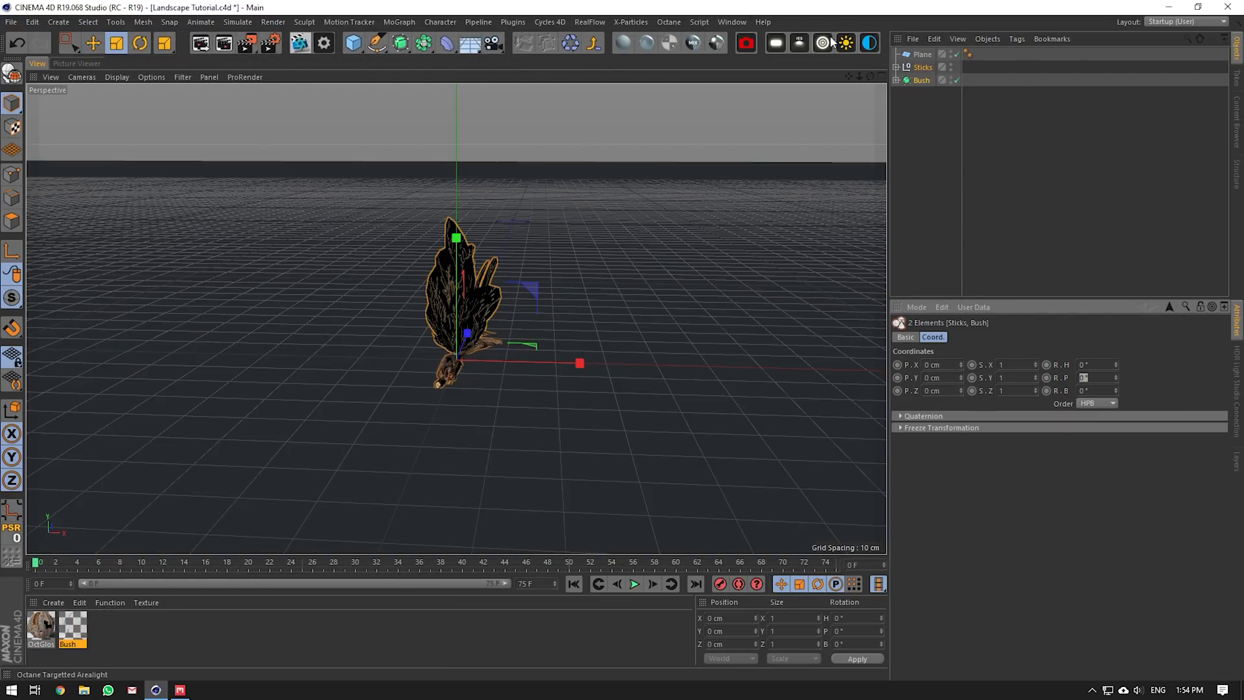
left_click(731, 22)
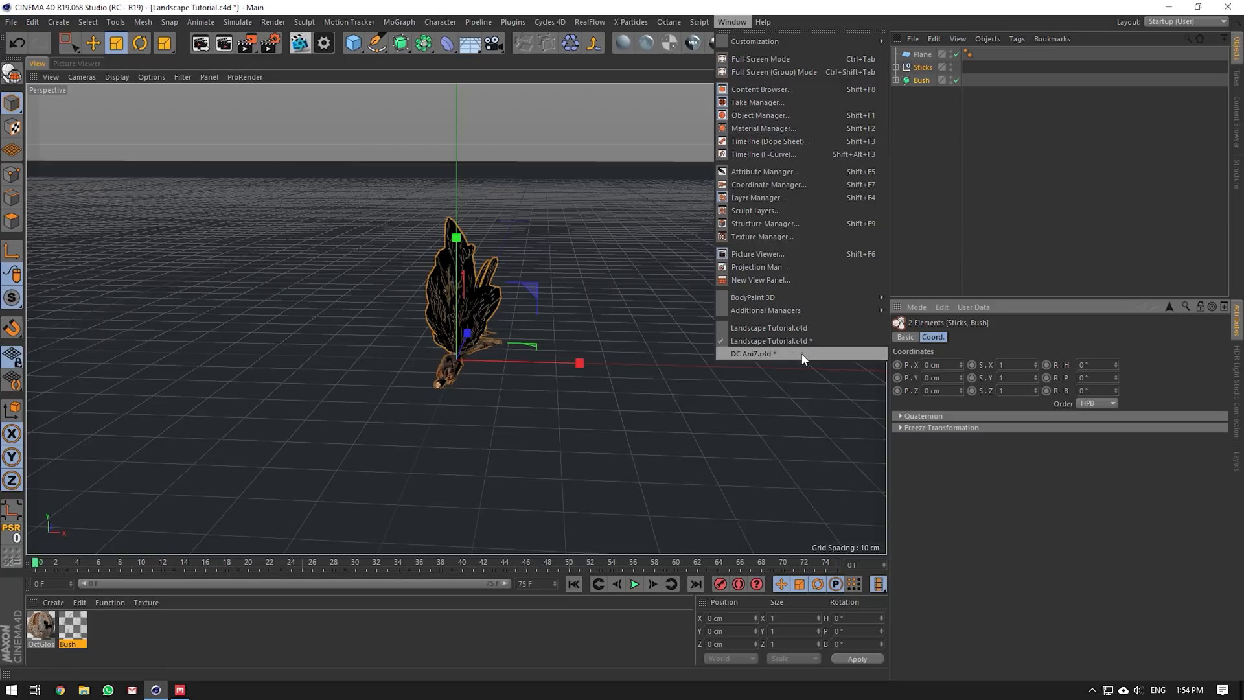
left_click(753, 352)
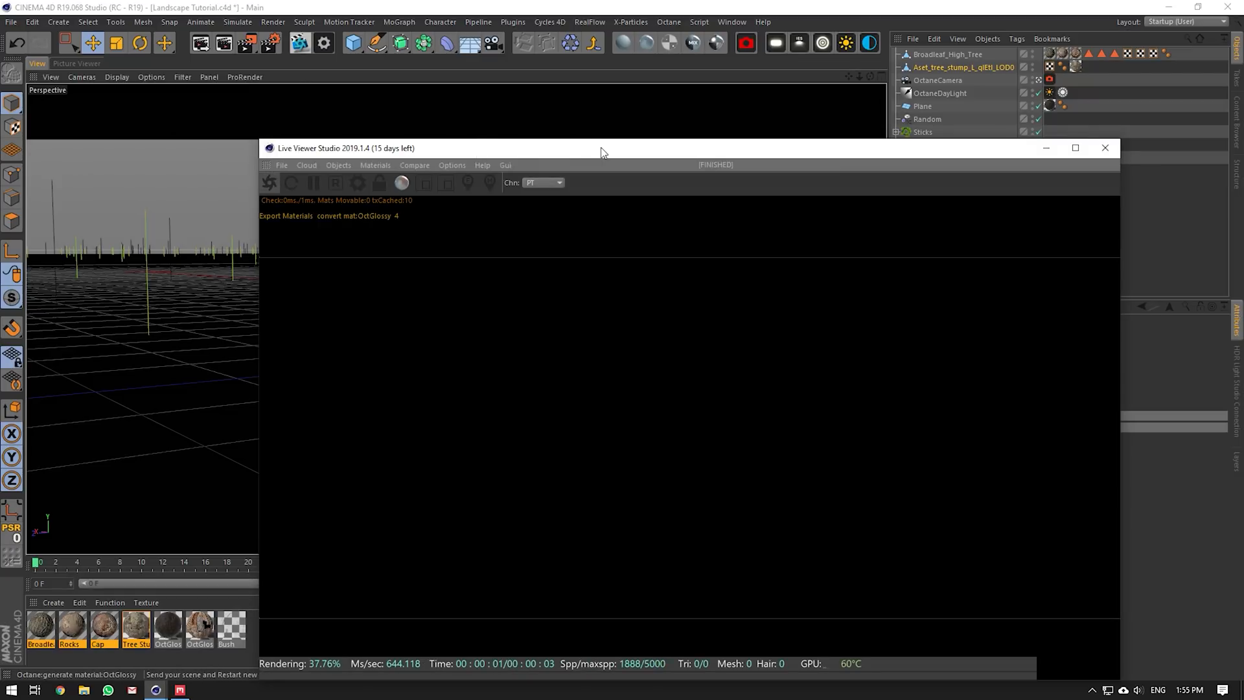
mouse_move(351, 167)
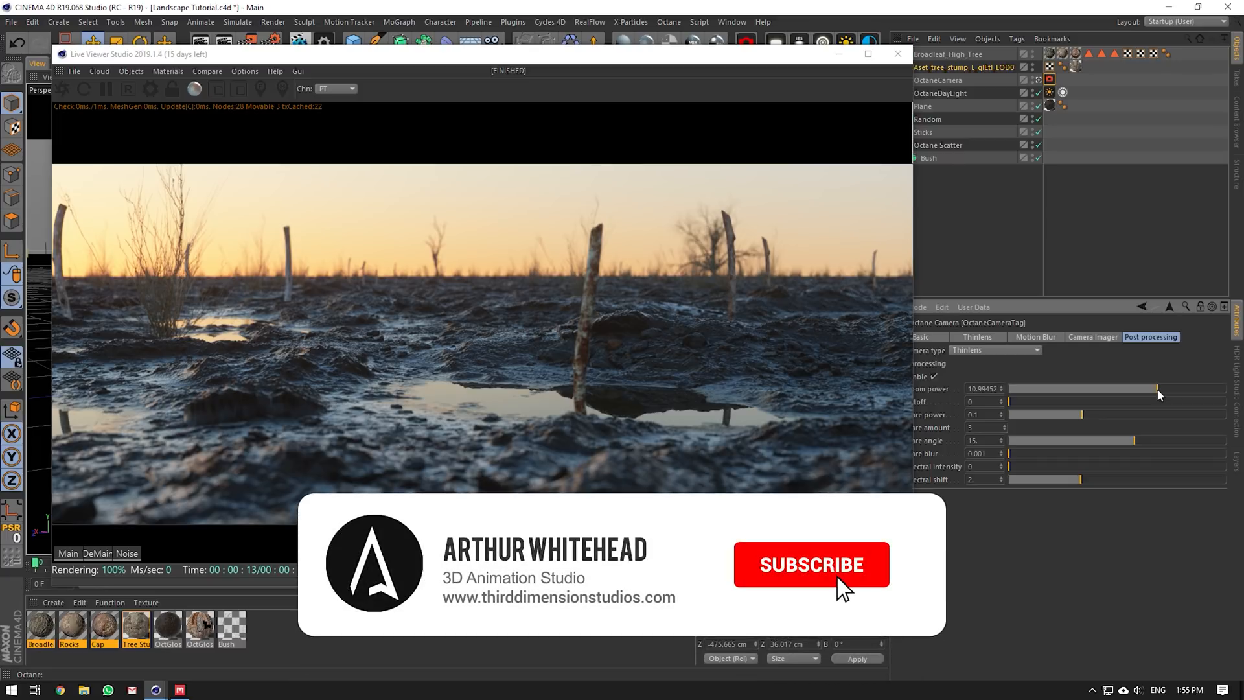
left_click(810, 564)
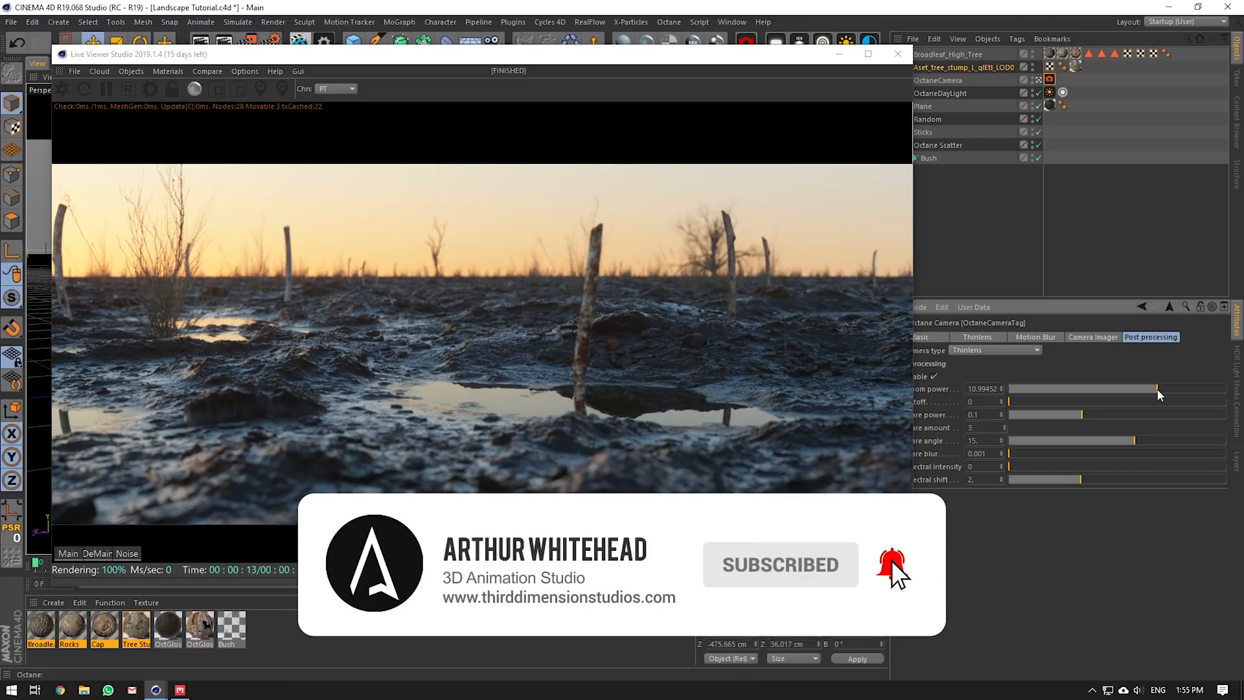